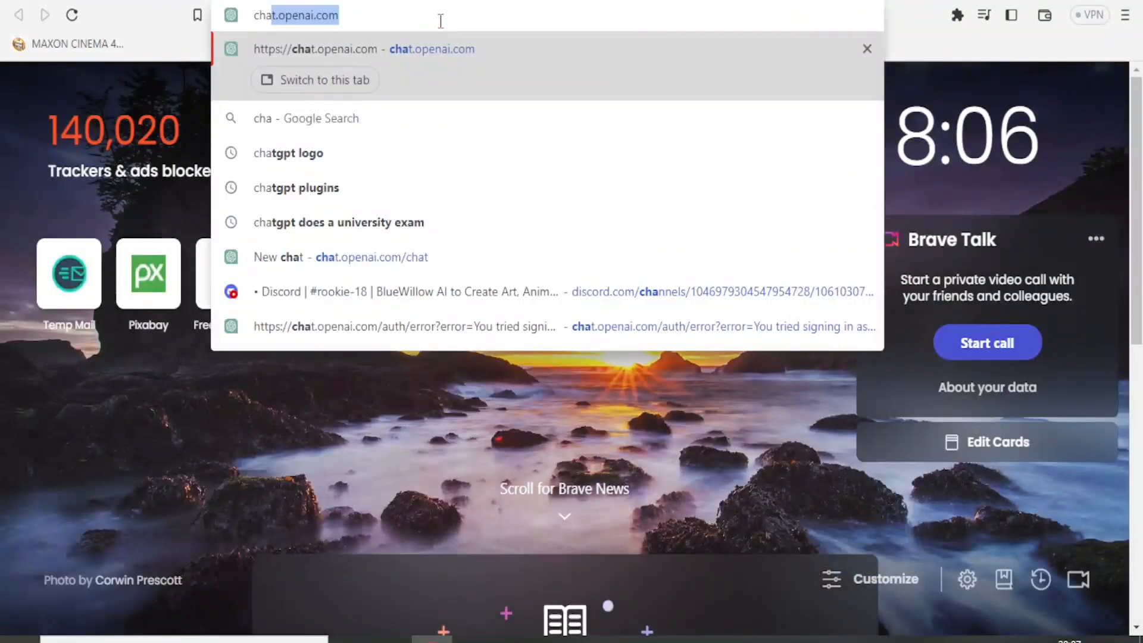
- Load chat.openai.com in Brave
key("Enter")
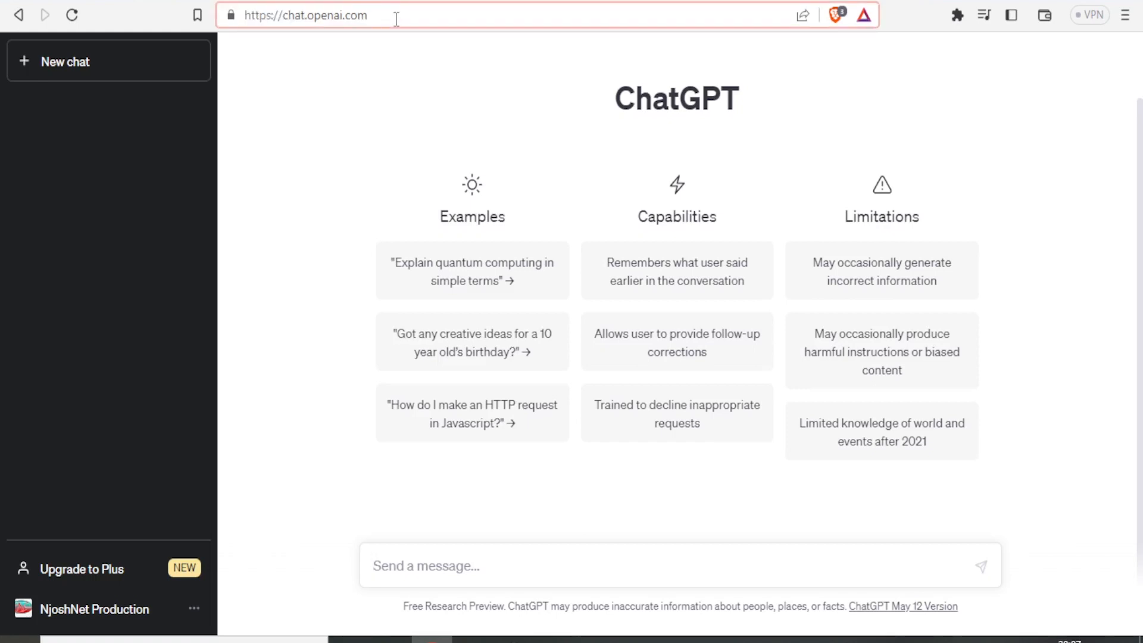
mouse_move(424, 40)
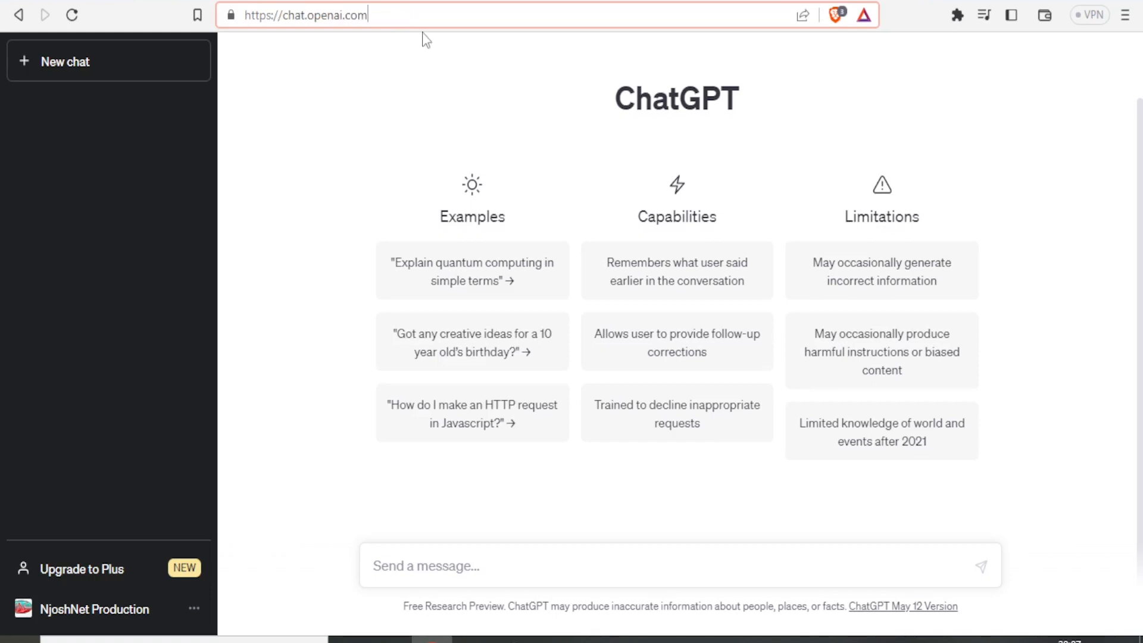
mouse_move(793, 148)
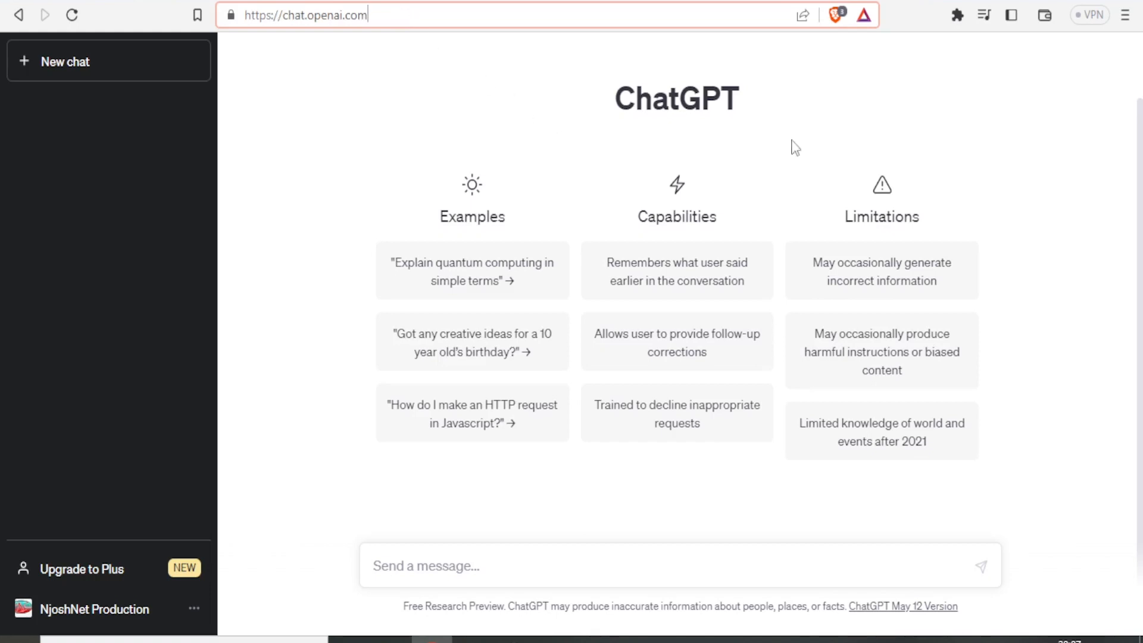
mouse_move(677, 286)
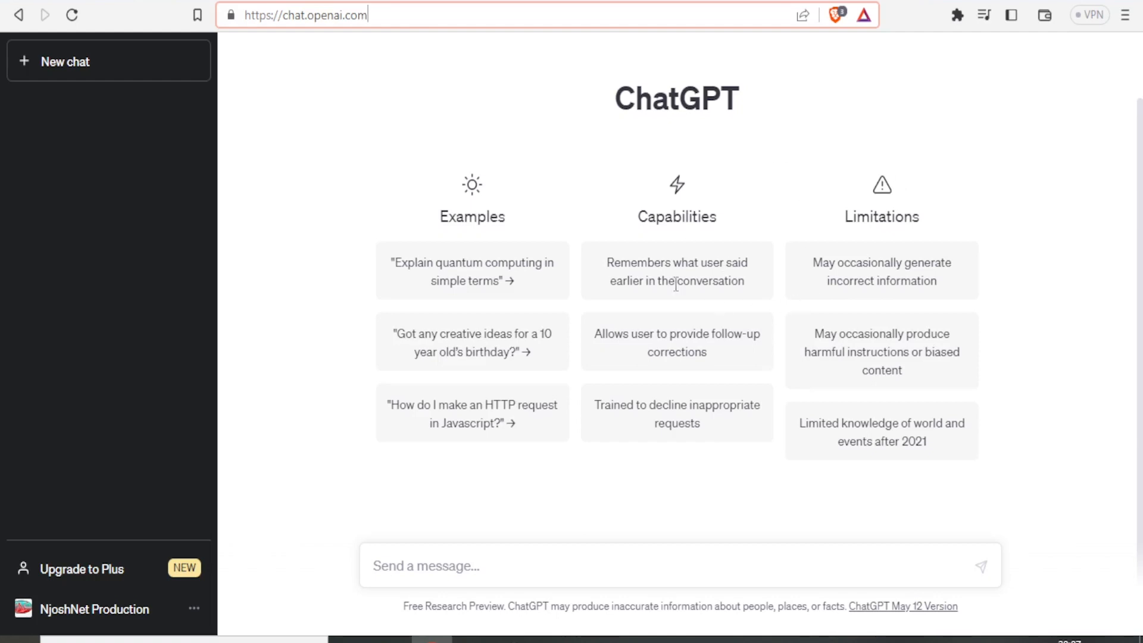
mouse_move(668, 261)
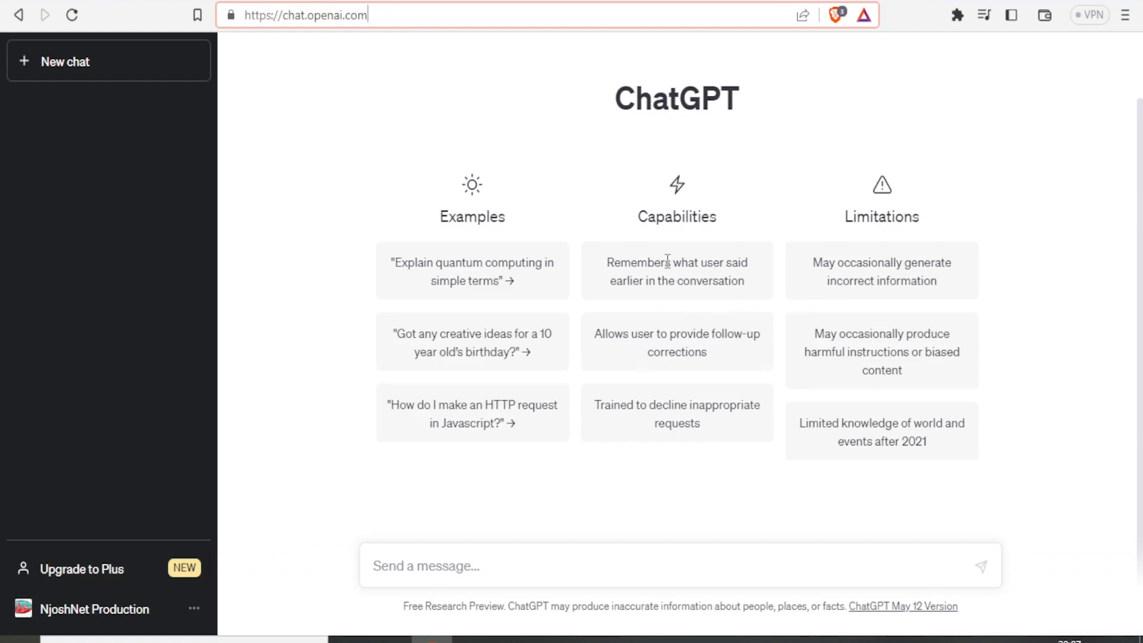
mouse_move(615, 217)
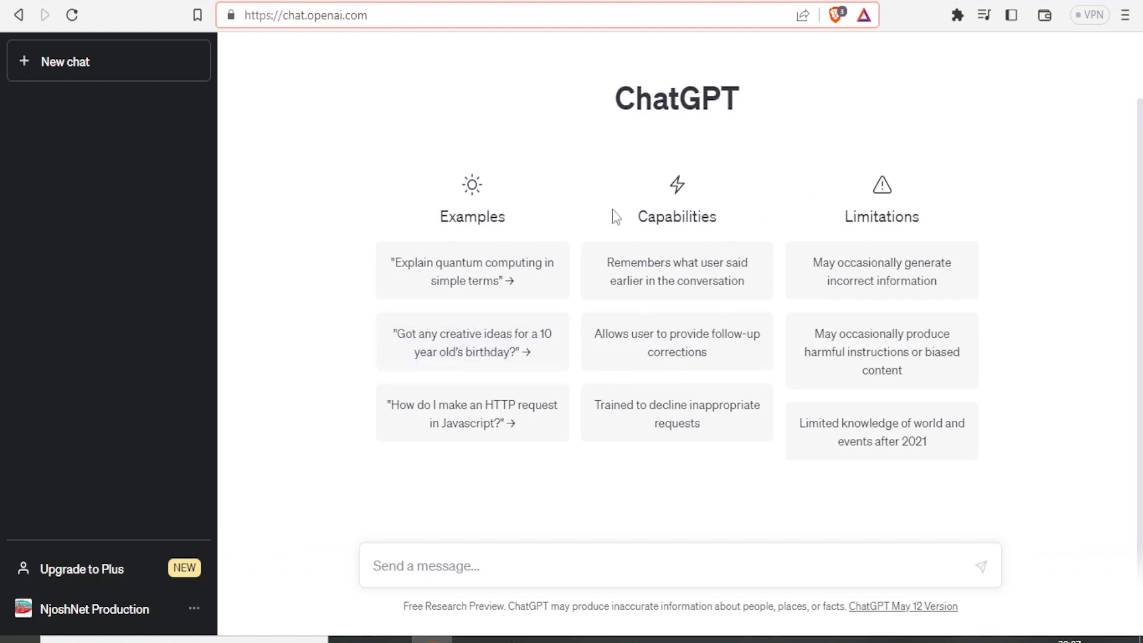
mouse_move(632, 285)
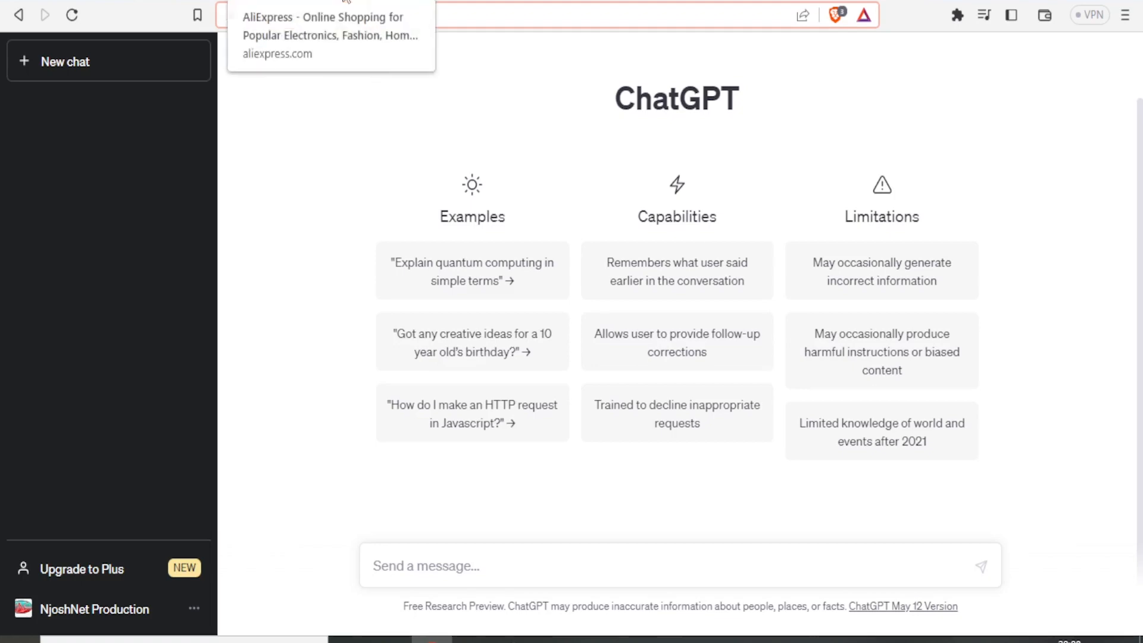
- Open the suggested AliExpress site from the address bar
left_click(332, 34)
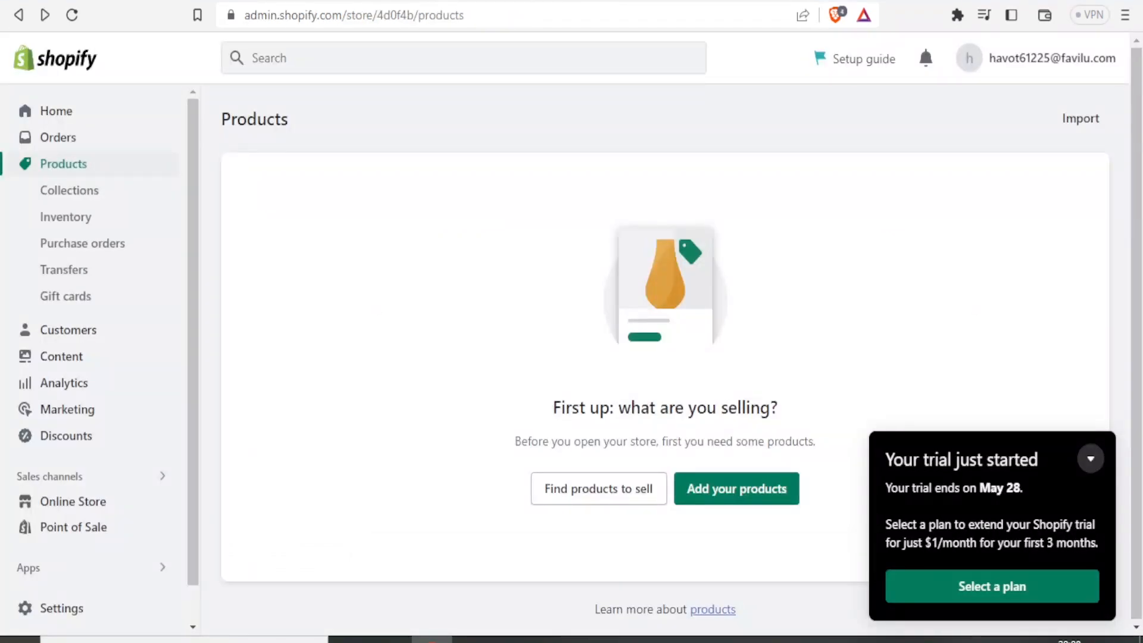
mouse_move(692, 149)
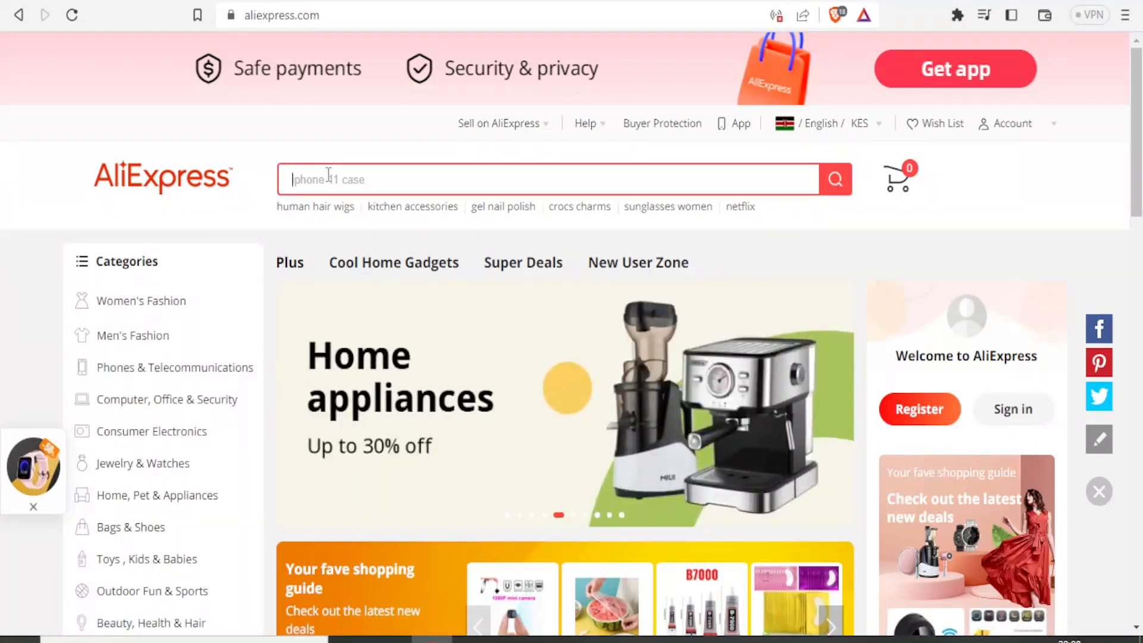
- Search AliExpress for 'camera canon m200' and scroll through the listings
type("Camera")
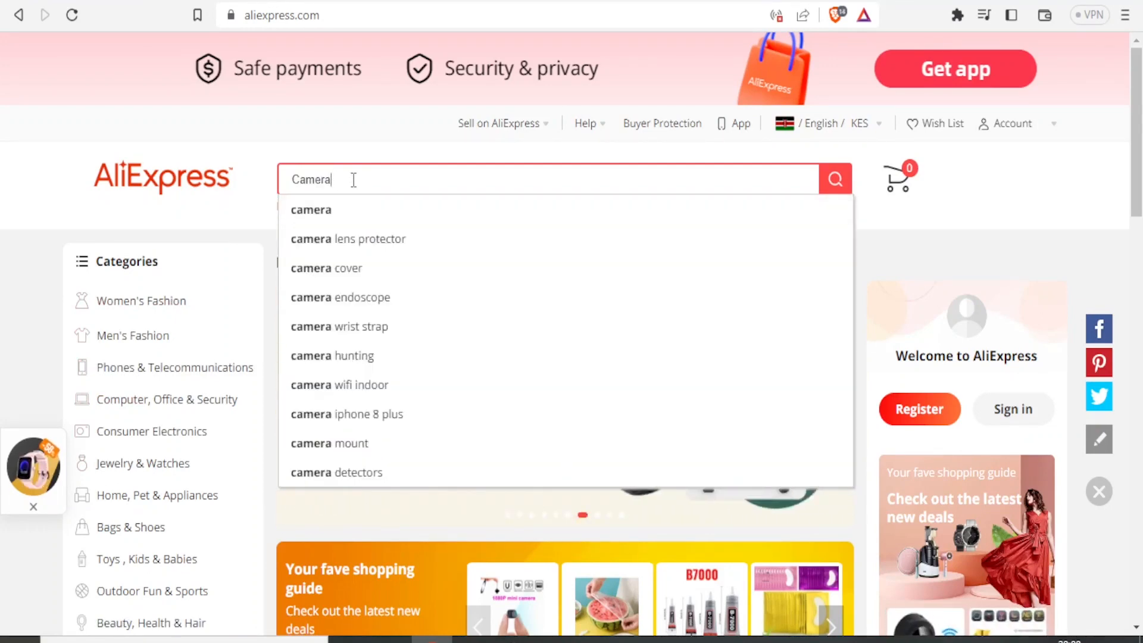
mouse_move(362, 272)
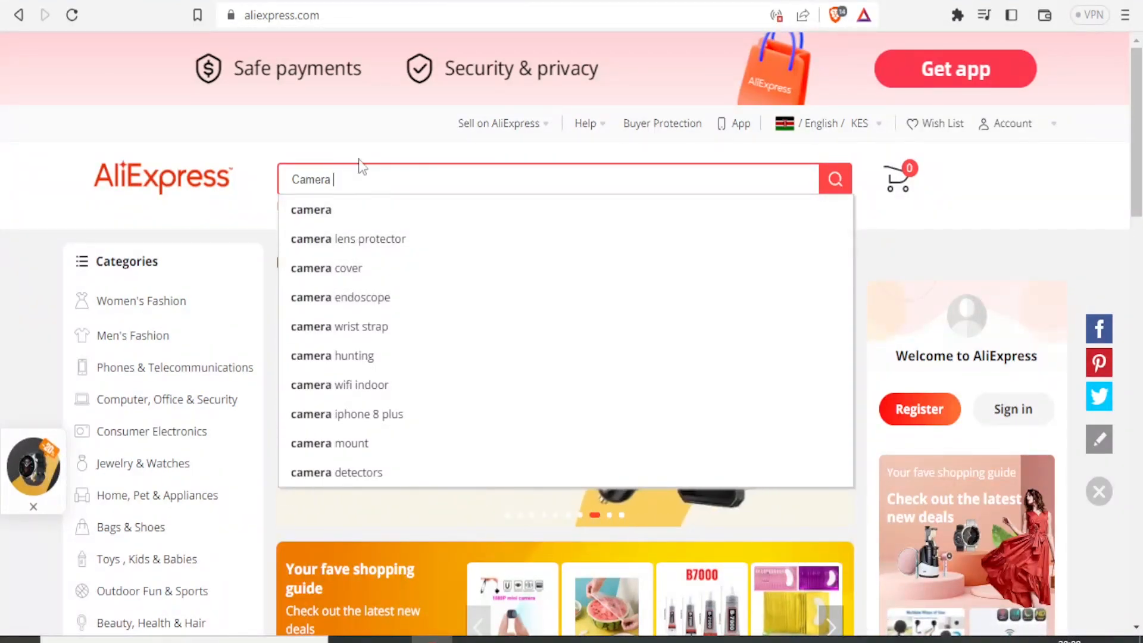
type("canon")
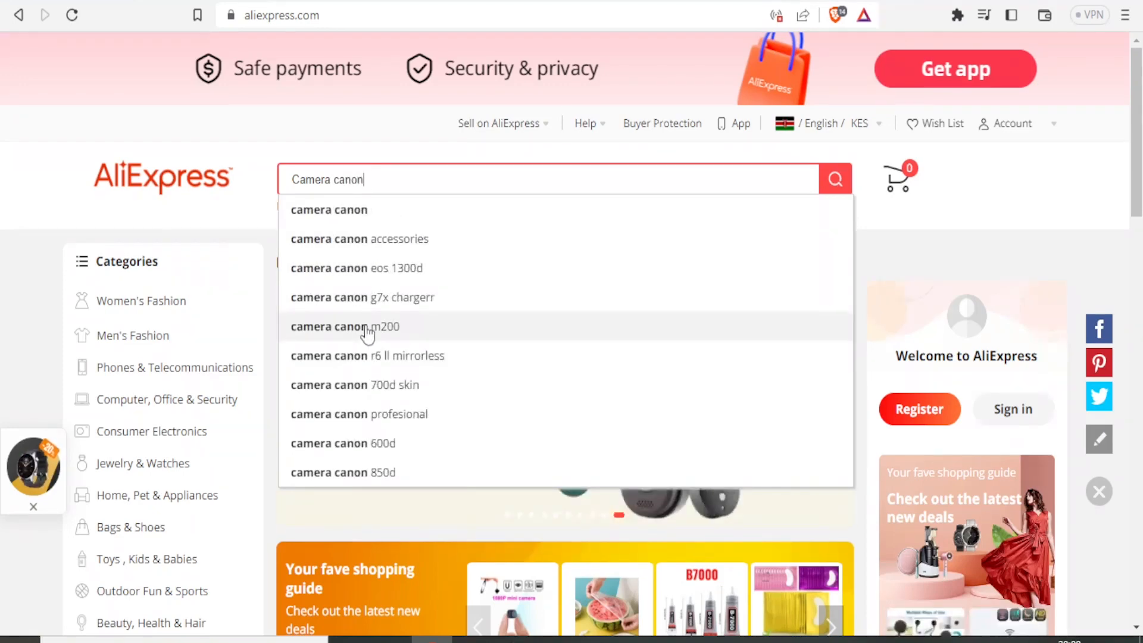
left_click(345, 327)
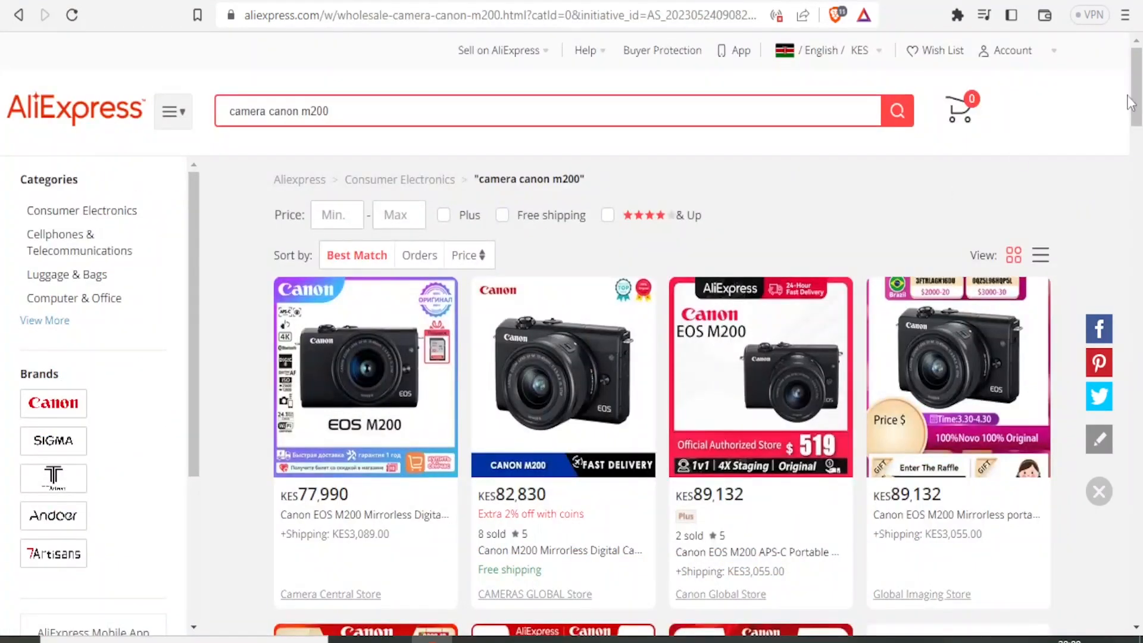
scroll("down", 3)
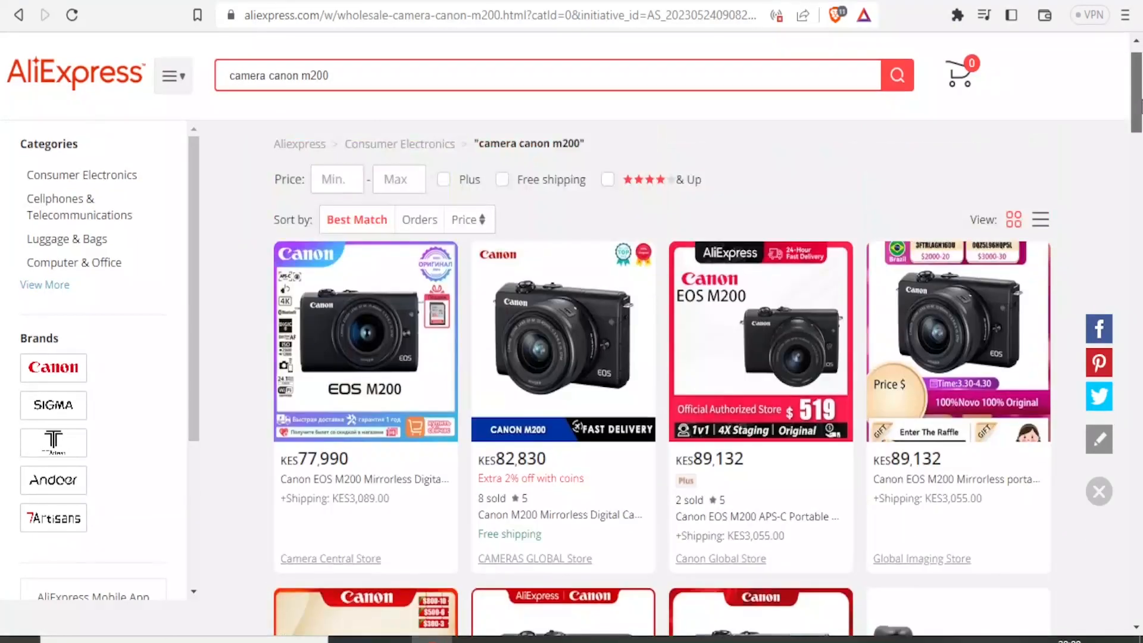
scroll("down", 3)
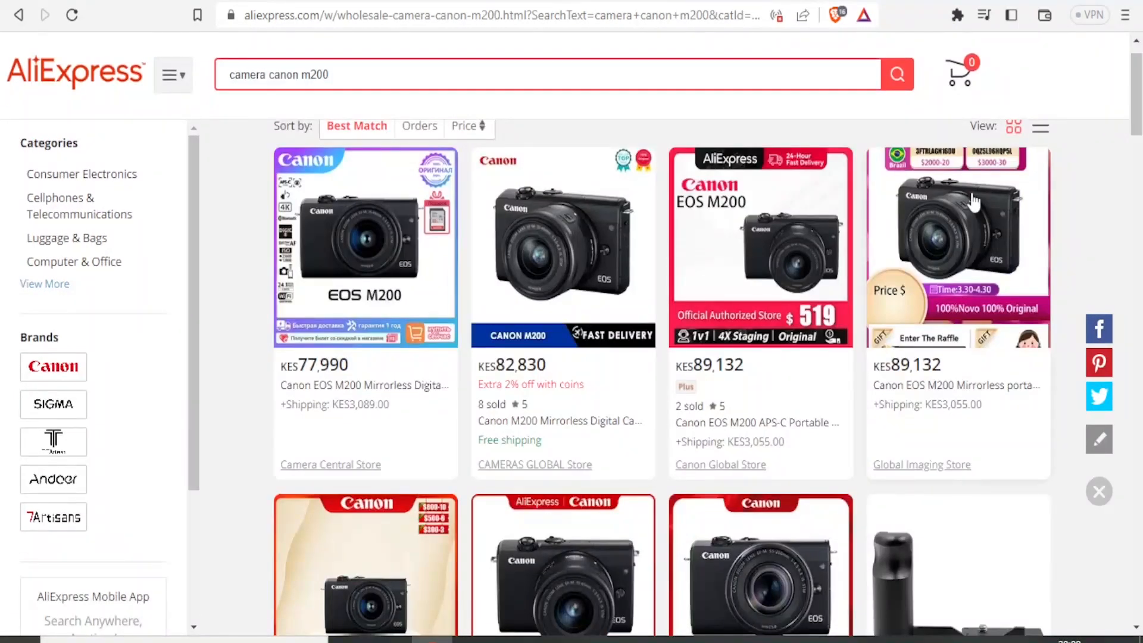
mouse_move(344, 284)
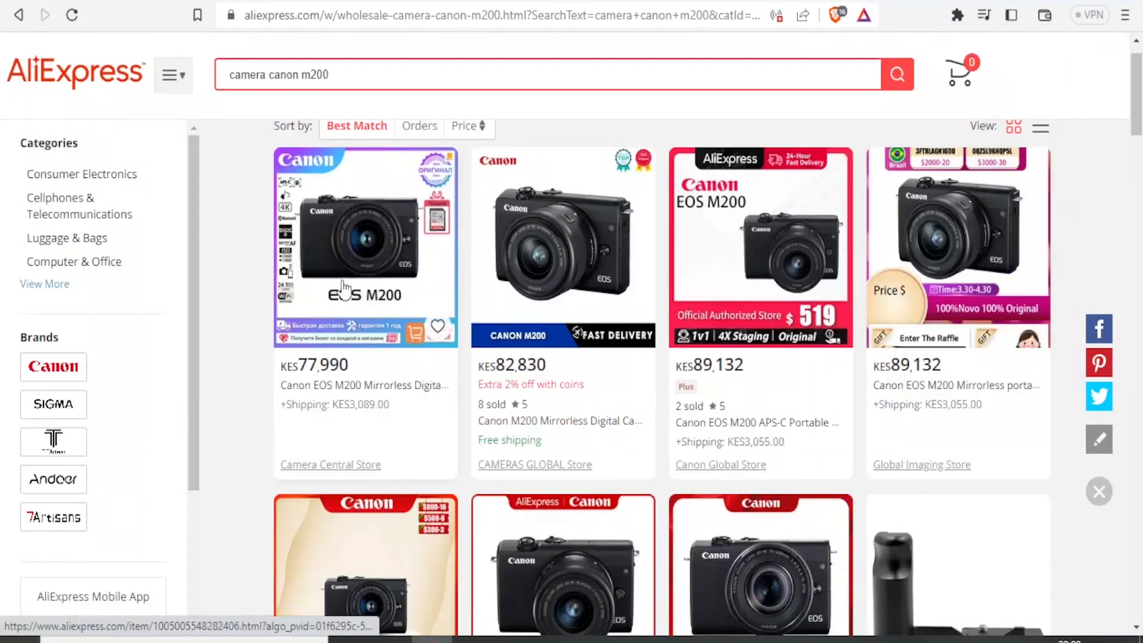
mouse_move(319, 323)
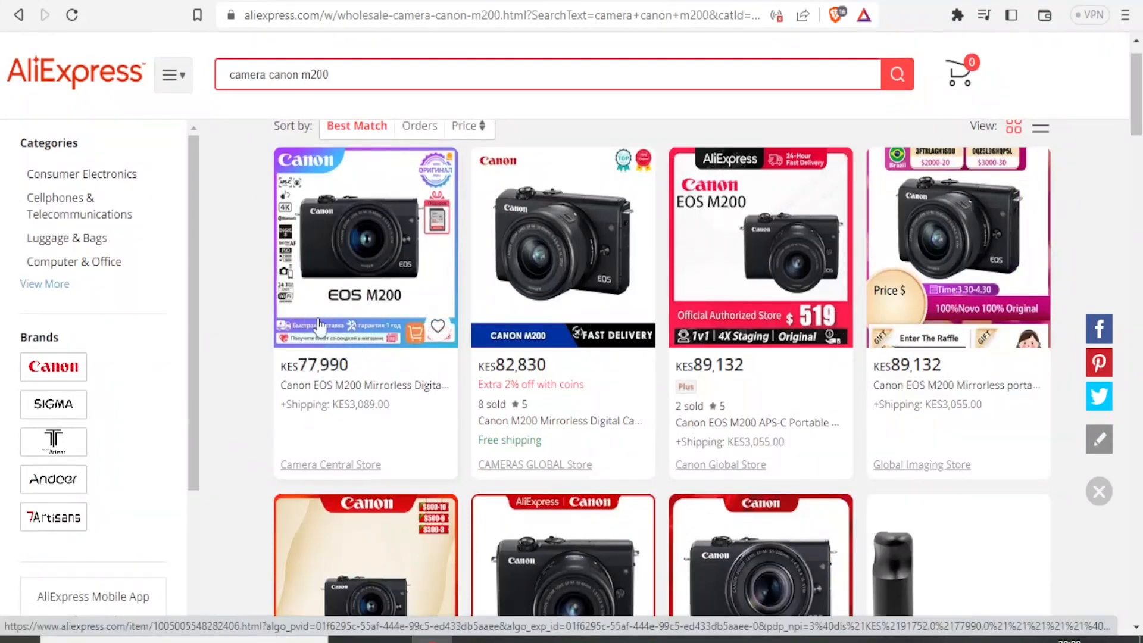
mouse_move(354, 283)
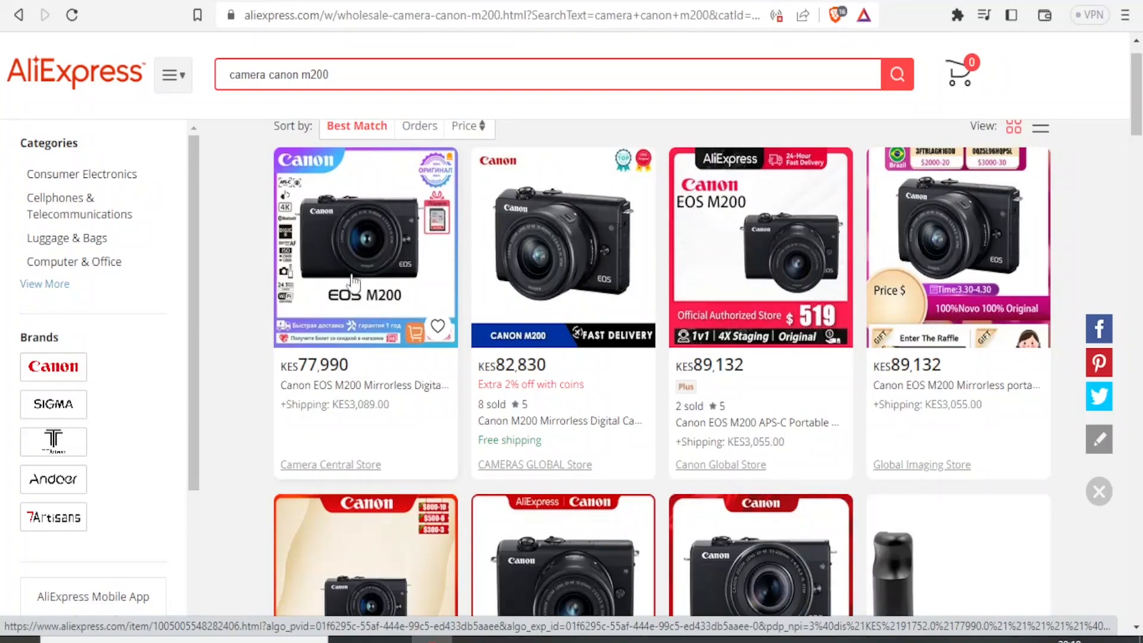
- Open the KES 77,990 Camera Central Store Canon EOS M200 listing and scroll its details
left_click(352, 238)
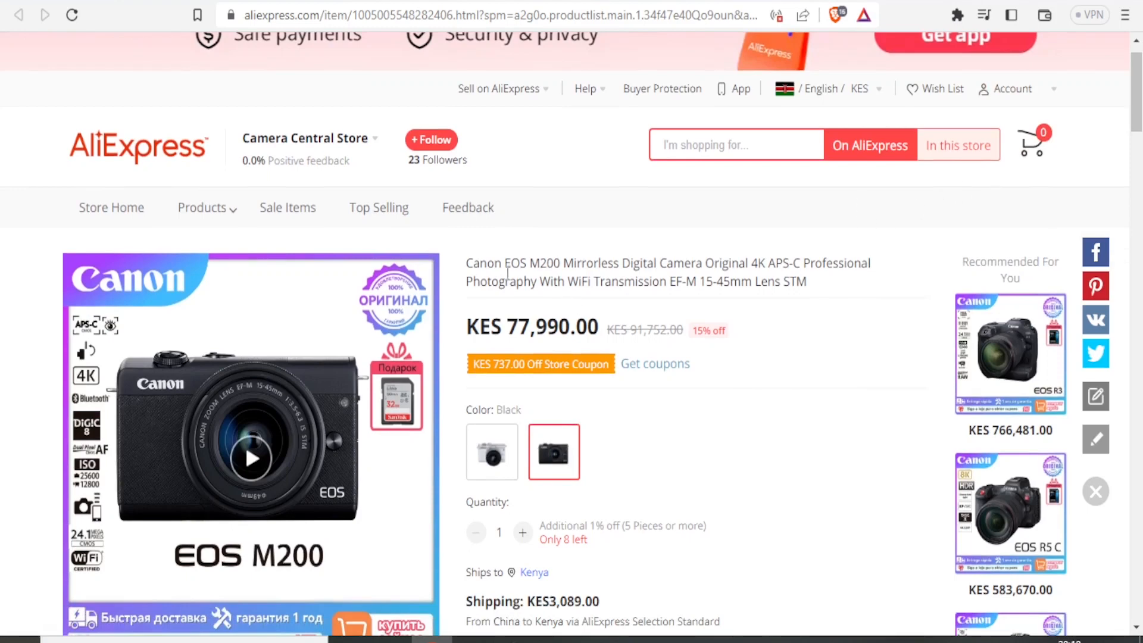
mouse_move(629, 256)
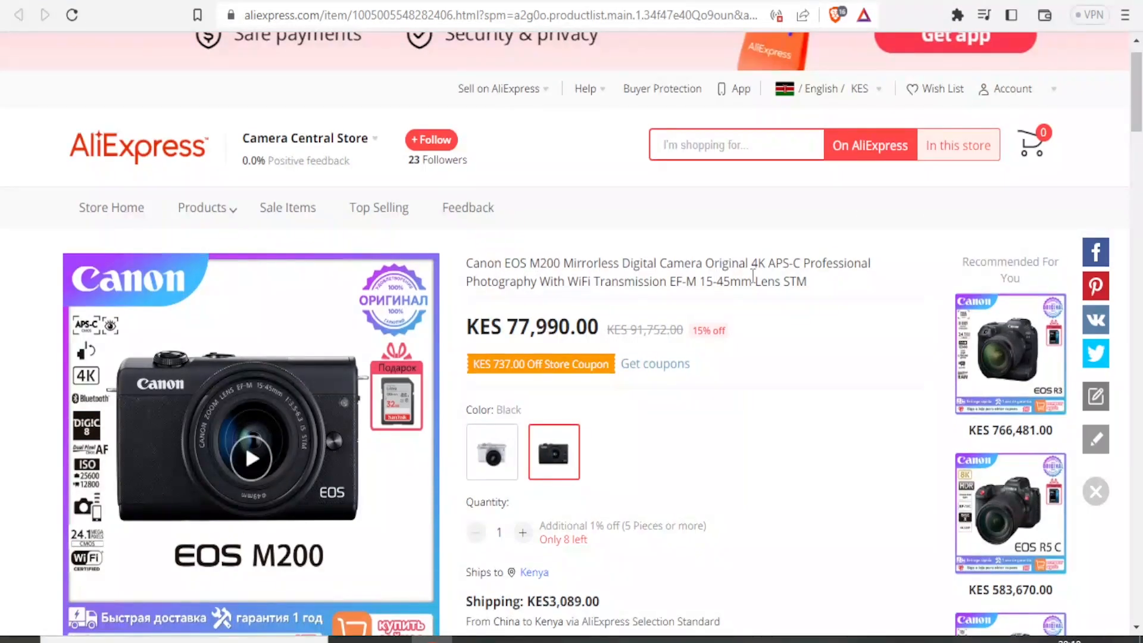
mouse_move(842, 294)
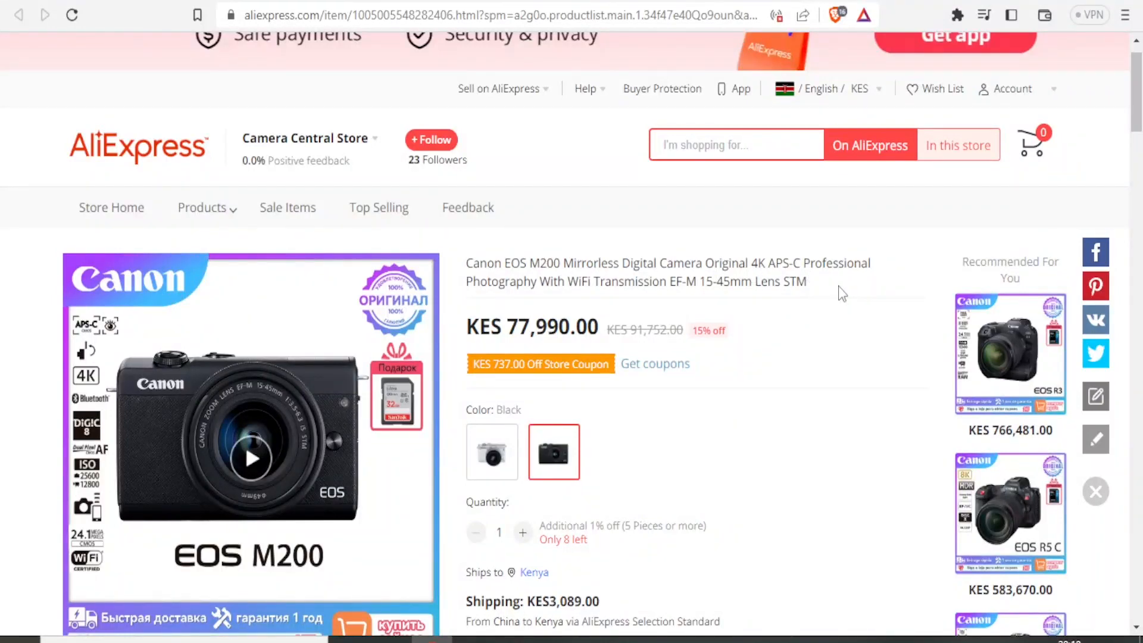
scroll("down", 3)
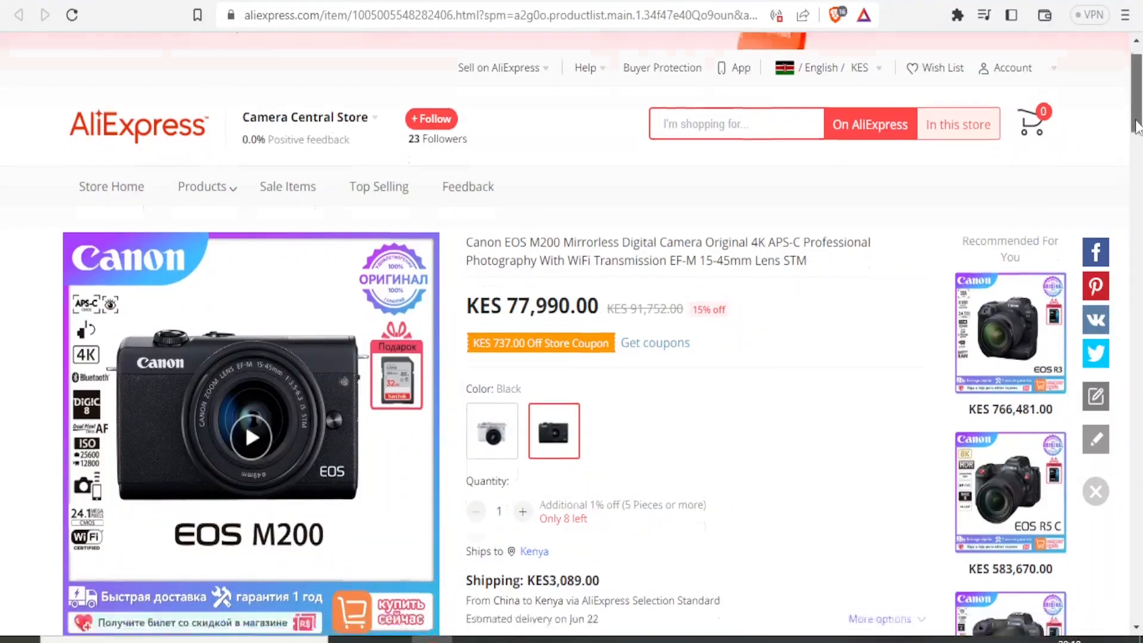
scroll("down", 3)
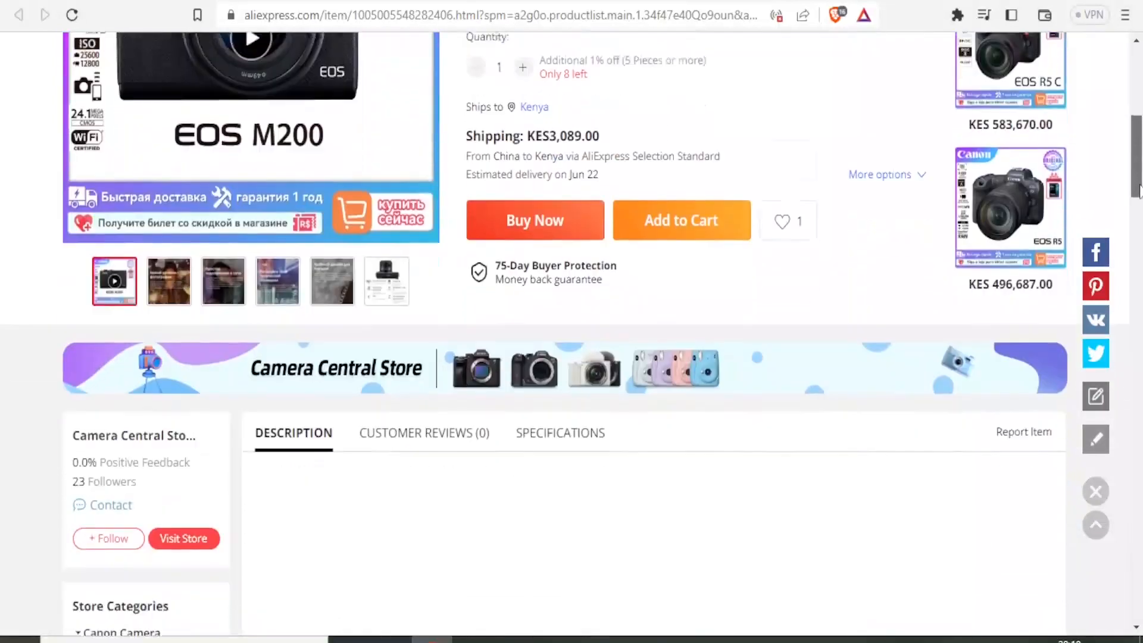
scroll("down", 3)
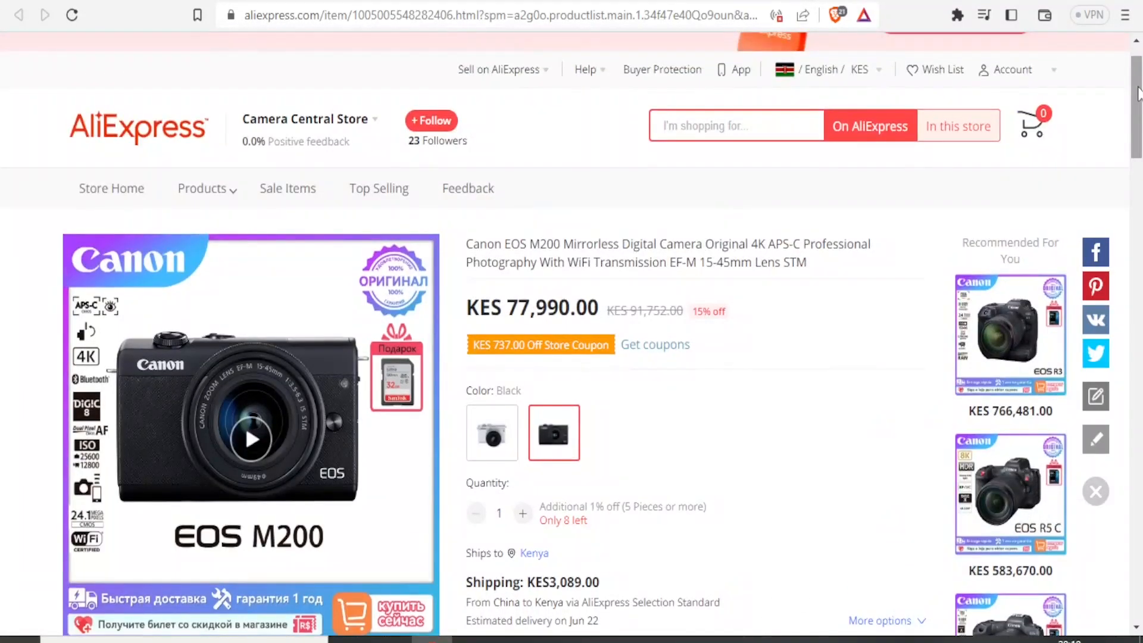
mouse_move(1082, 117)
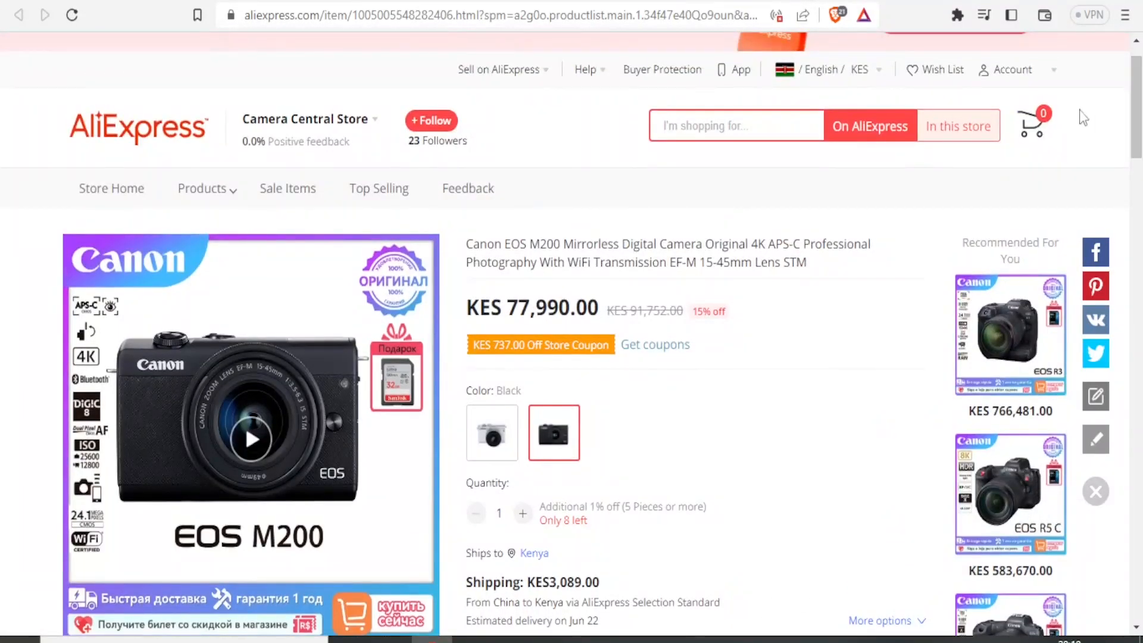
mouse_move(815, 271)
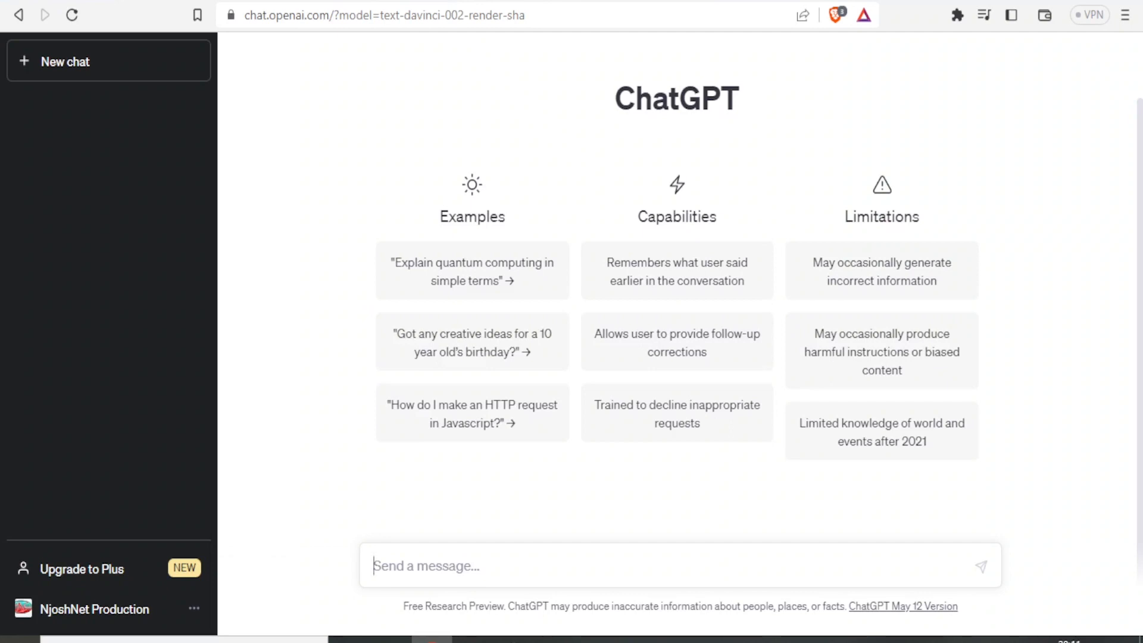
mouse_move(401, 525)
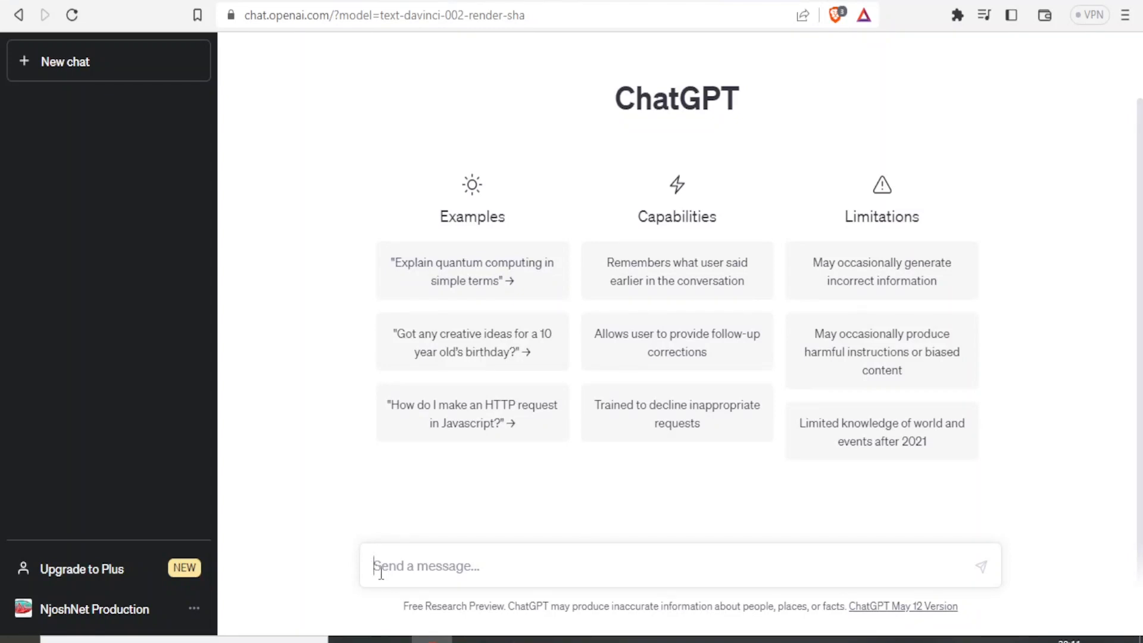
- Ask ChatGPT for a product title from the pasted Canon EOS M200 4K mirrorless description
type("Generat")
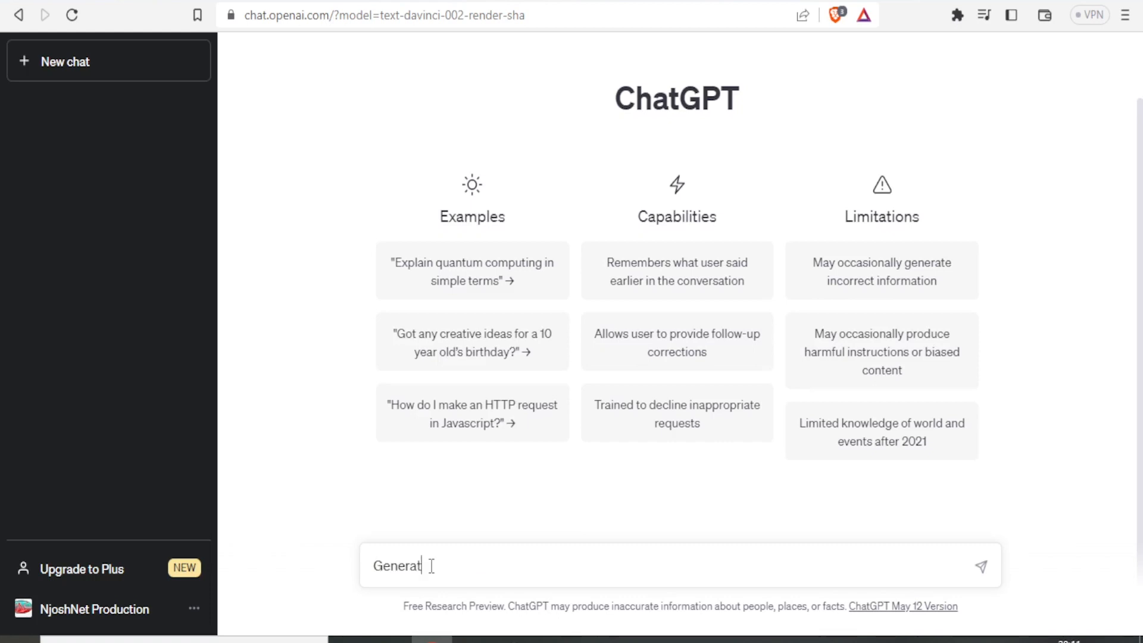
type("e a product title bas")
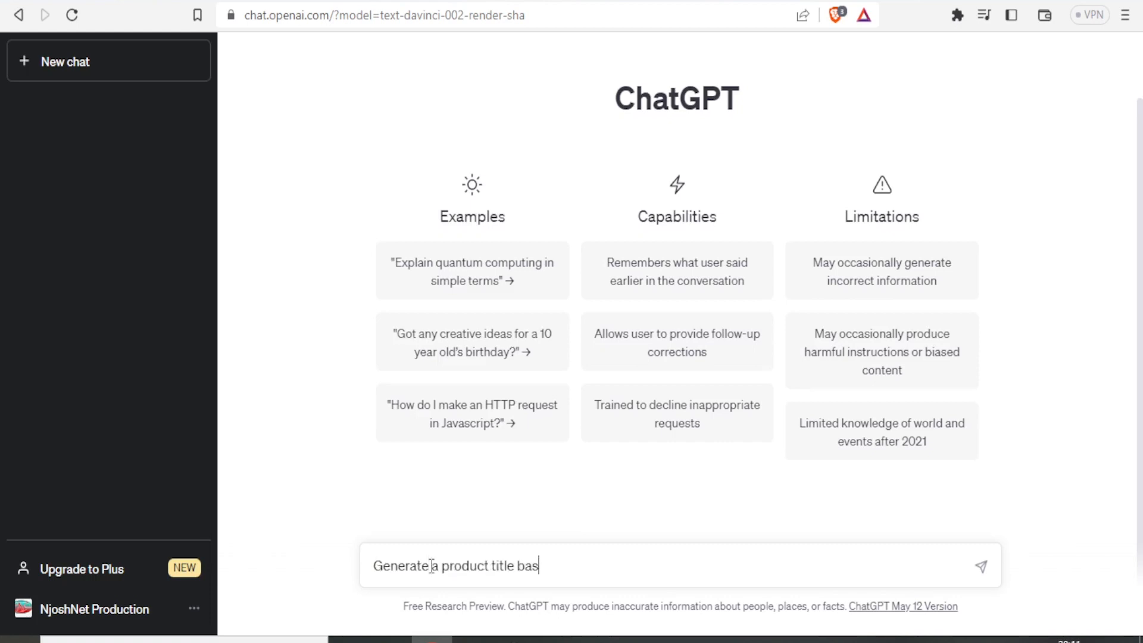
type("ed on this")
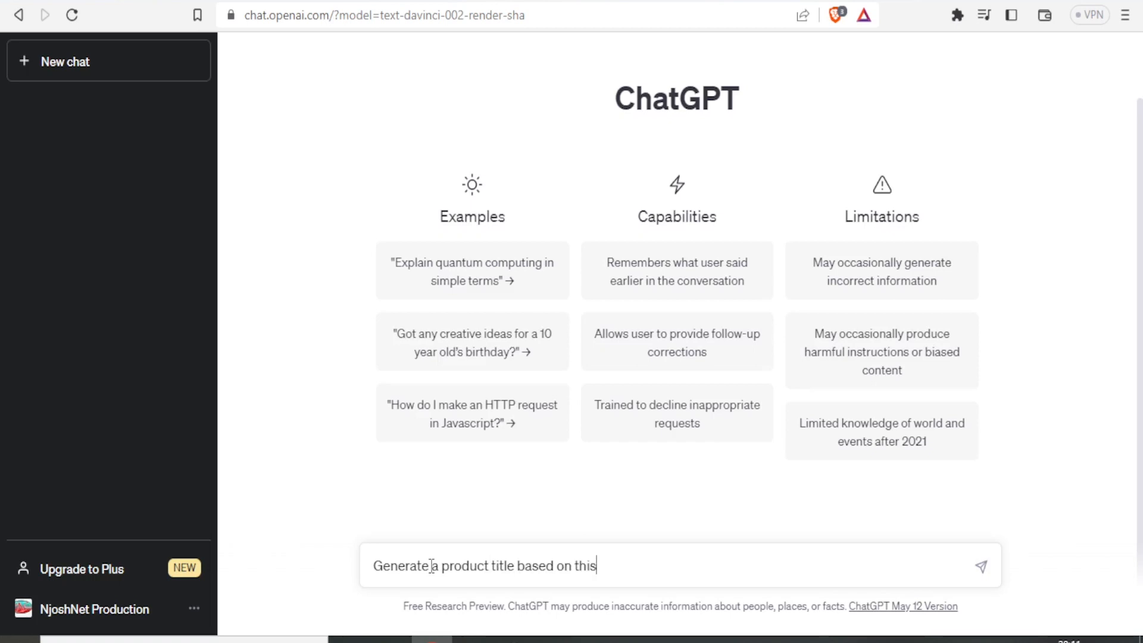
type("descrip")
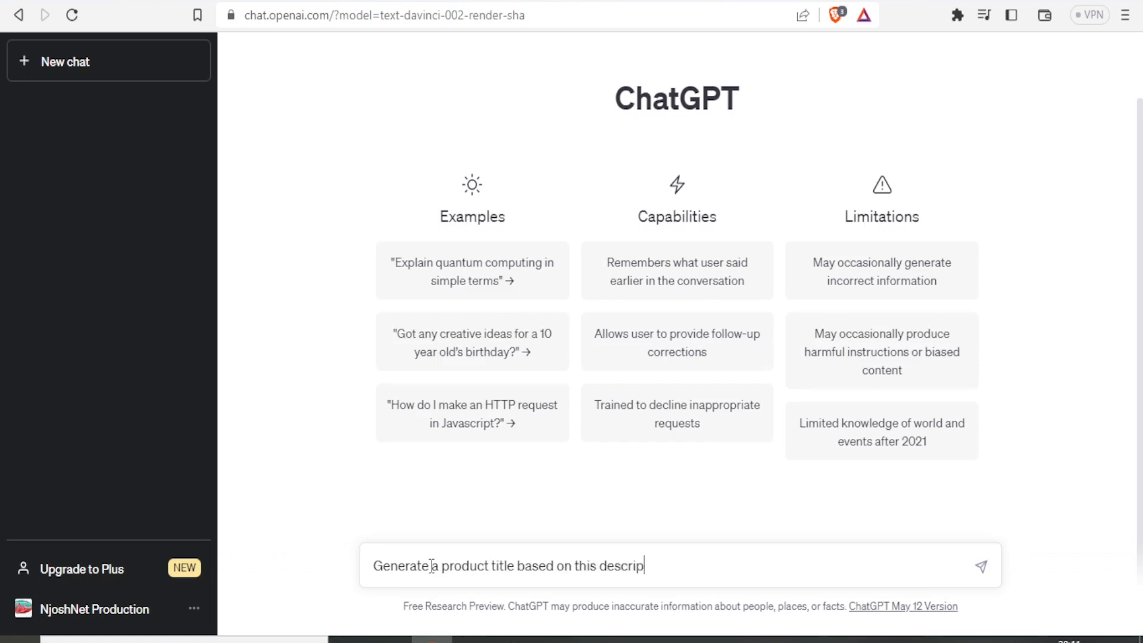
type("tion:")
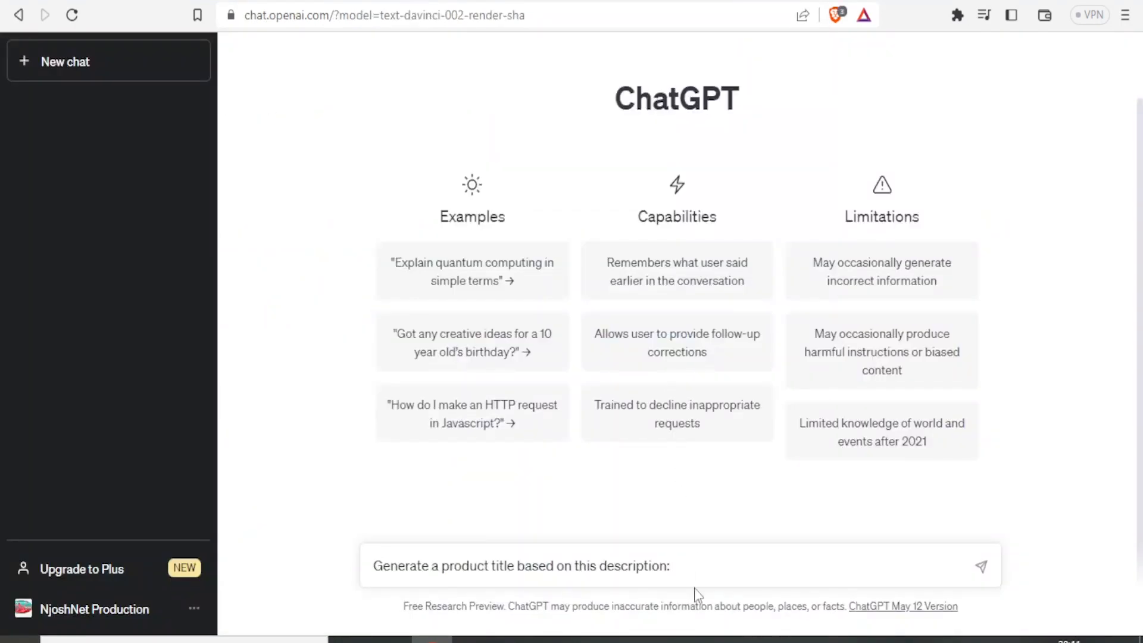
type("Canon EOS M200 Mirrorless Digital Camera Original 4K APS-C Professional Photography With Wifi Transmission EF-M 15-45mm Lens STM")
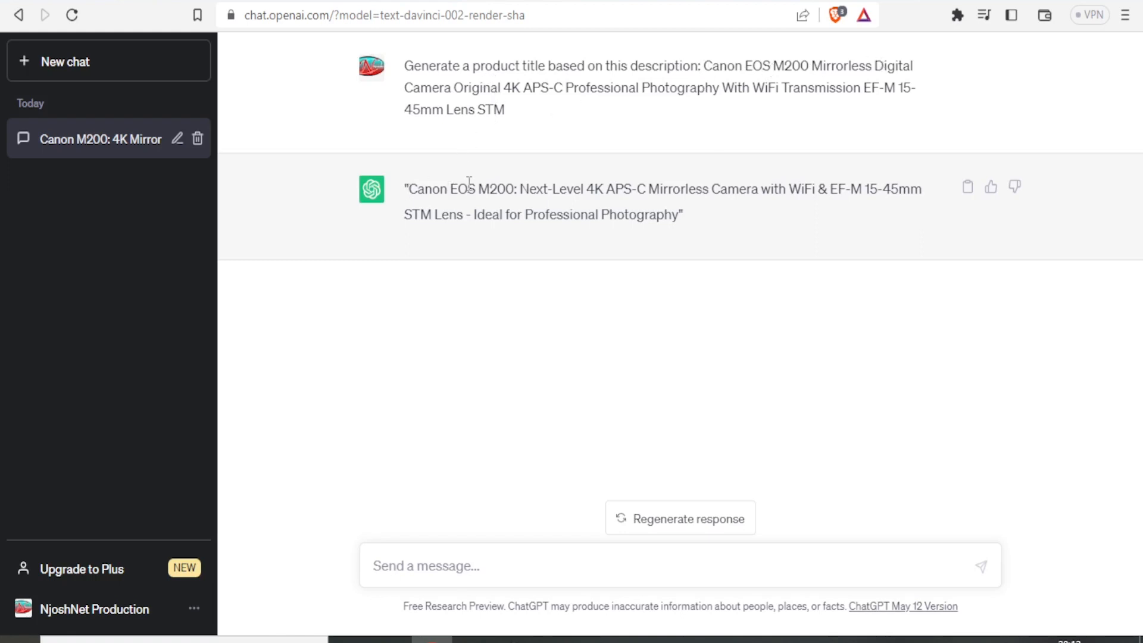
mouse_move(511, 196)
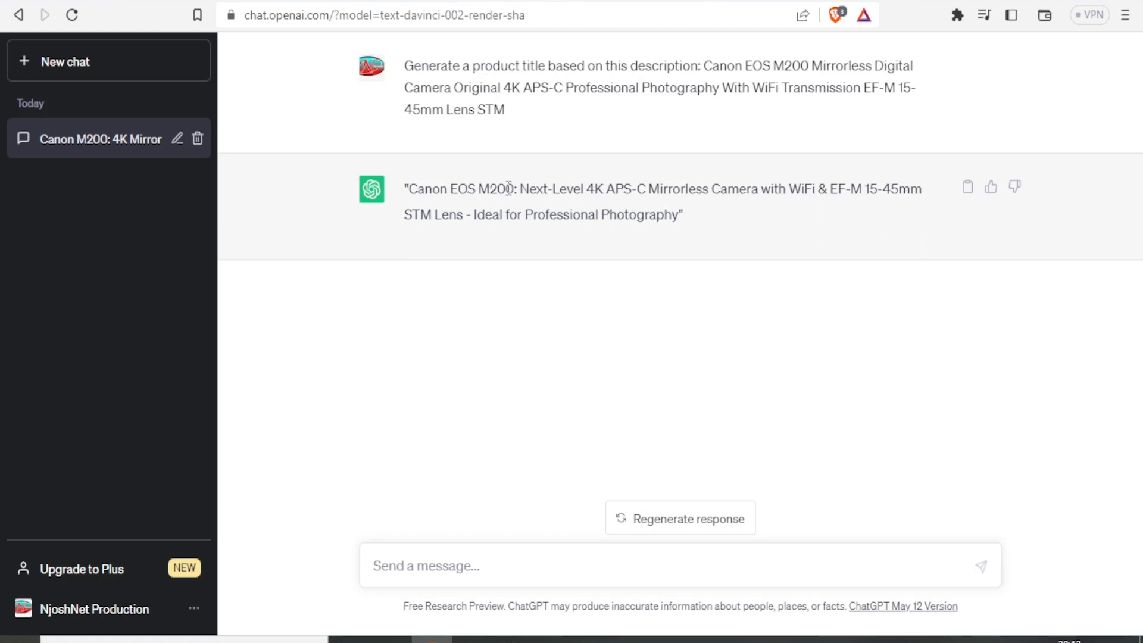
mouse_move(679, 194)
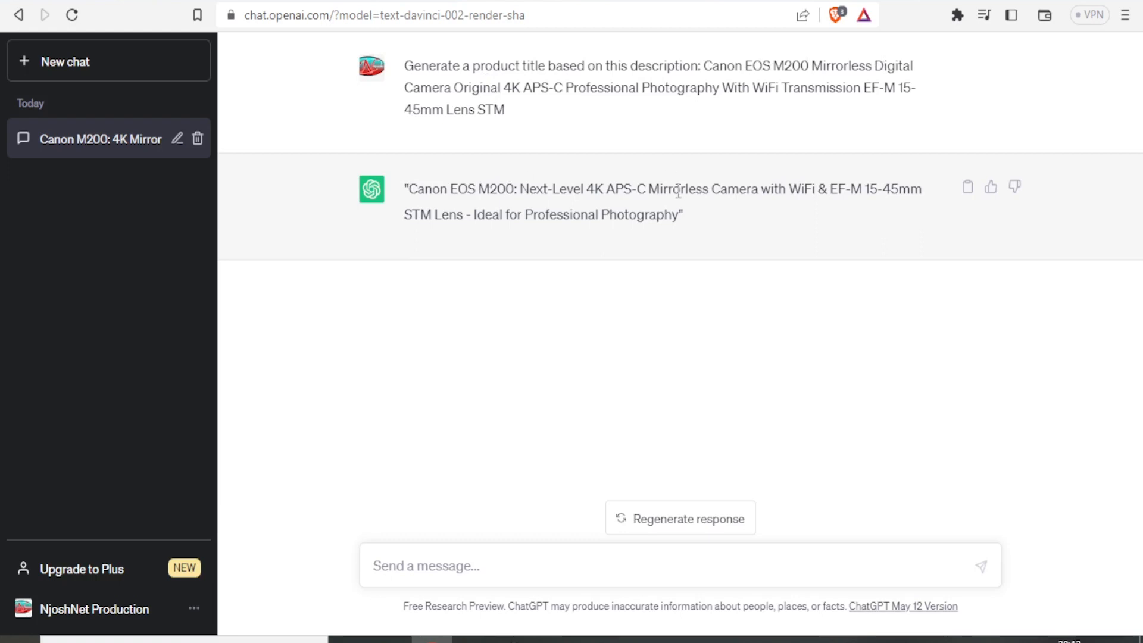
mouse_move(684, 214)
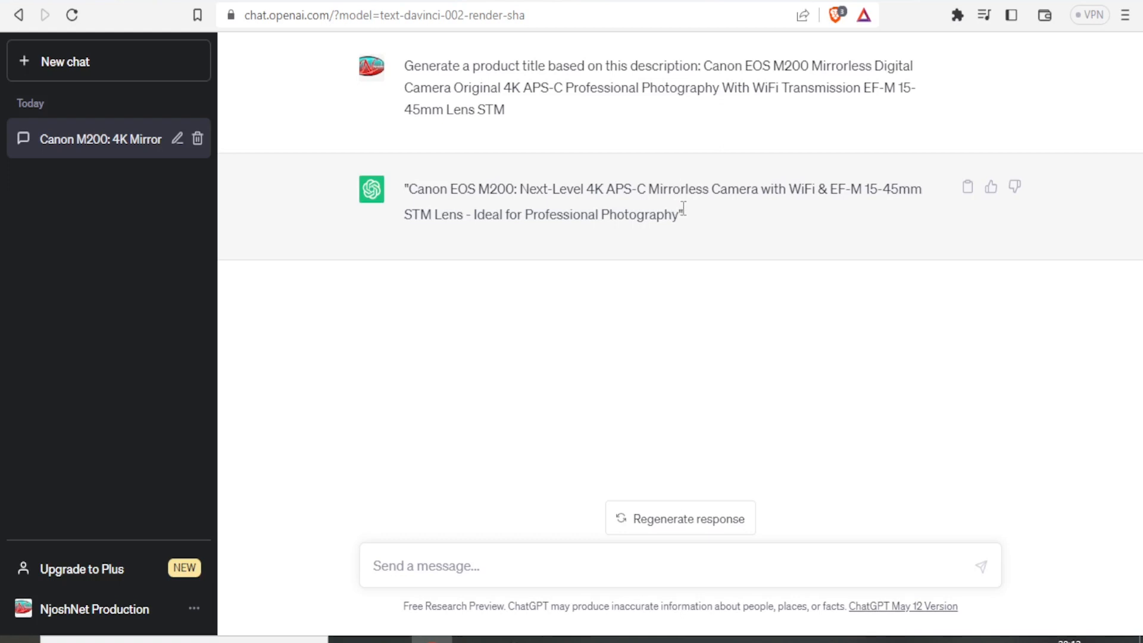
mouse_move(688, 218)
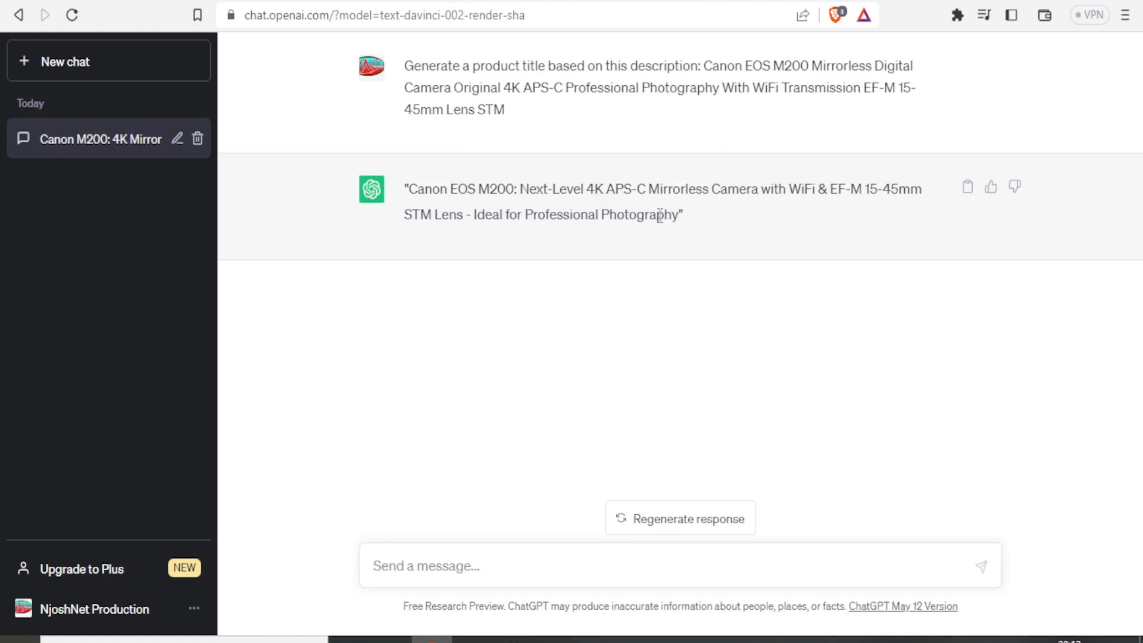
mouse_move(660, 236)
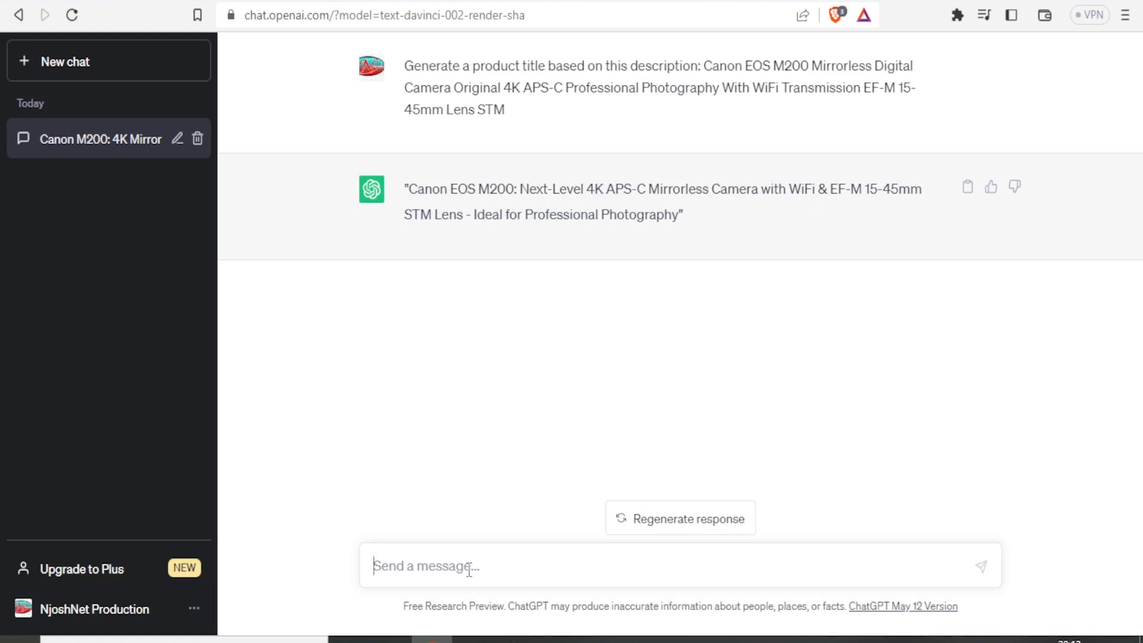
- Request a shorter rewrite of the title and select the new reply
type("Rewrite the above d")
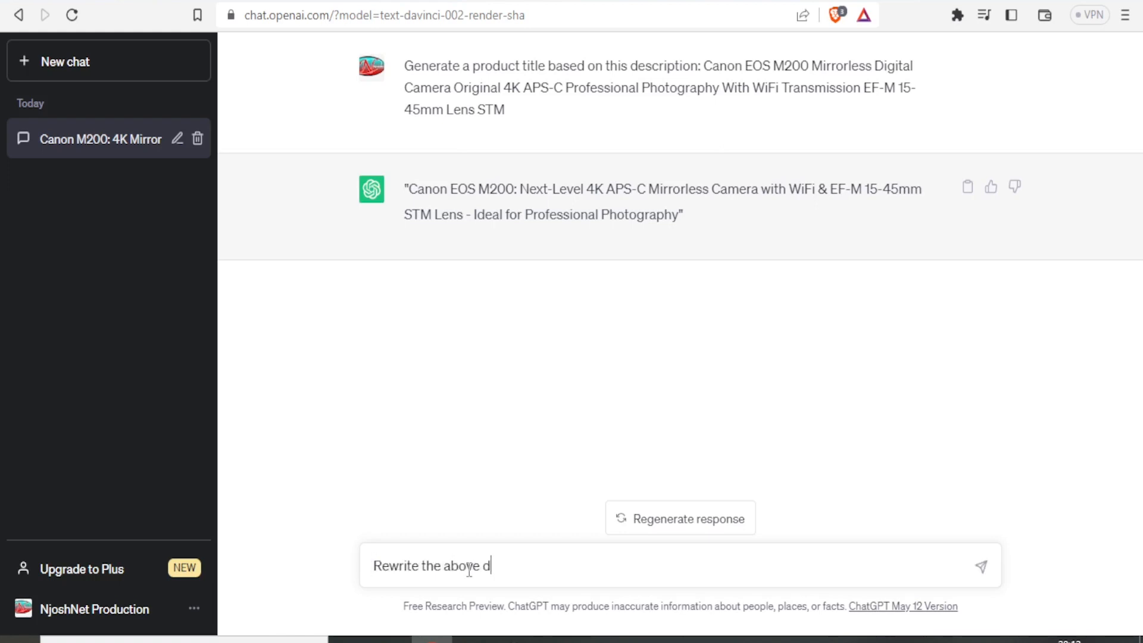
type("escription using")
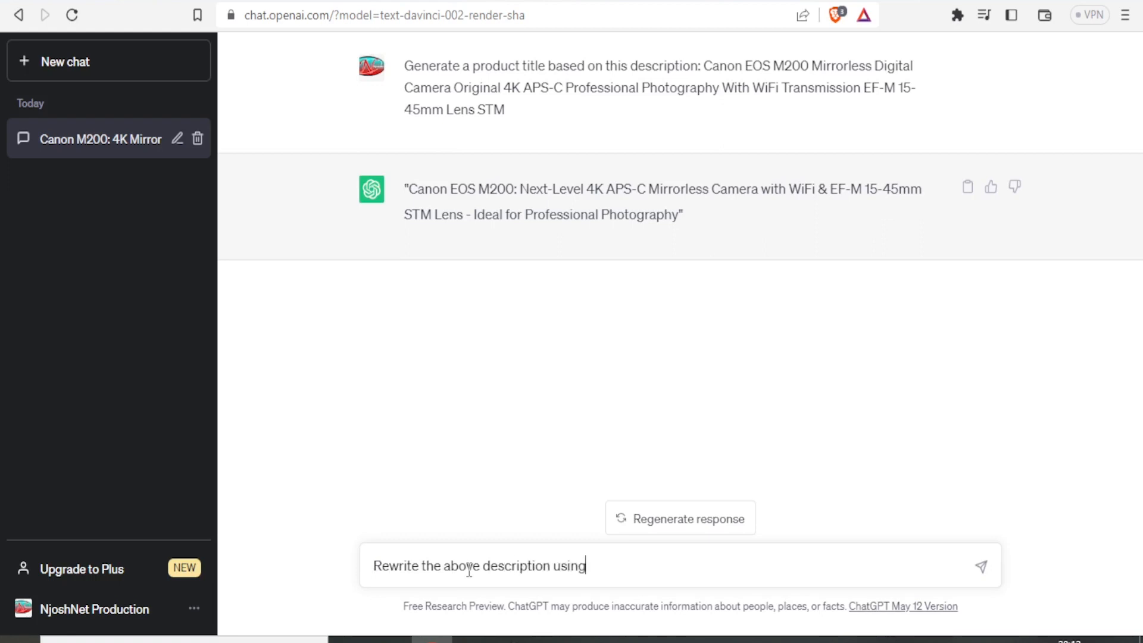
type("less")
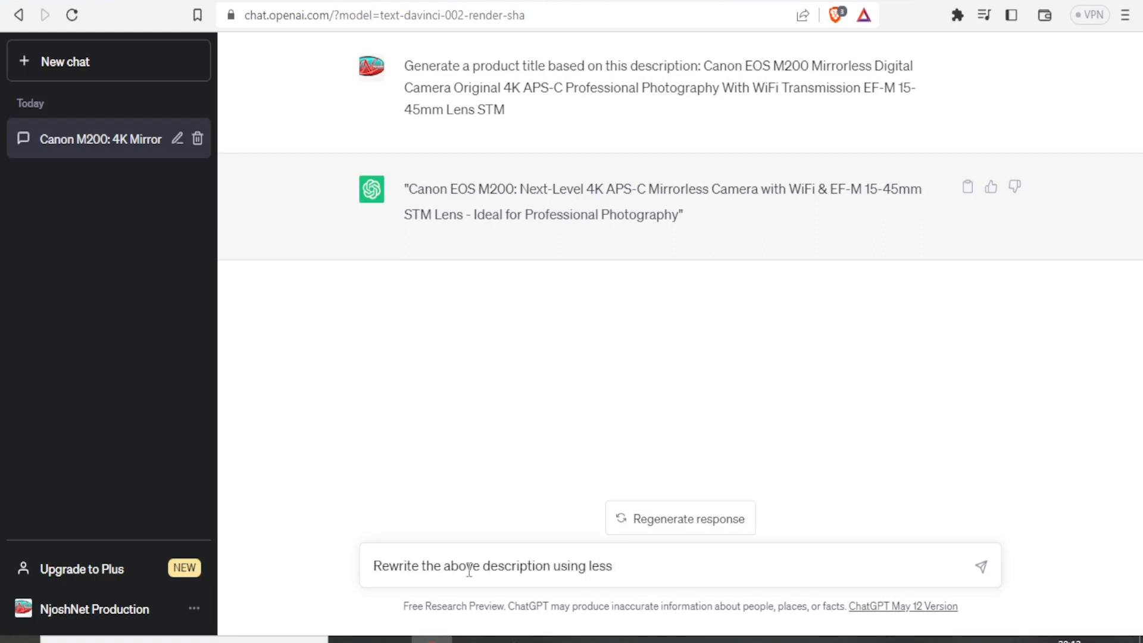
left_click(981, 566)
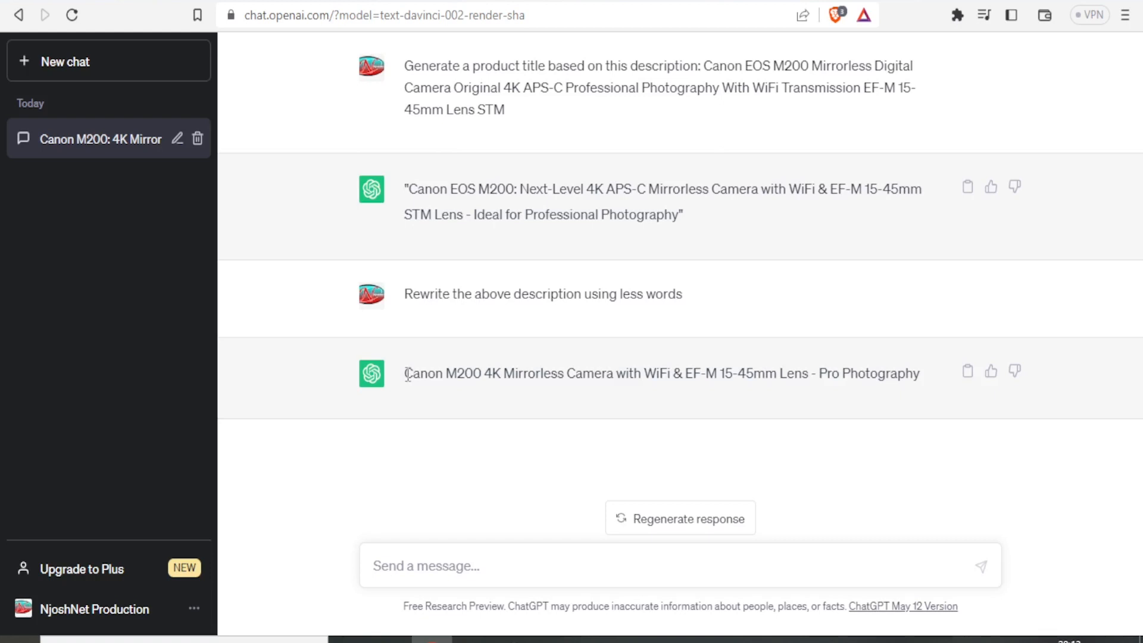
mouse_move(654, 372)
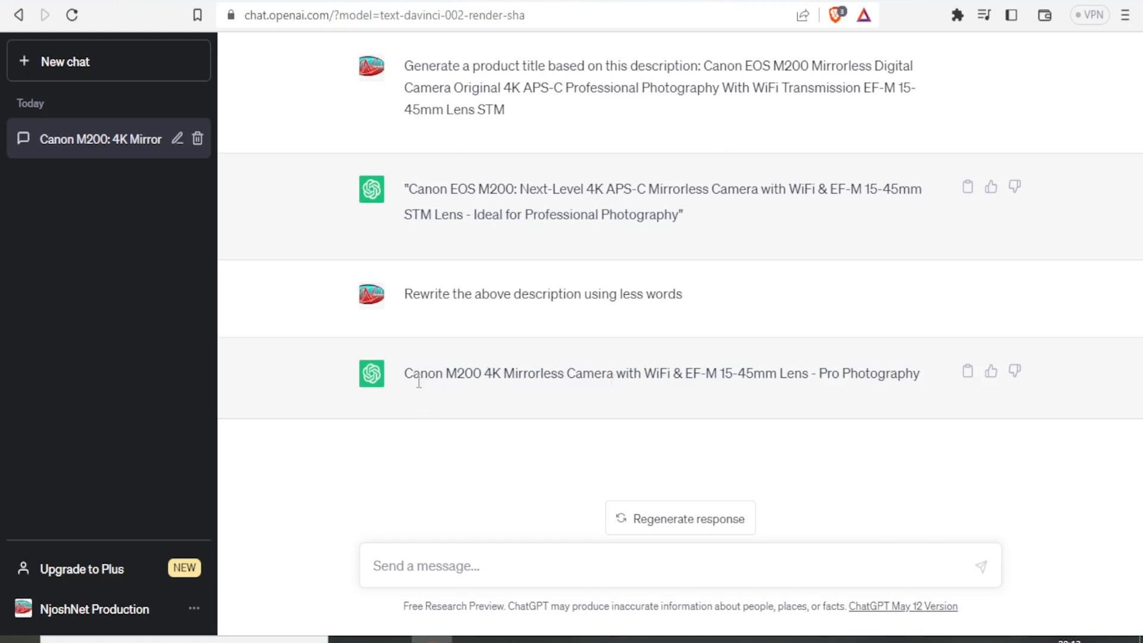
mouse_move(671, 396)
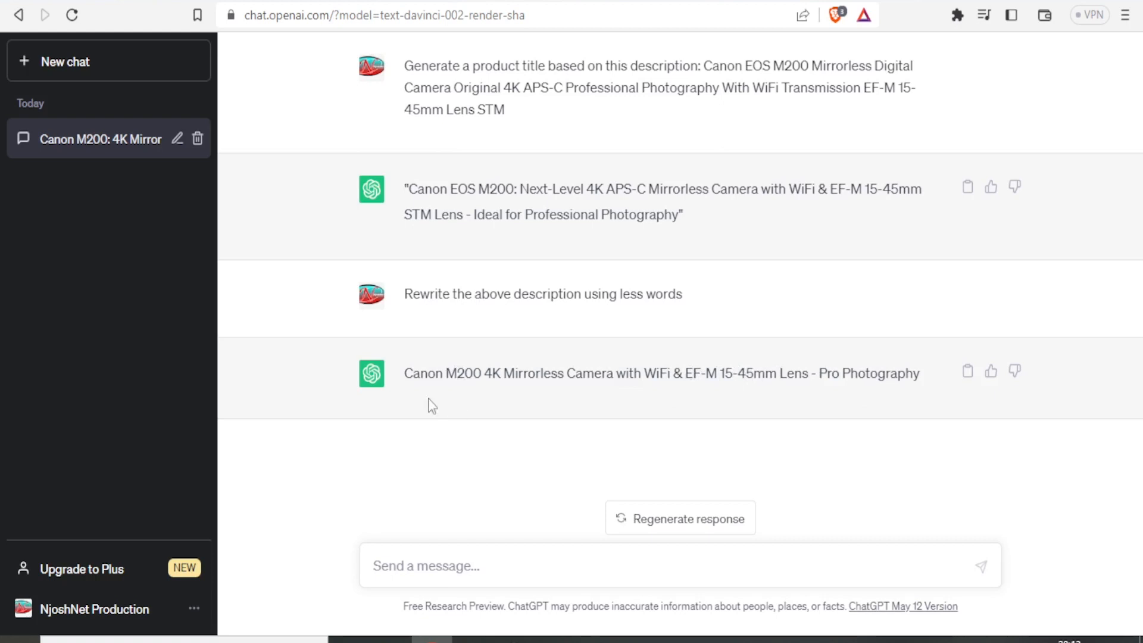
double_click(441, 374)
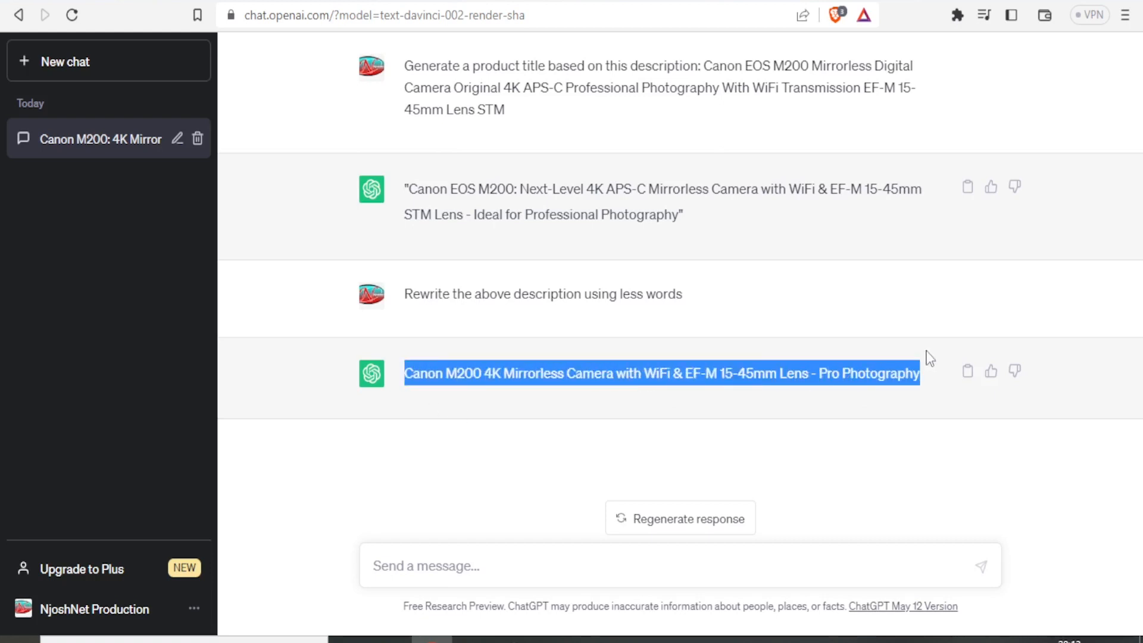
mouse_move(852, 219)
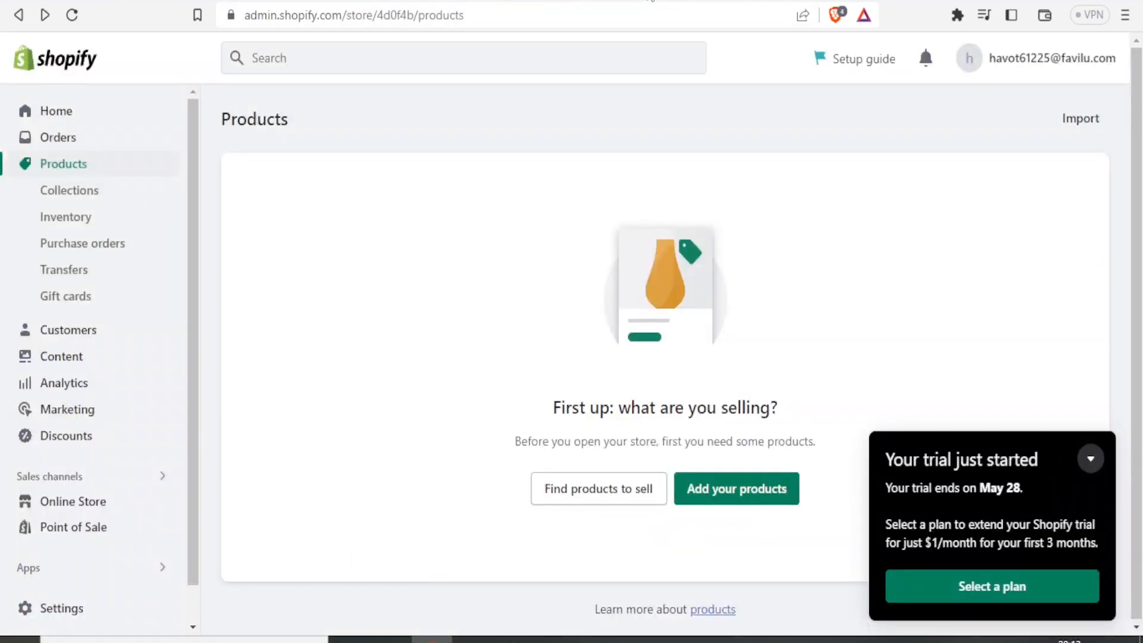
mouse_move(73, 176)
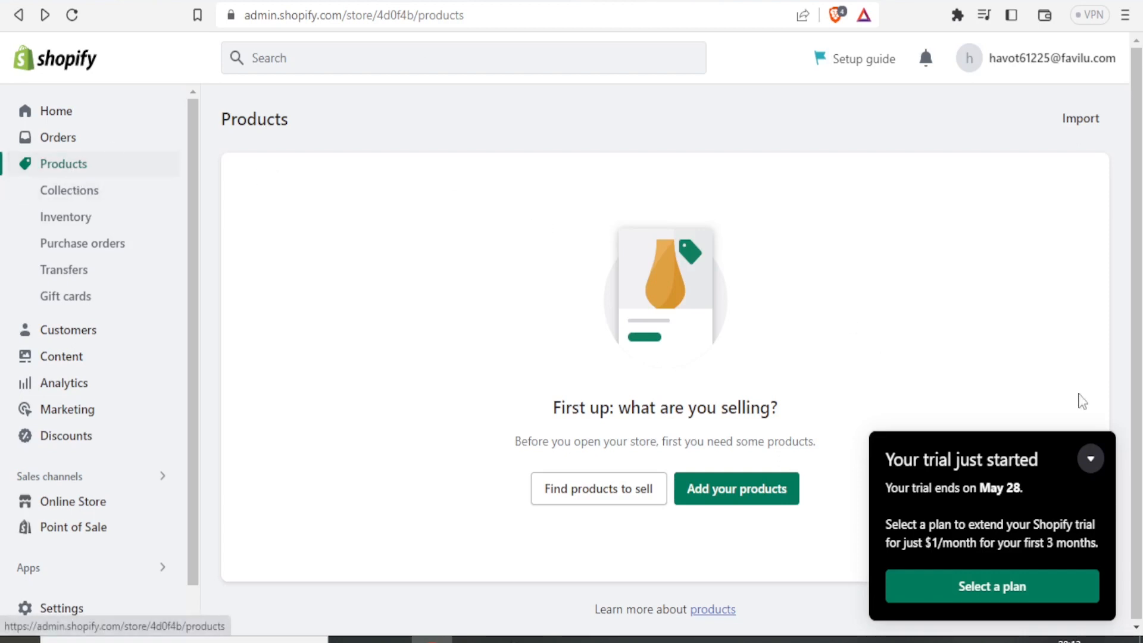
- Add a Shopify product titled 'Canon M200 4K Mirrorless Camera with WiFi & EF-M 15-45mm Lens - Pro Photography'
left_click(1090, 459)
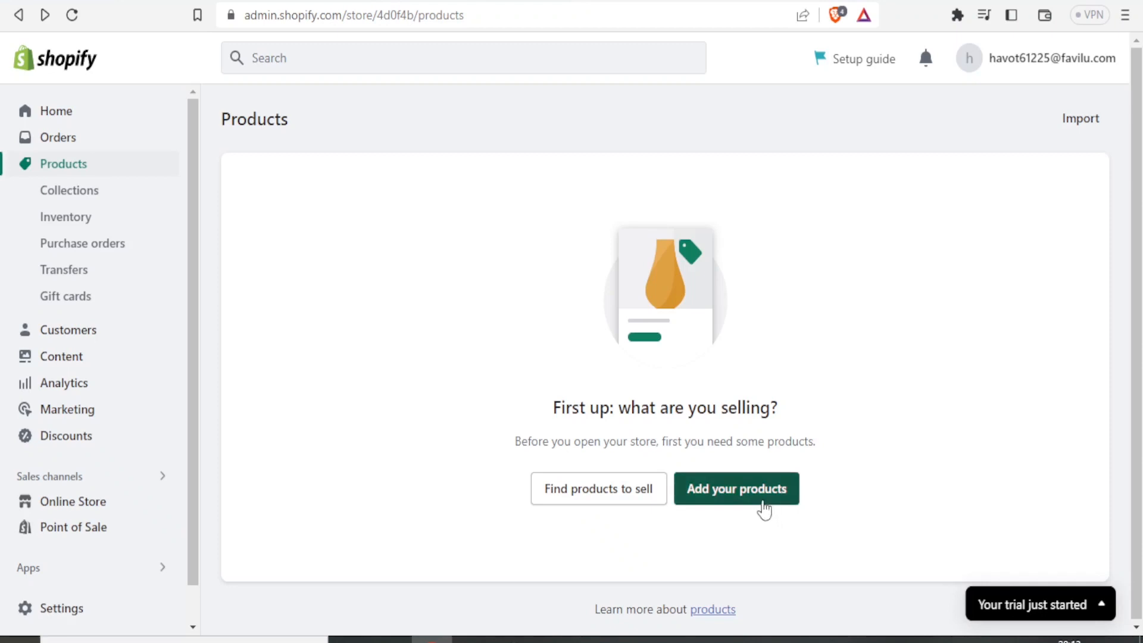
left_click(738, 489)
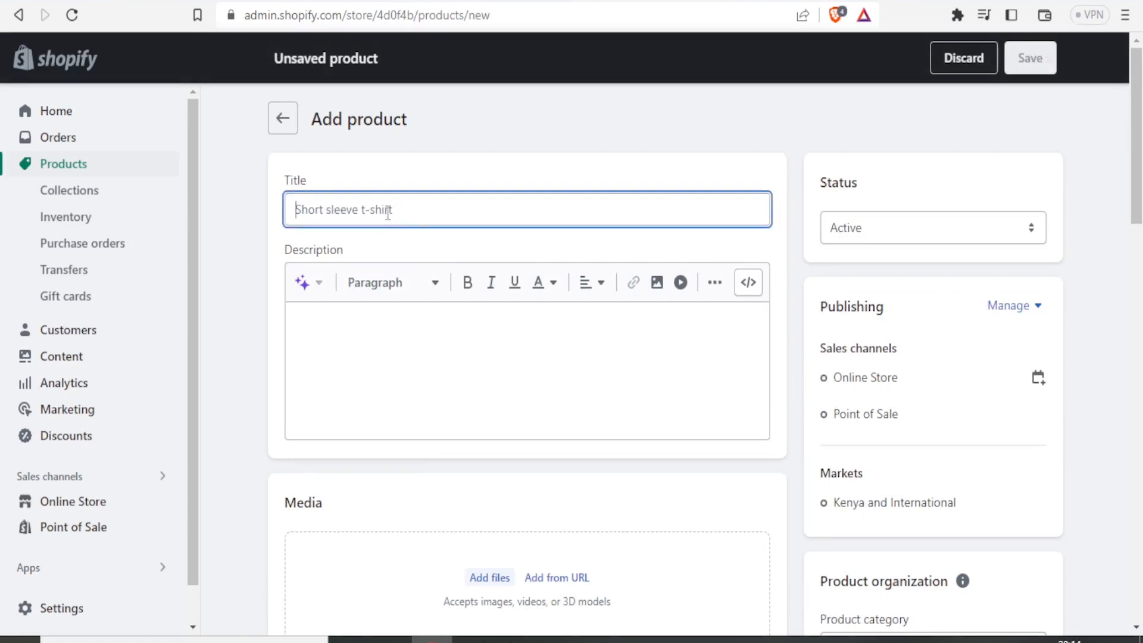
type("Canon M200 4K Mirrorless Camera with WiFi & EF-M 15-45mm Lens - Pro Photography")
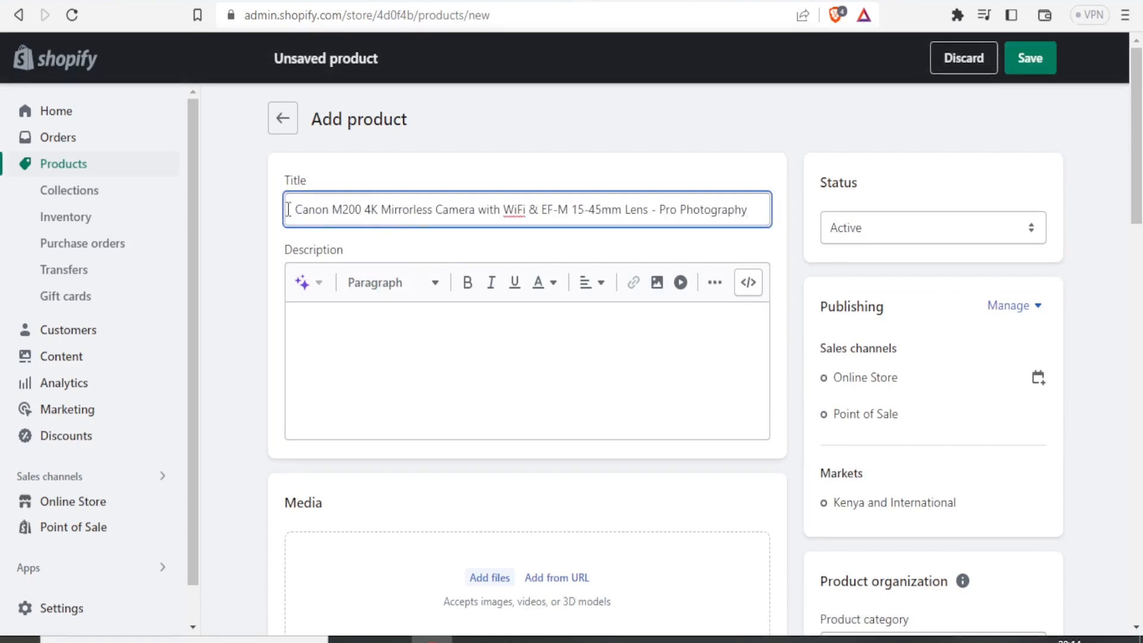
mouse_move(321, 191)
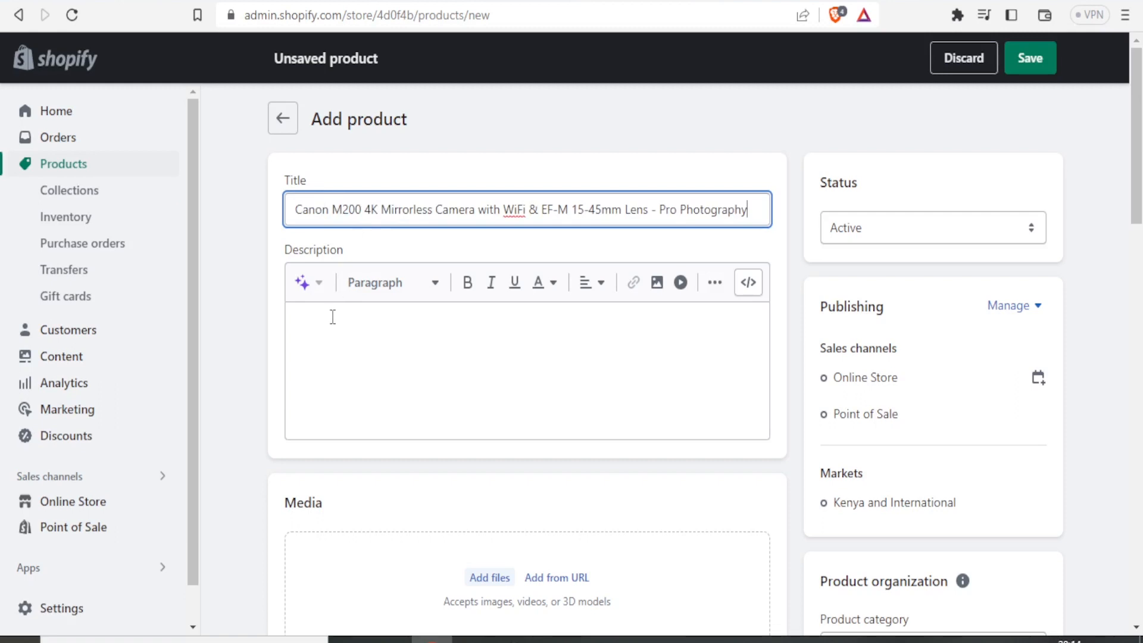
left_click(332, 318)
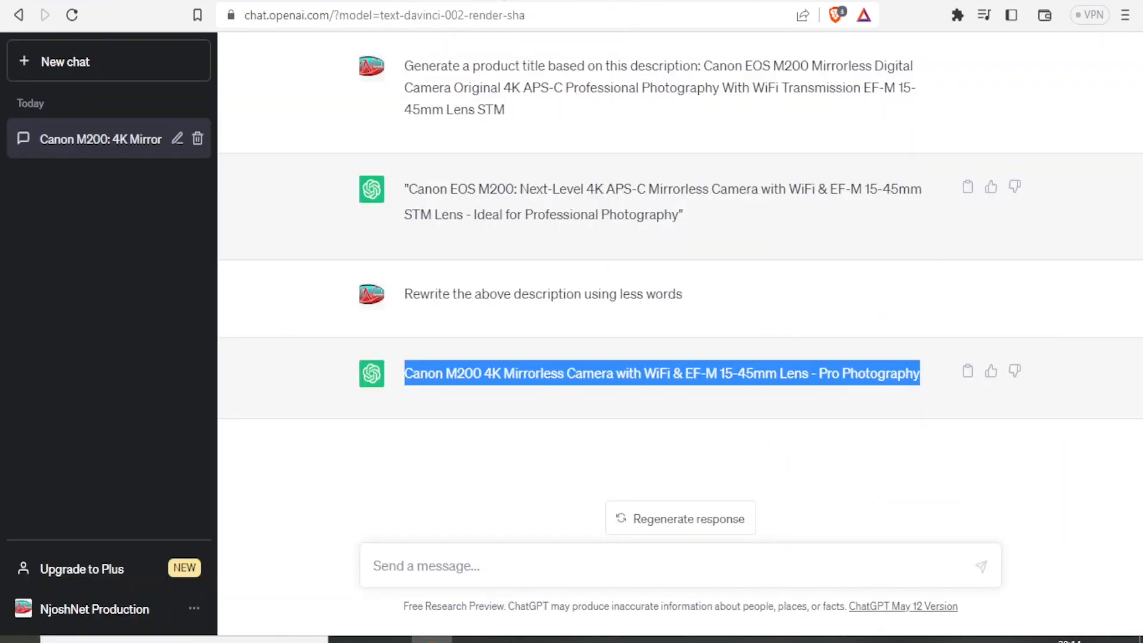
mouse_move(432, 559)
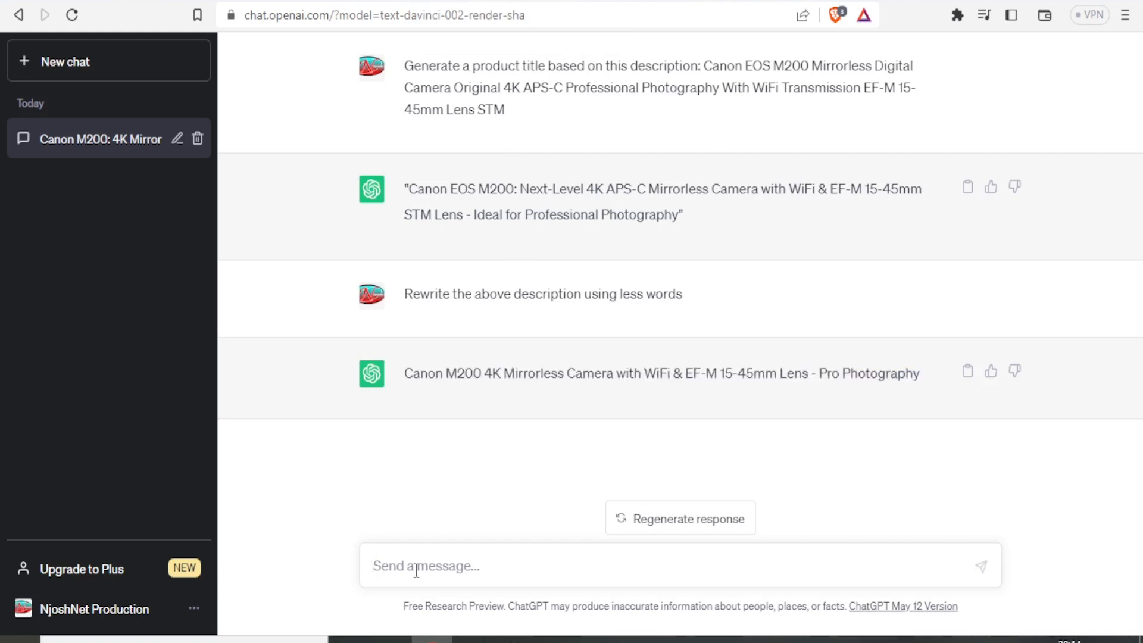
- Type 'Generate a production description based on these specs:' into ChatGPT
type("Gen")
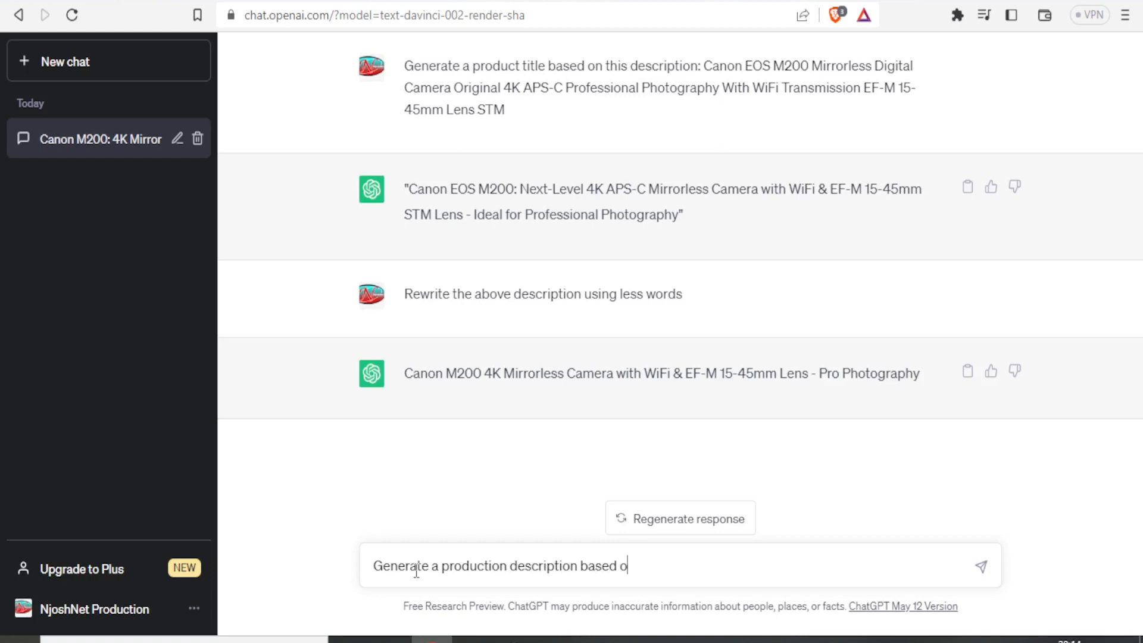
type("n these spe")
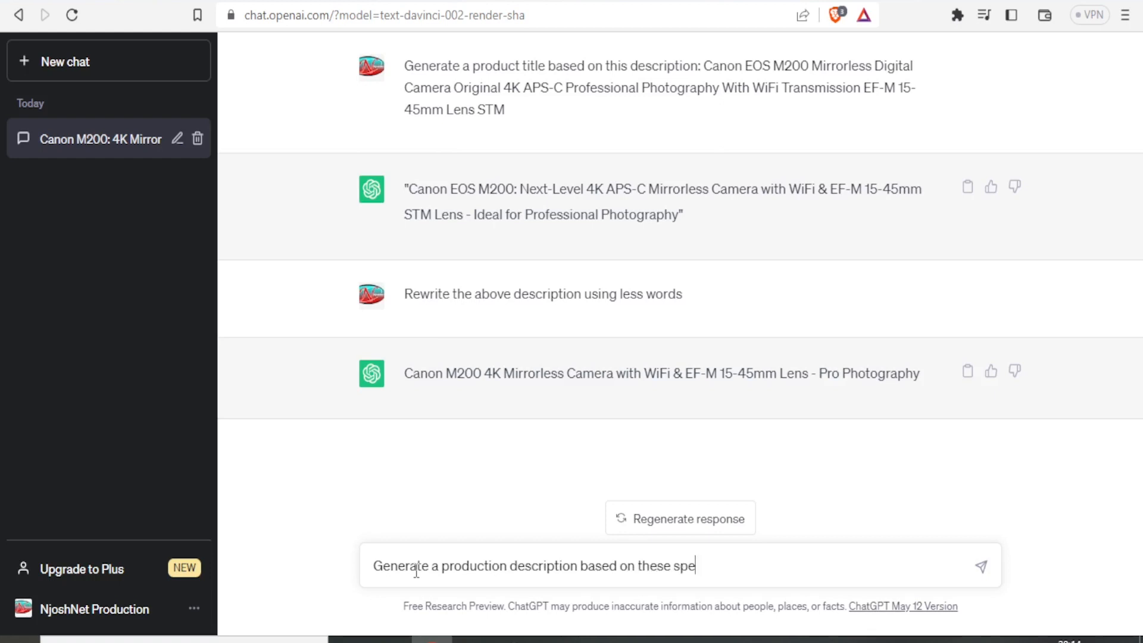
type("cs")
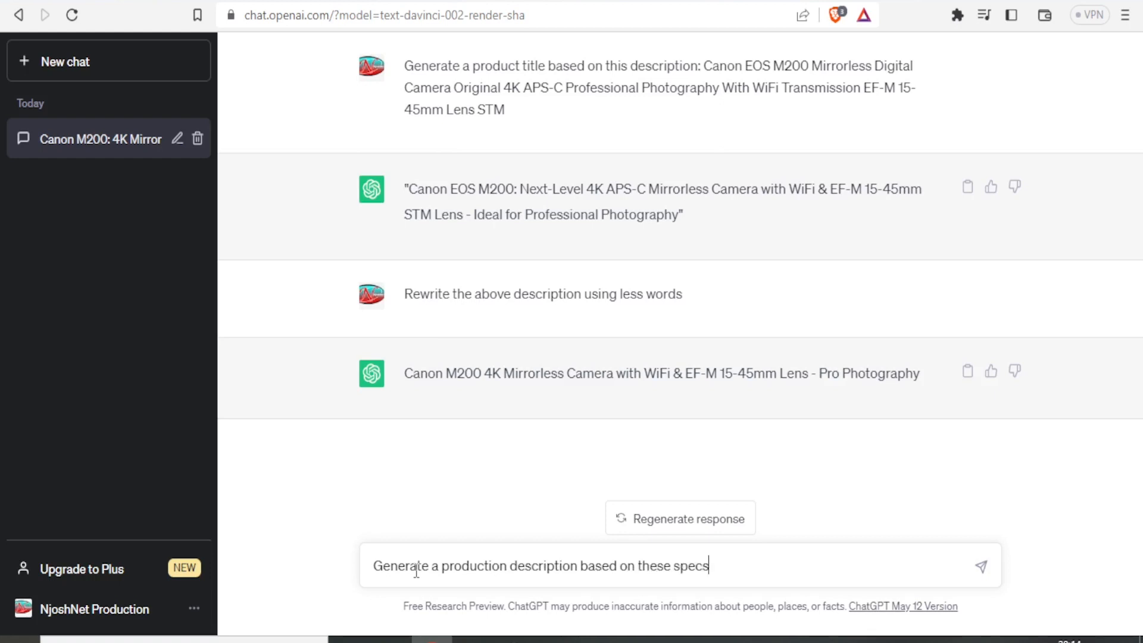
type(":")
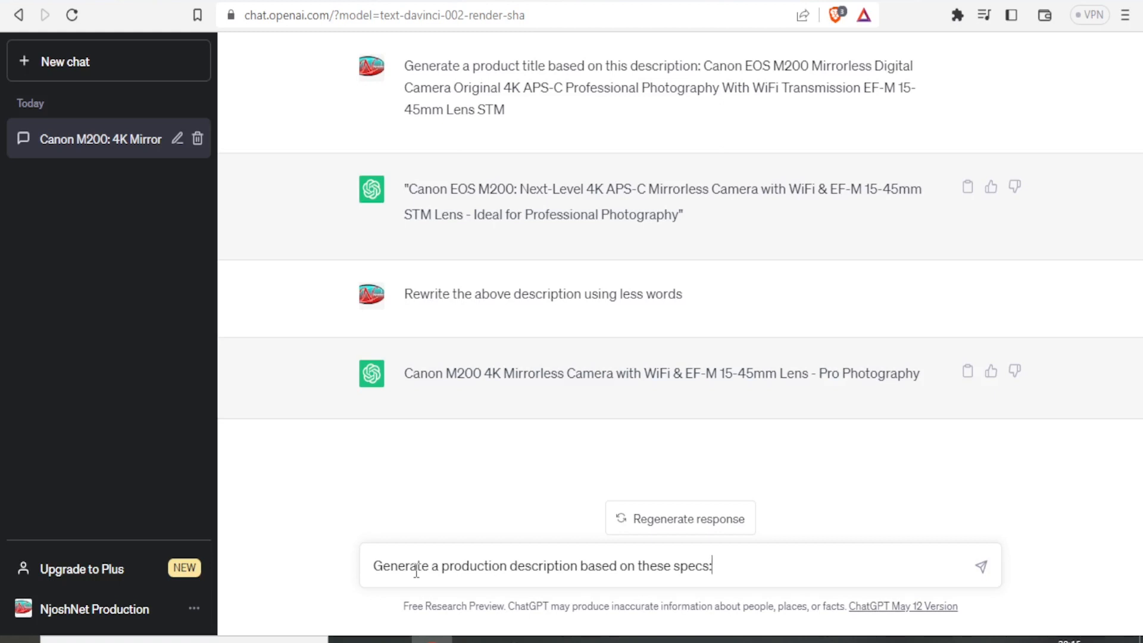
mouse_move(493, 588)
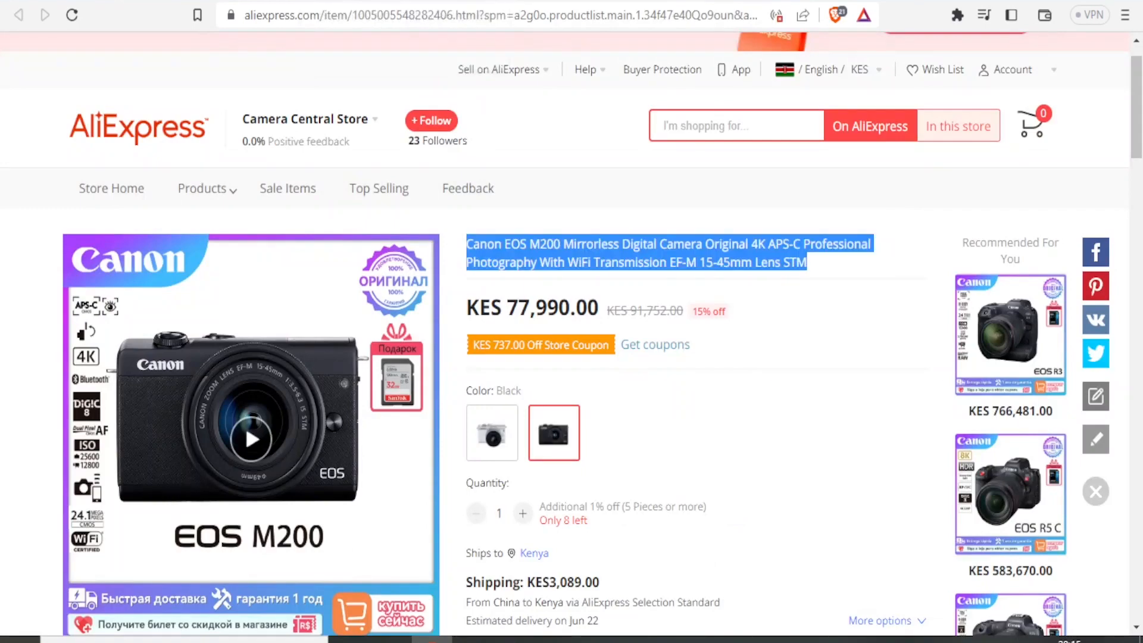
- Scroll the AliExpress listing down to the numbered camera specs in its description
scroll("down", 3)
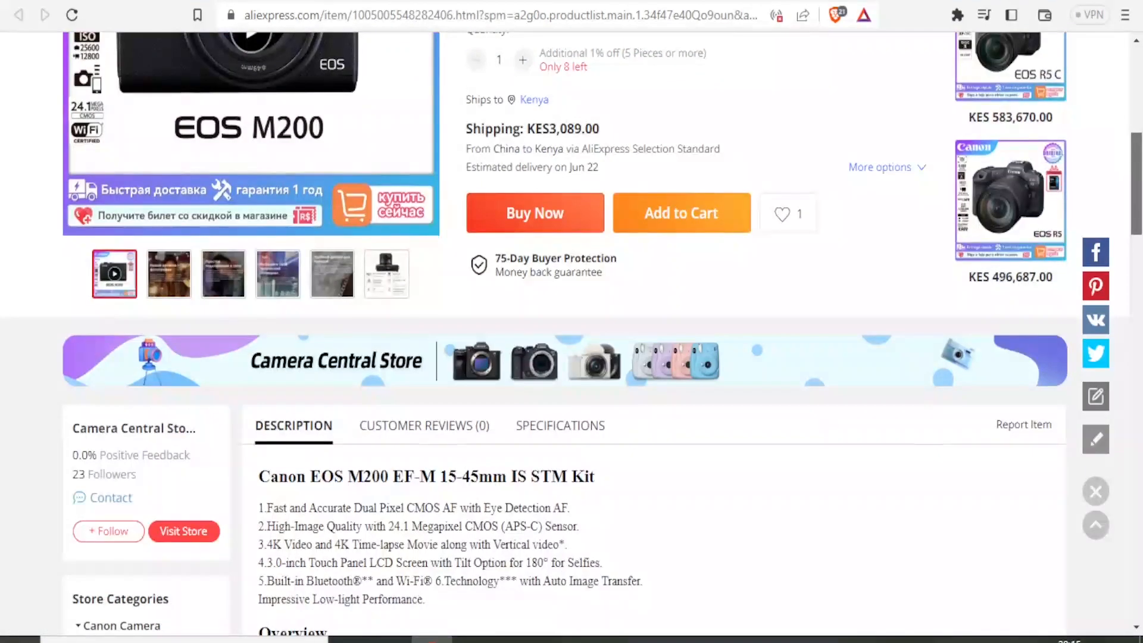
scroll("down", 3)
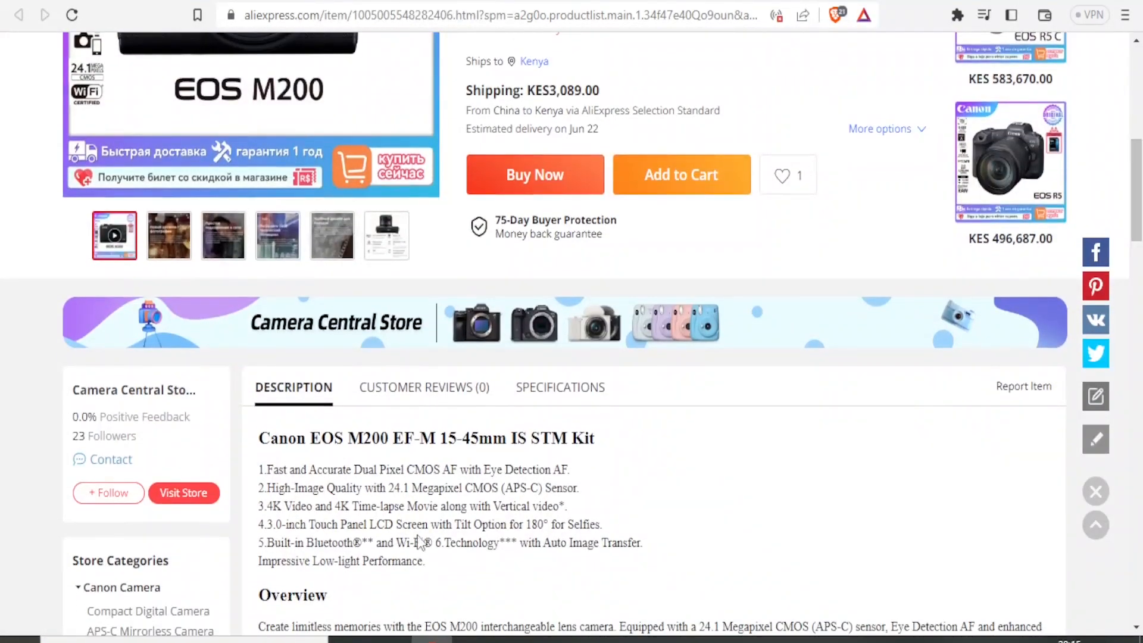
mouse_move(426, 565)
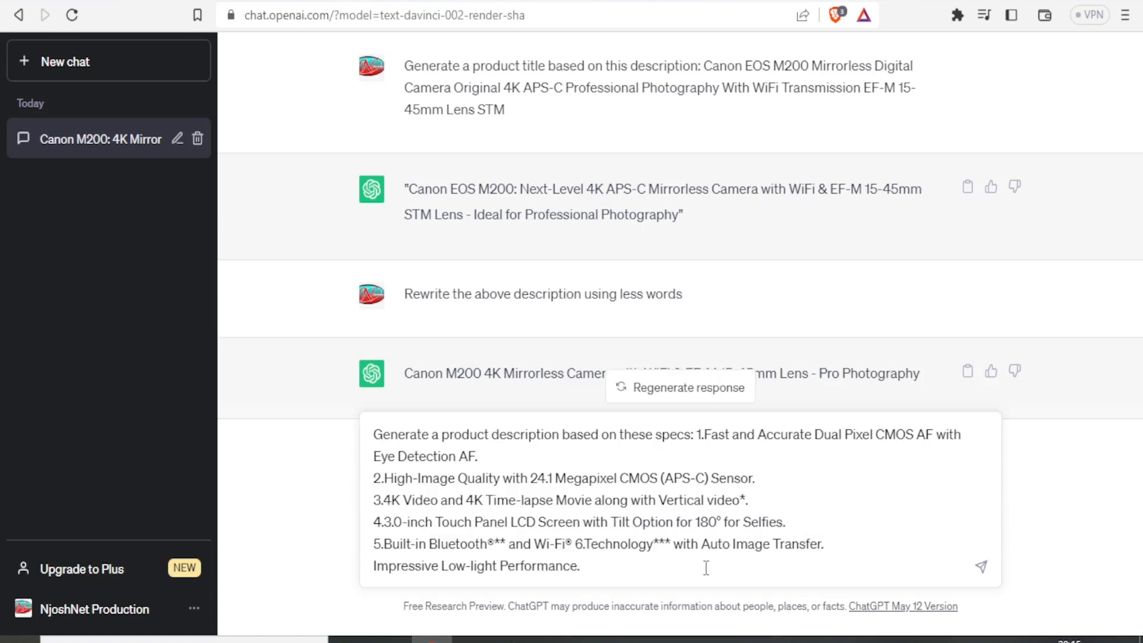
mouse_move(981, 568)
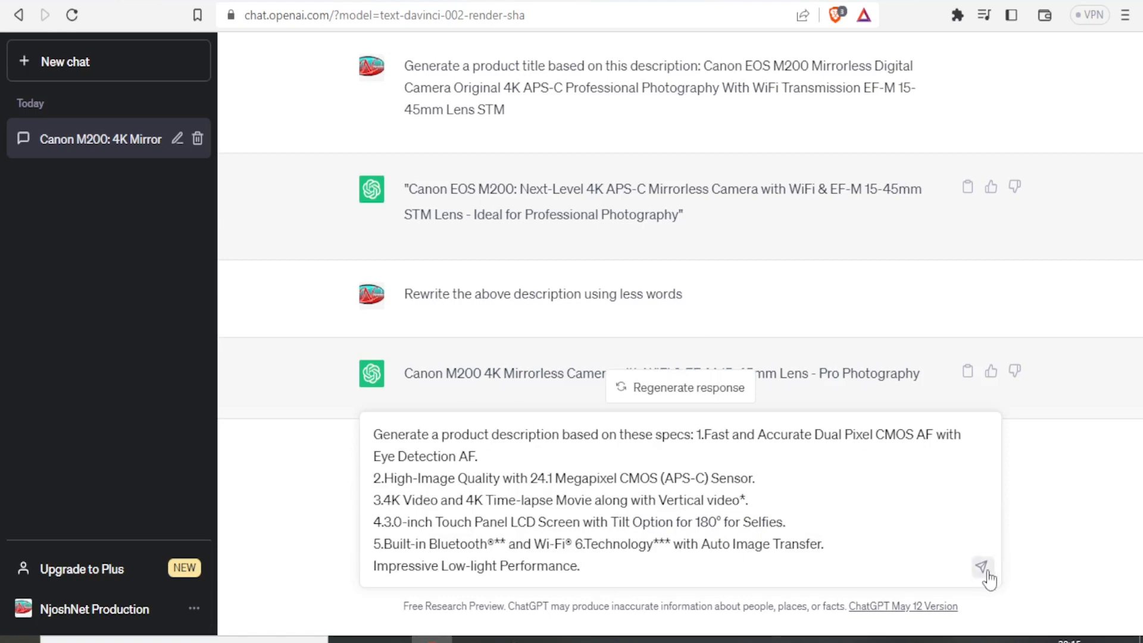
- Send the specs prompt and scroll through ChatGPT's multi-paragraph Canon M200 description
left_click(982, 566)
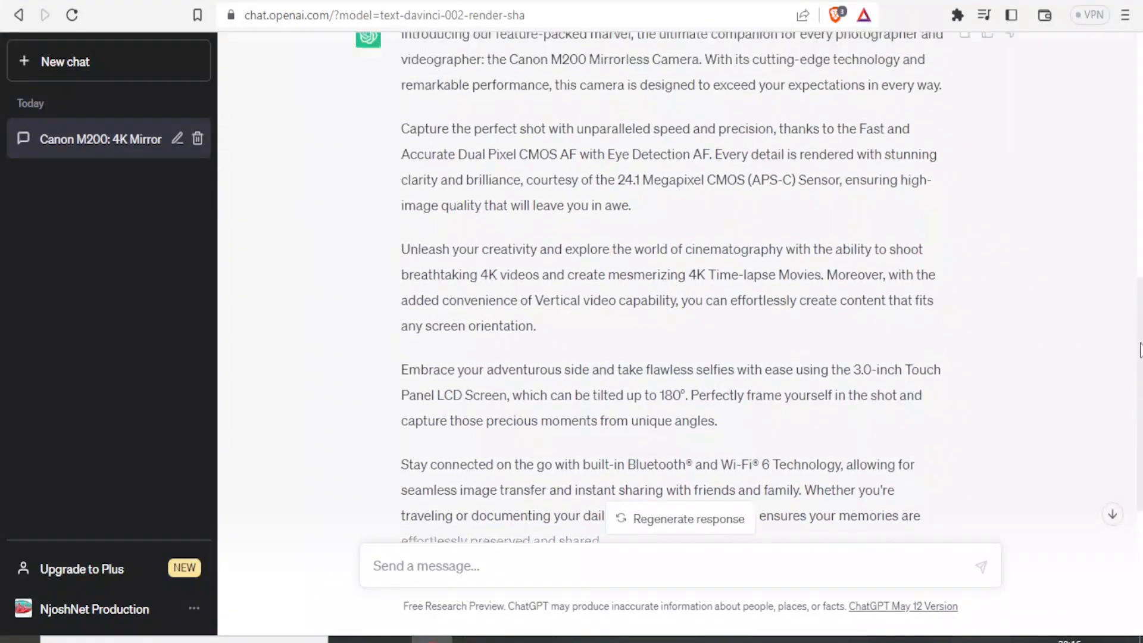
scroll("up", 3)
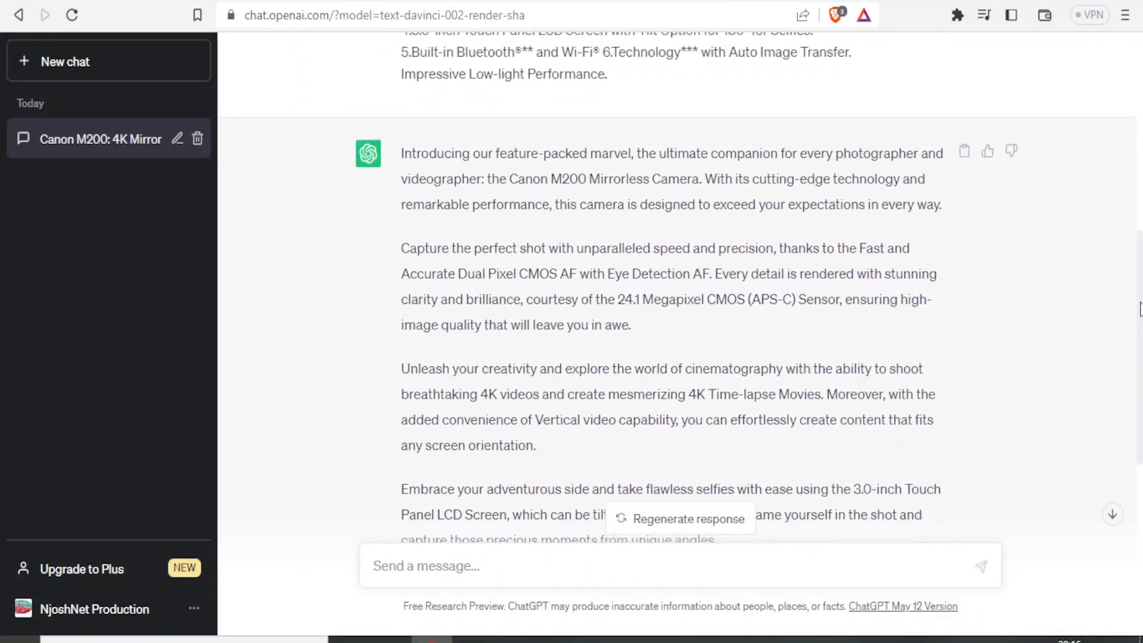
mouse_move(496, 201)
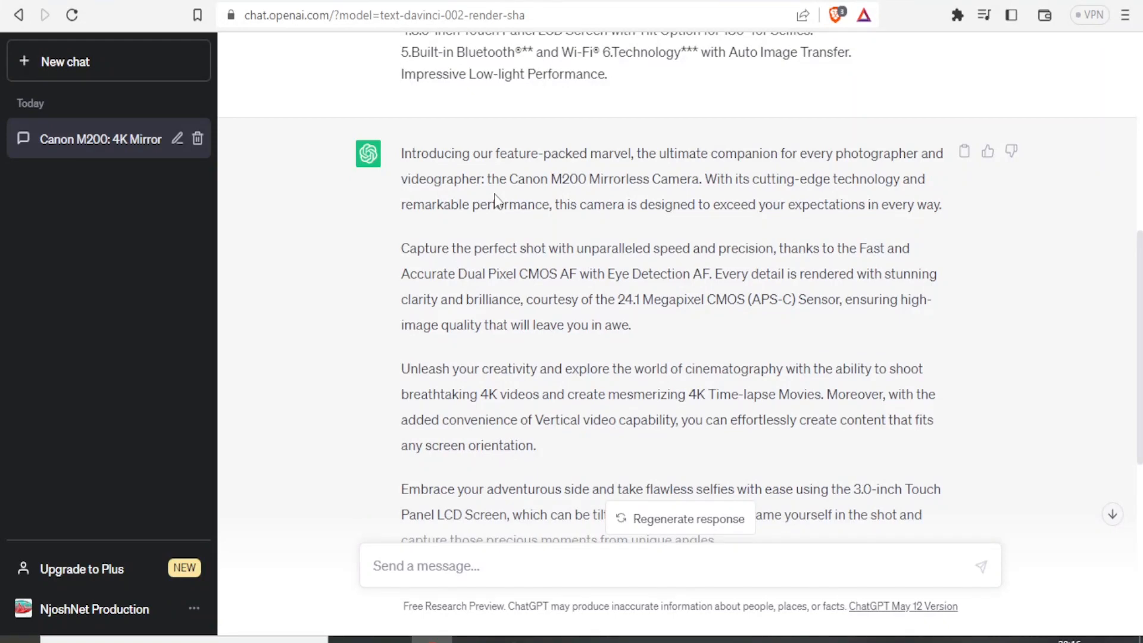
mouse_move(441, 520)
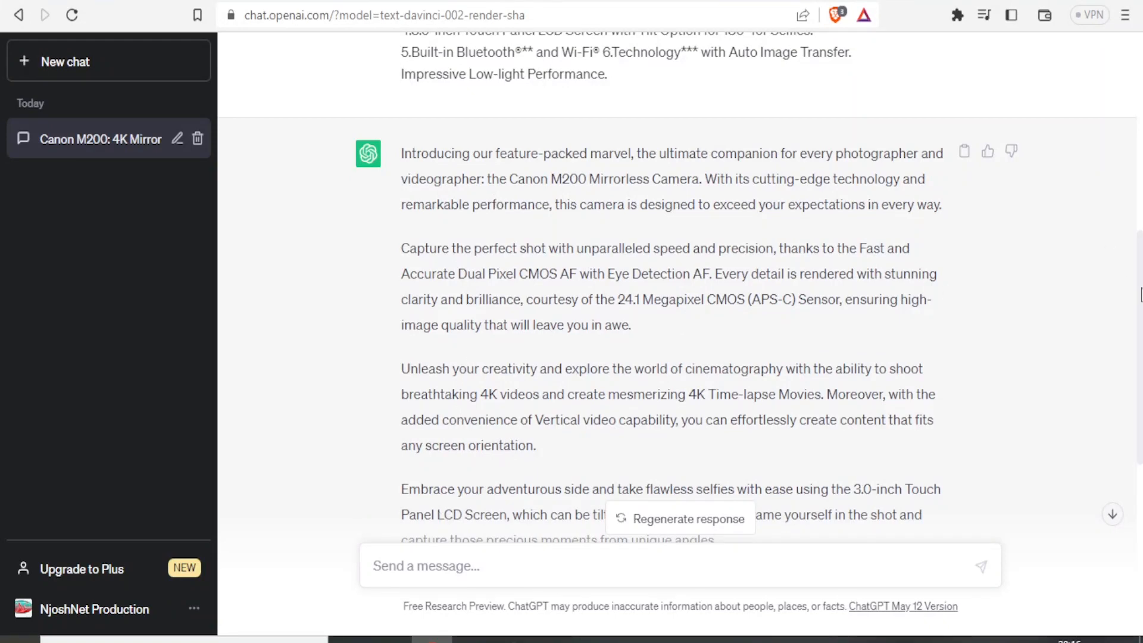
scroll("down", 3)
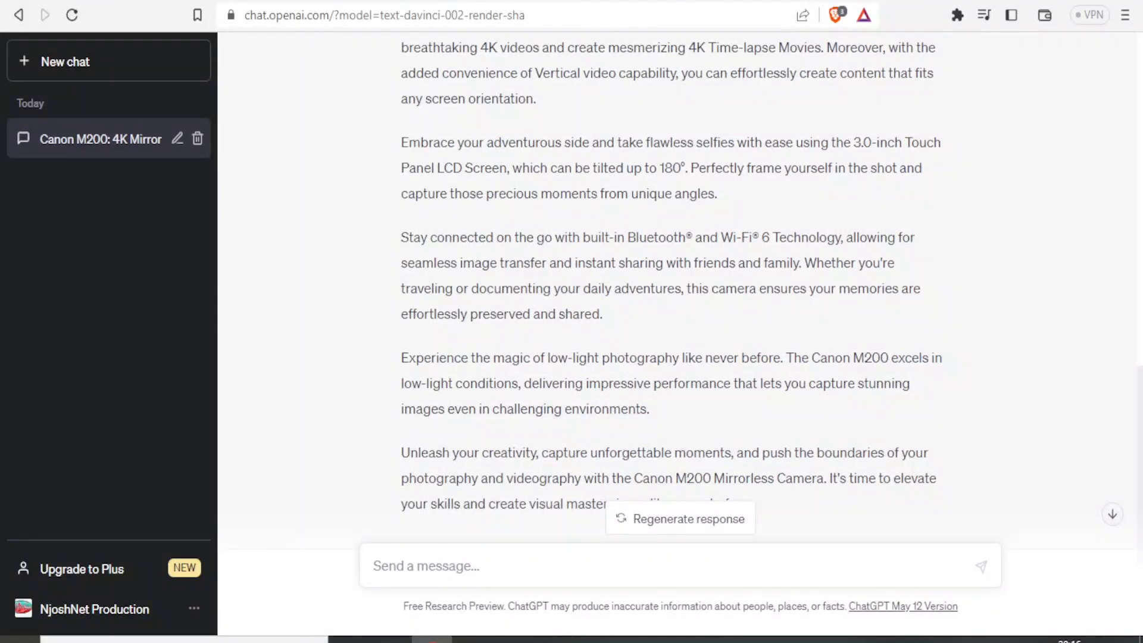
scroll("down", 3)
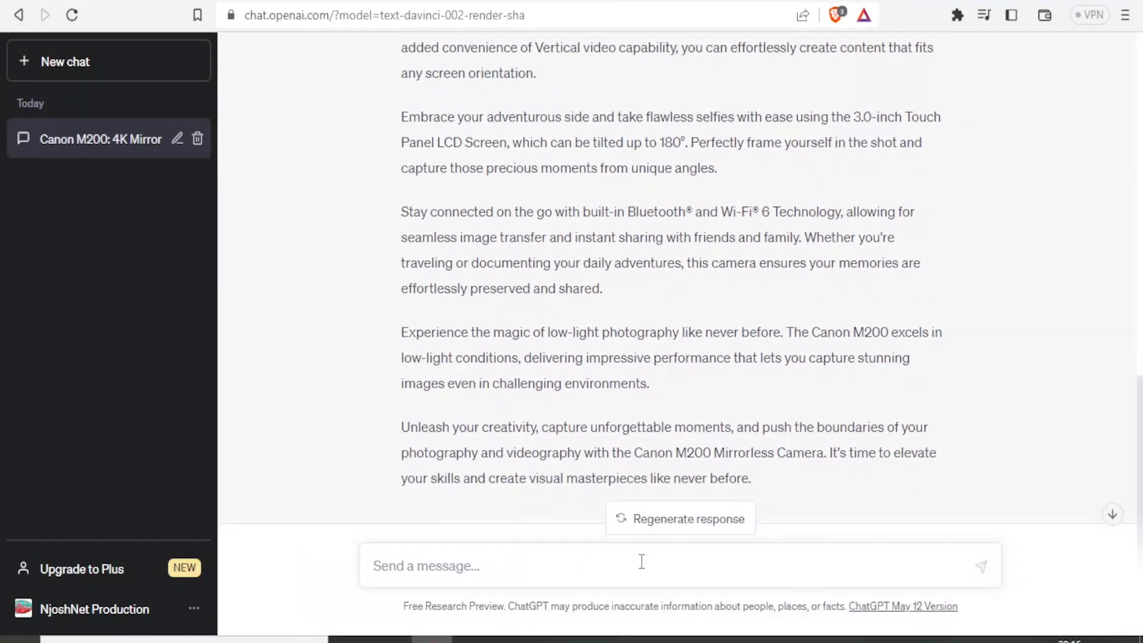
mouse_move(471, 570)
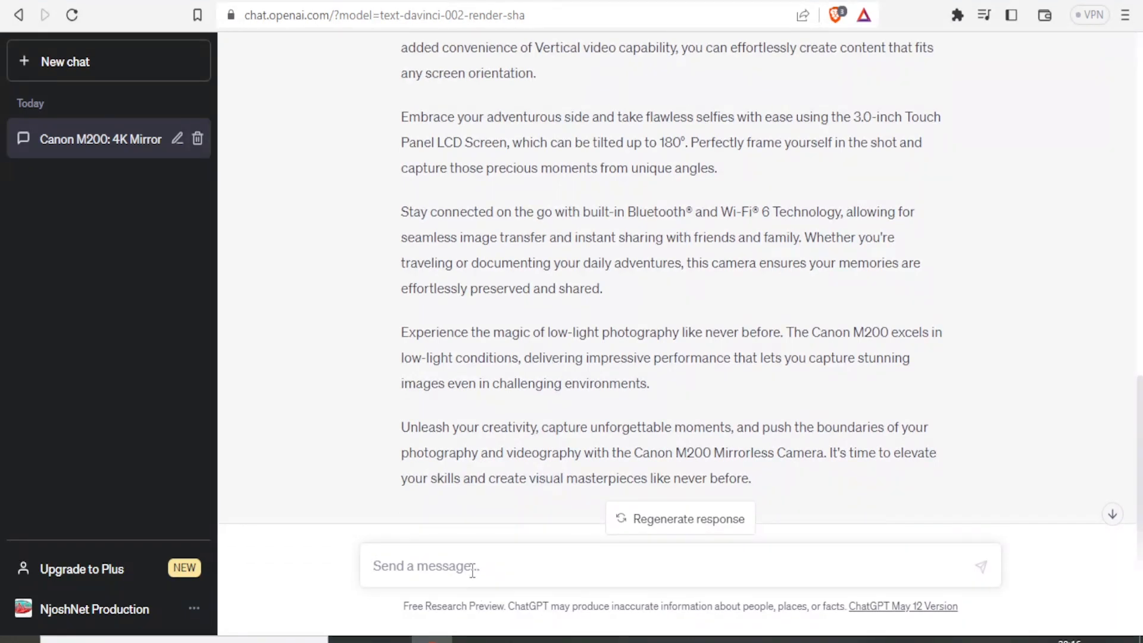
- Ask ChatGPT to rewrite the description using 2 short paragraphs
type("Rewrite the above using 2 short paragraphs")
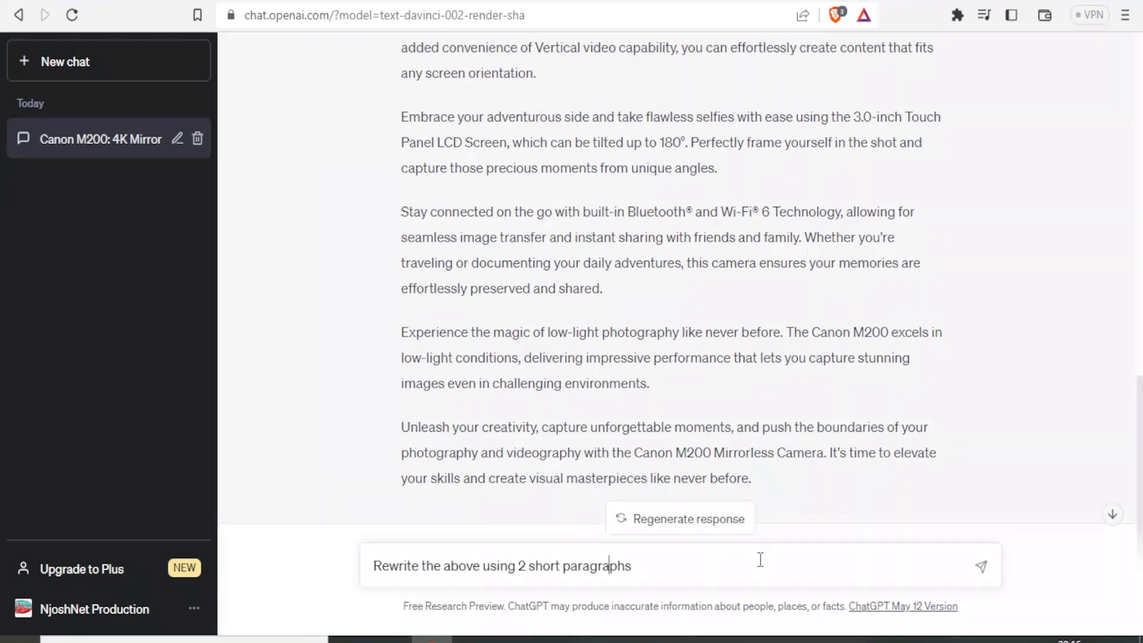
mouse_move(648, 224)
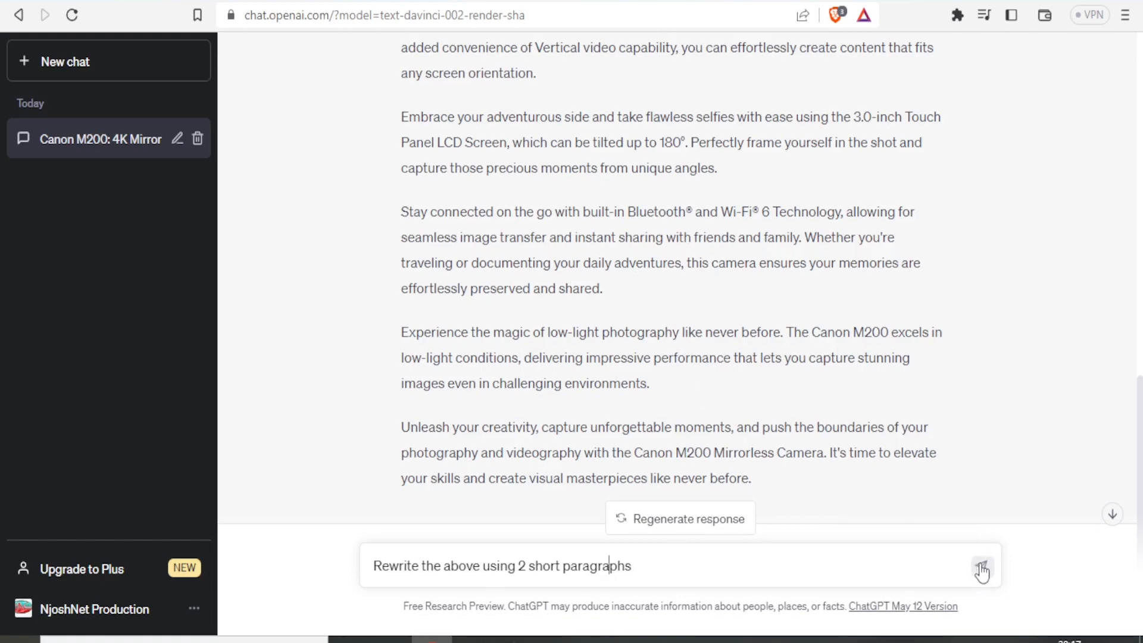
left_click(984, 572)
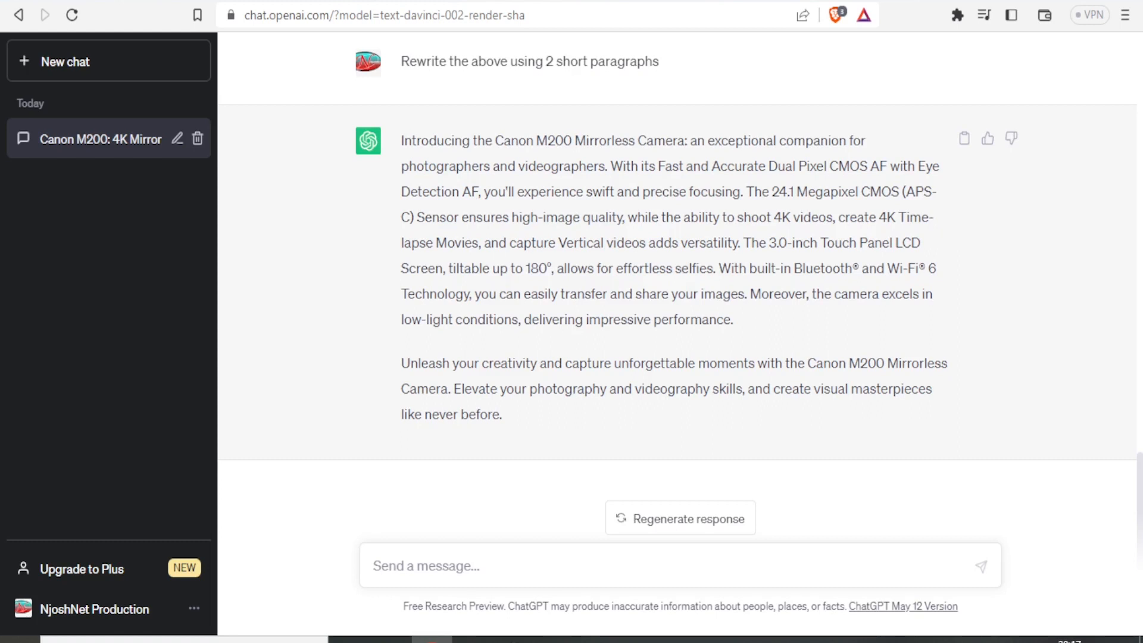
mouse_move(559, 209)
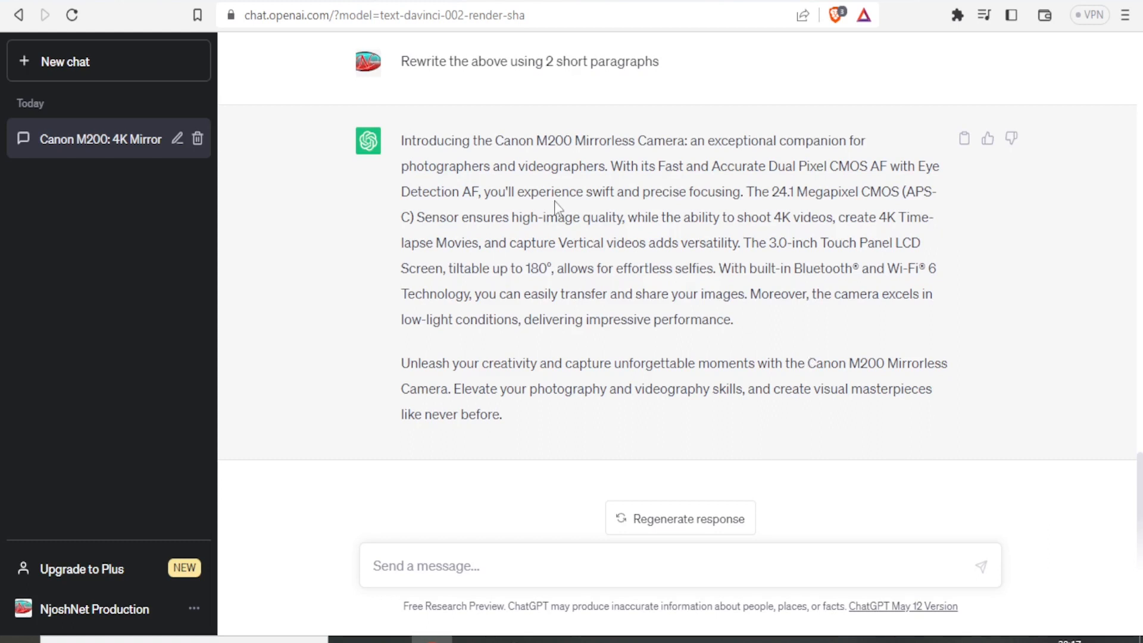
mouse_move(402, 141)
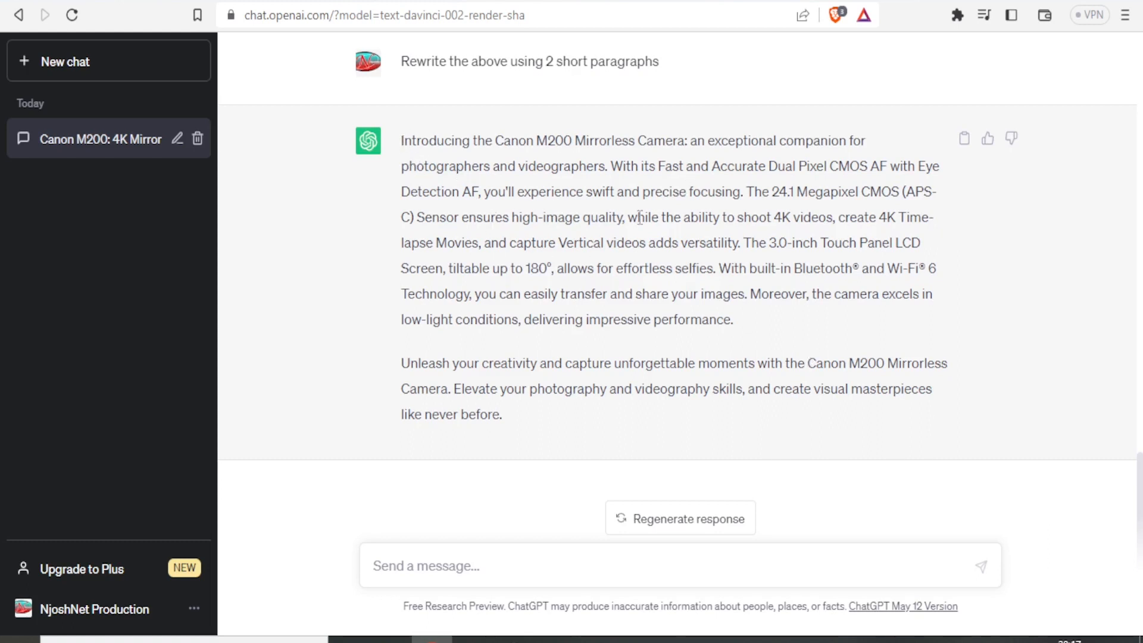
mouse_move(642, 355)
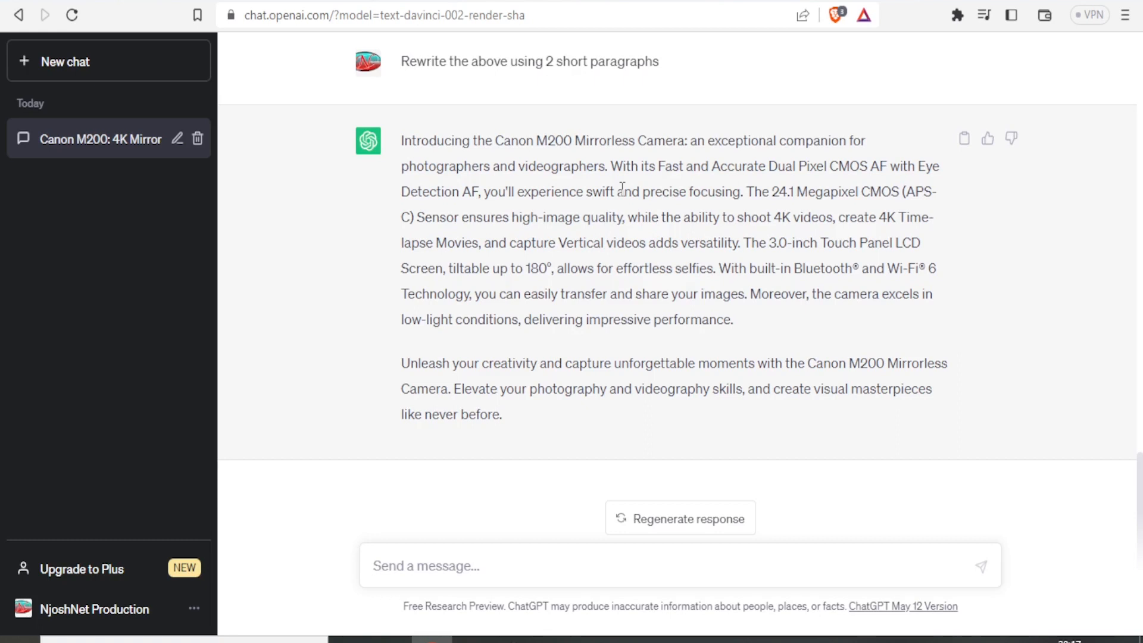
mouse_move(471, 160)
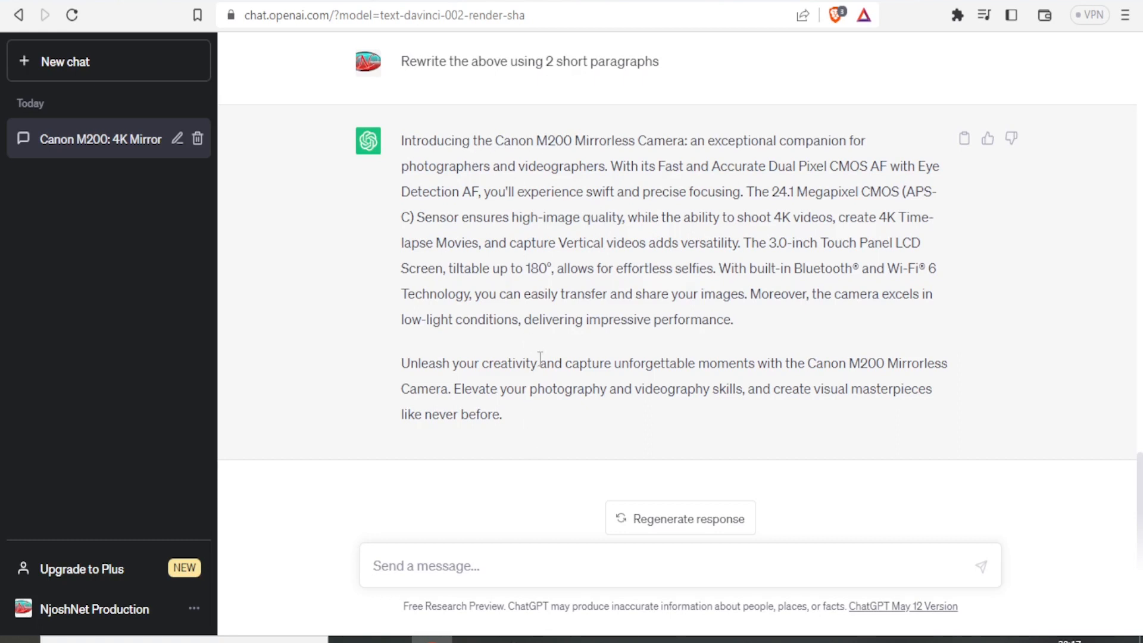
mouse_move(420, 543)
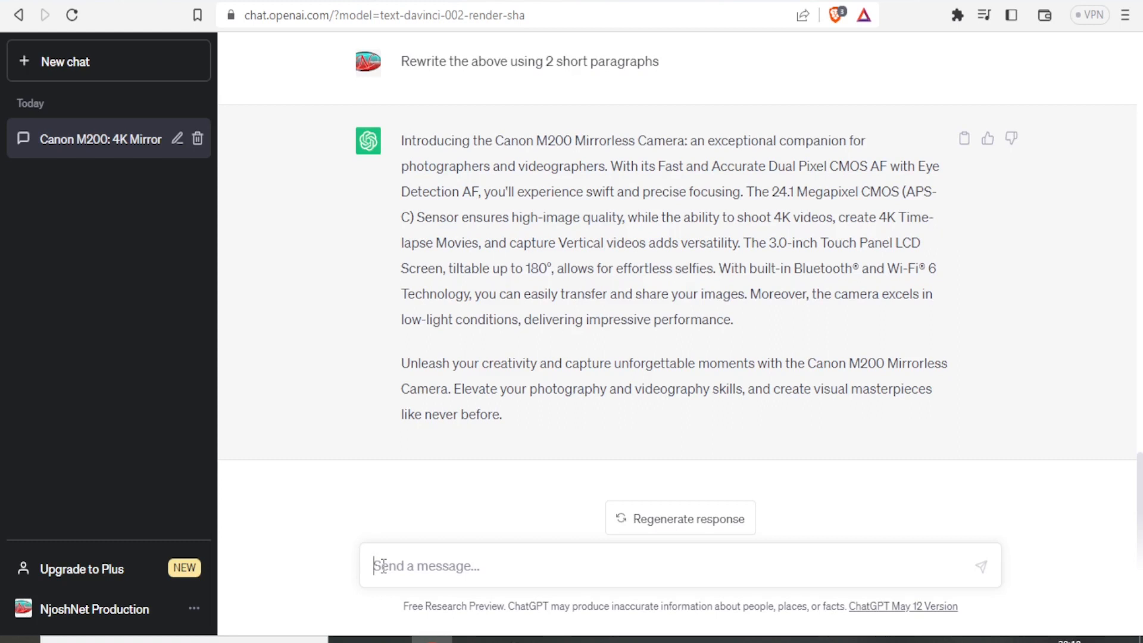
- Ask ChatGPT to rewrite the description using 5 simple sentences
type("Rewrite the above us")
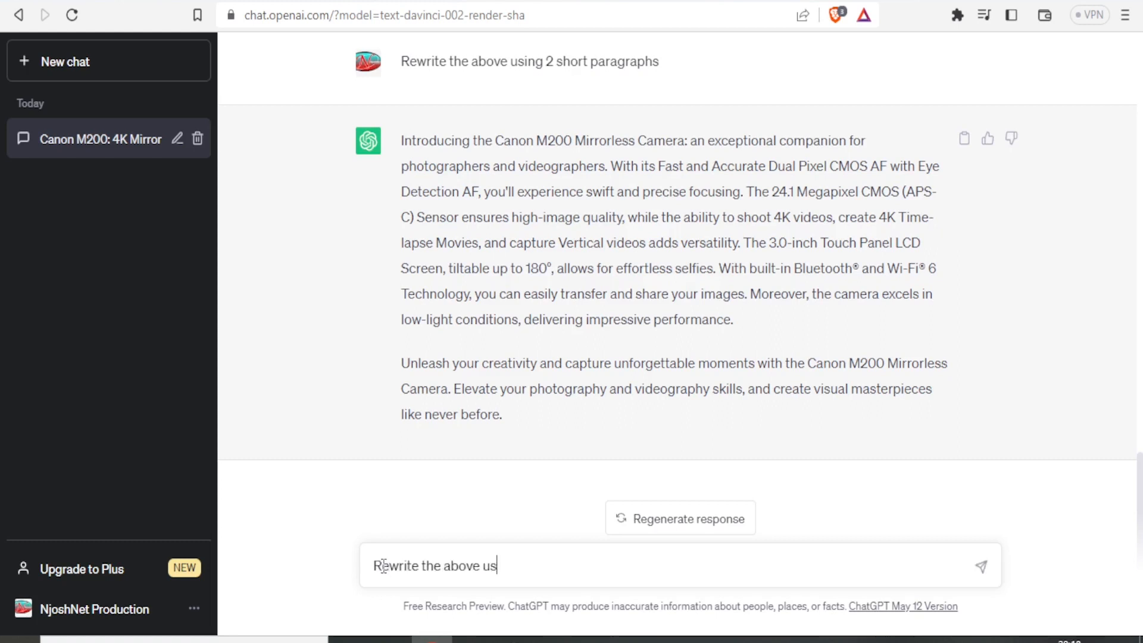
type("ing 5 s")
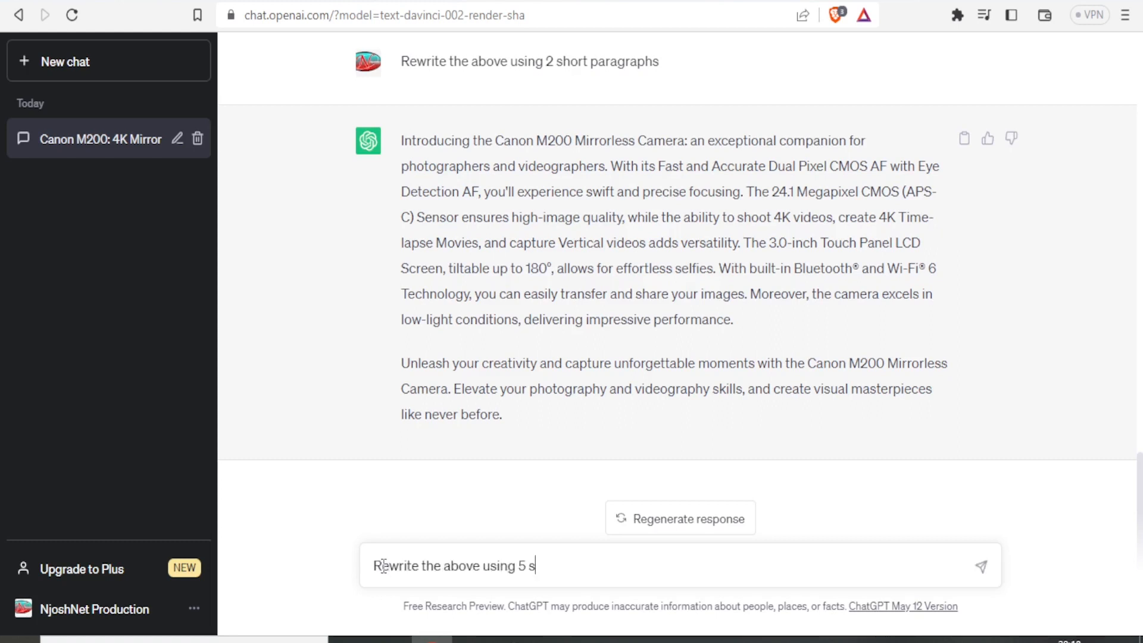
type("imple sentences")
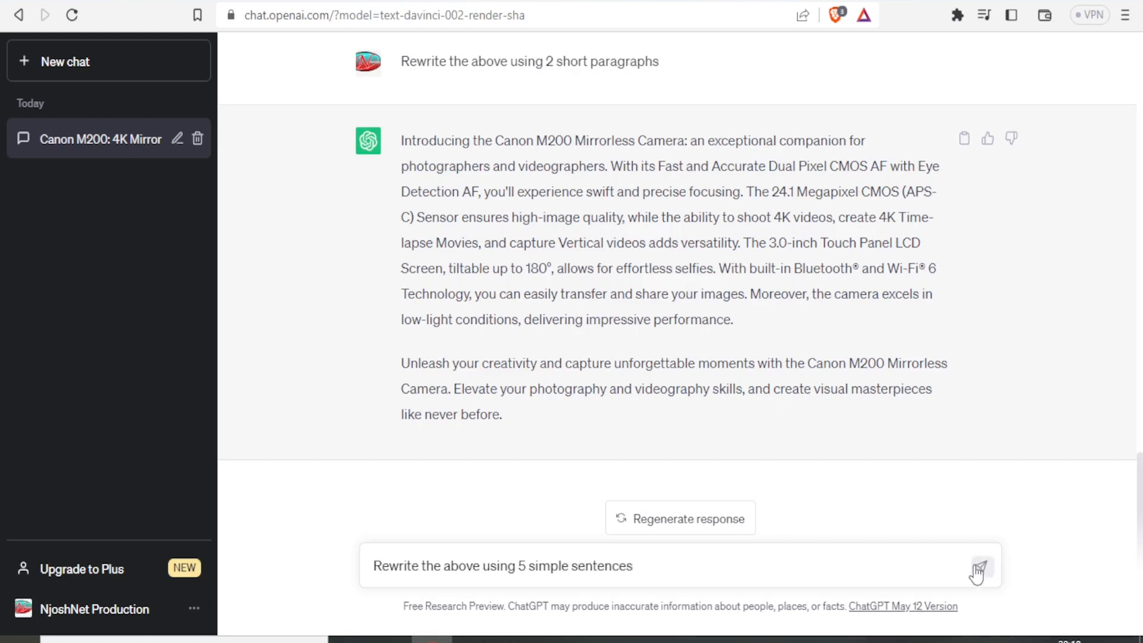
left_click(981, 565)
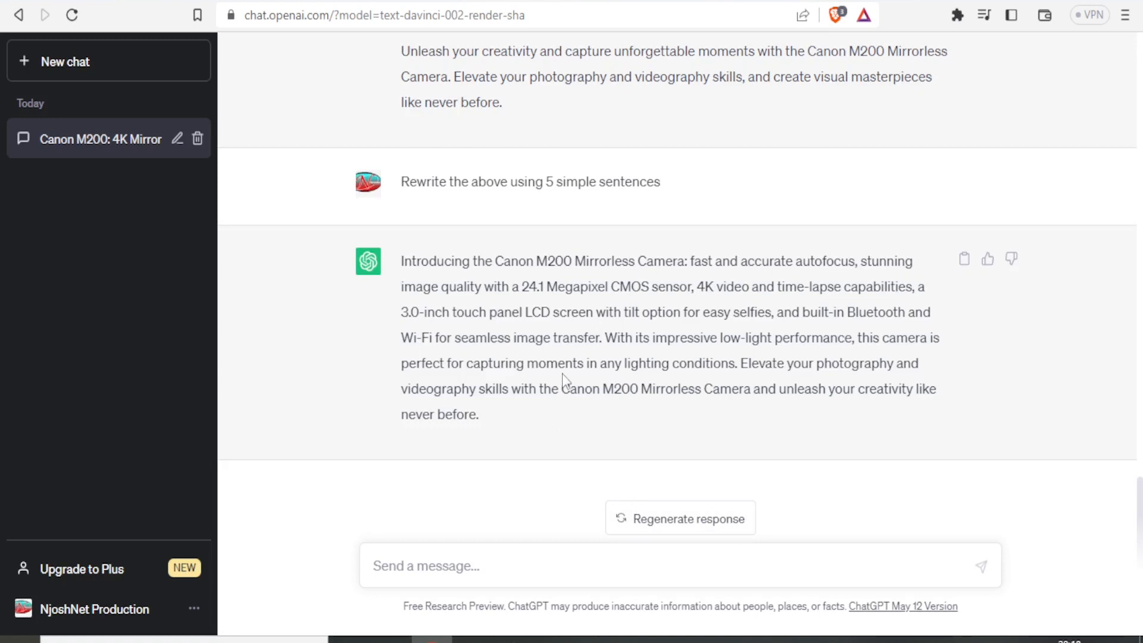
mouse_move(545, 309)
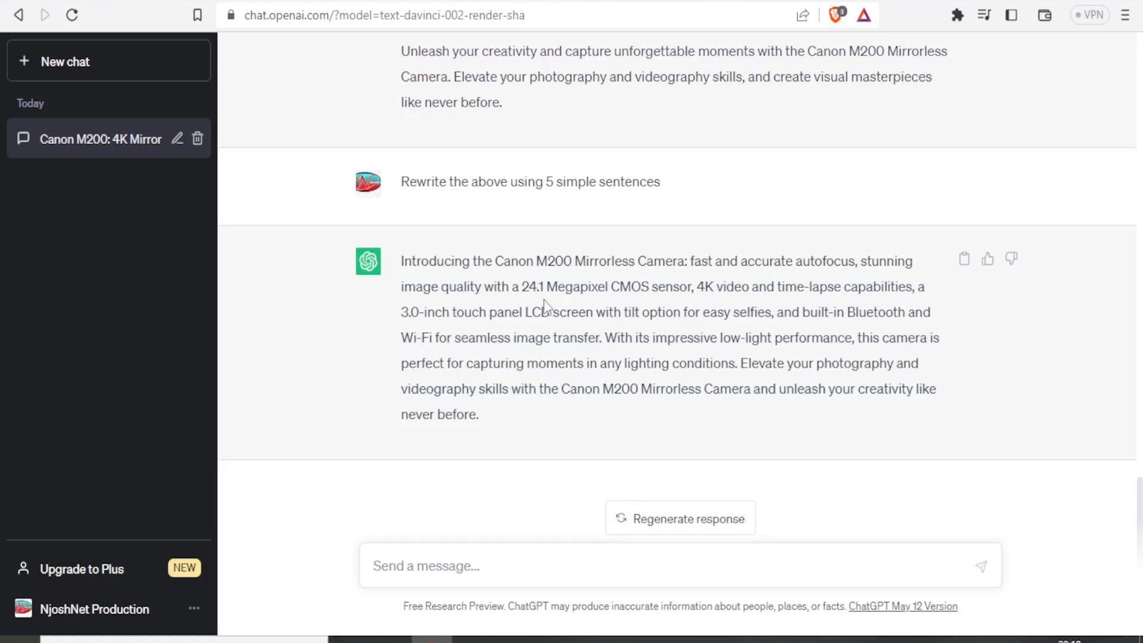
mouse_move(621, 282)
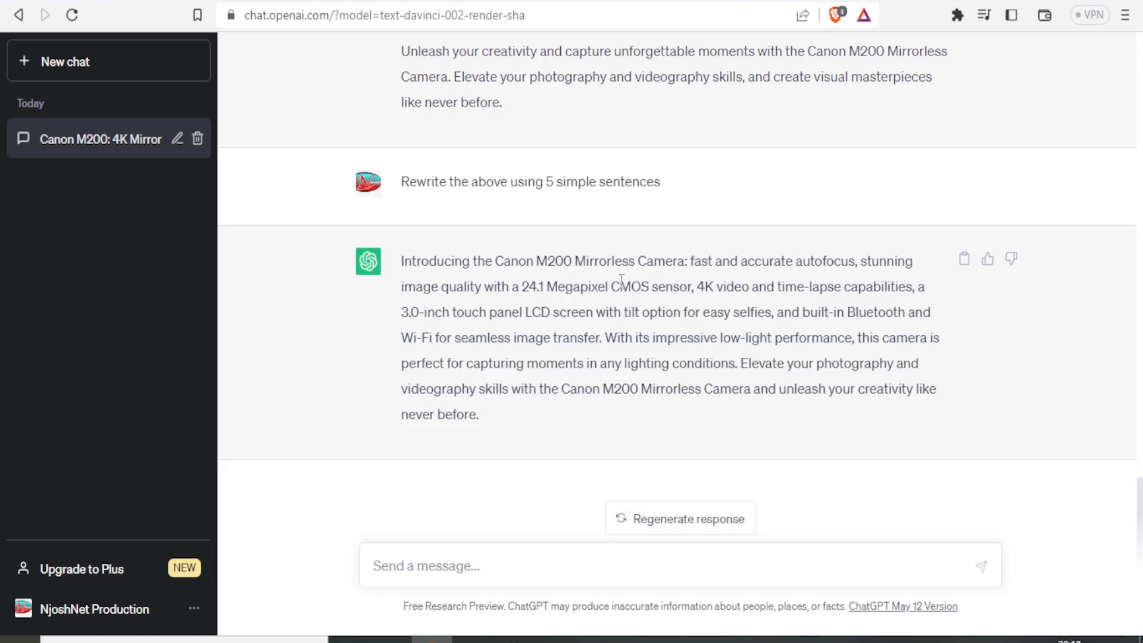
mouse_move(727, 286)
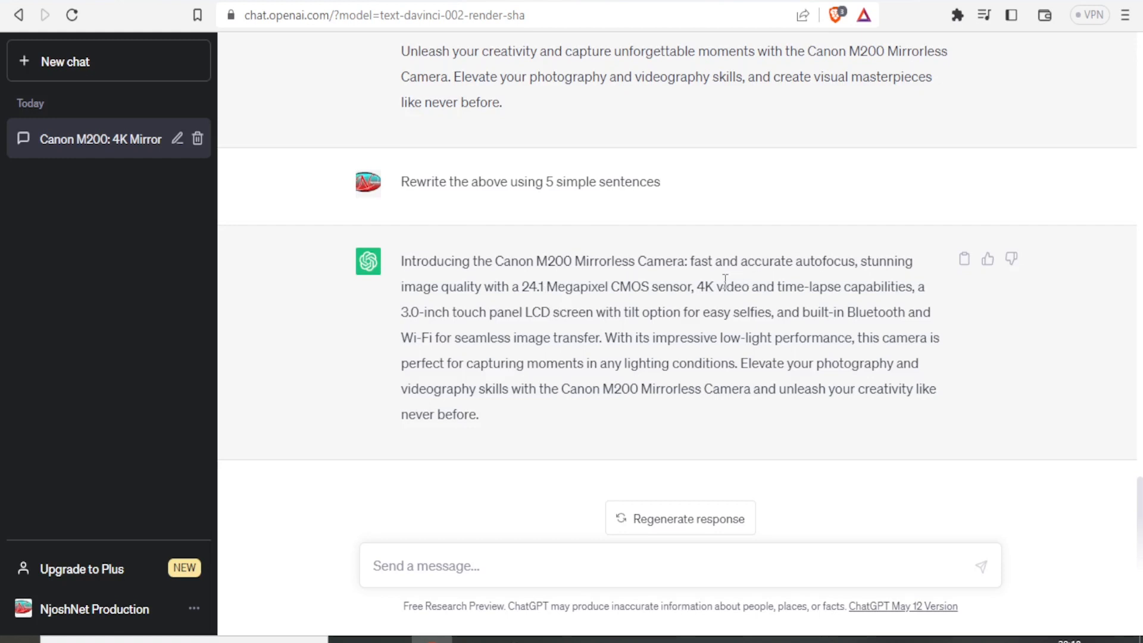
mouse_move(538, 312)
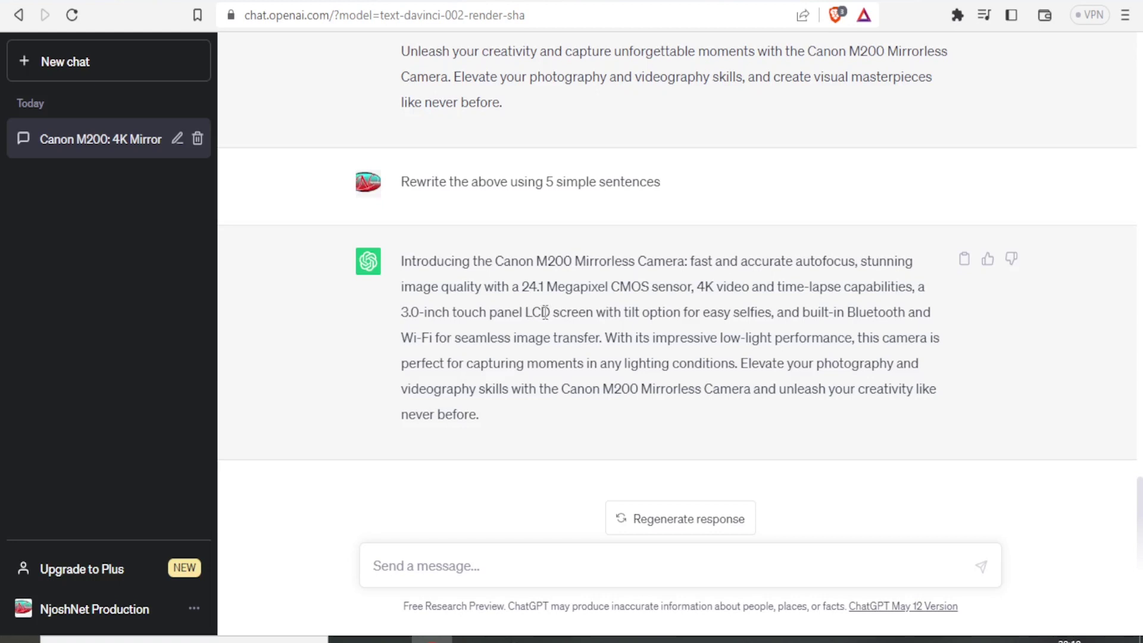
- Select the five-sentence Canon M200 description in ChatGPT's latest reply
double_click(536, 312)
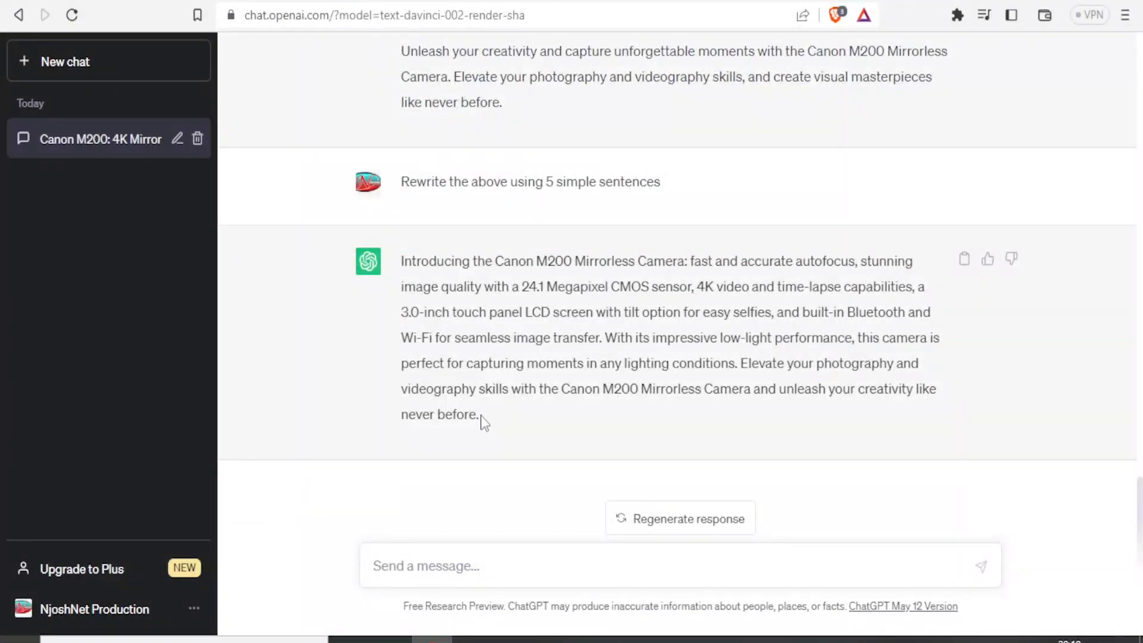
left_click_drag(401, 261, 480, 416)
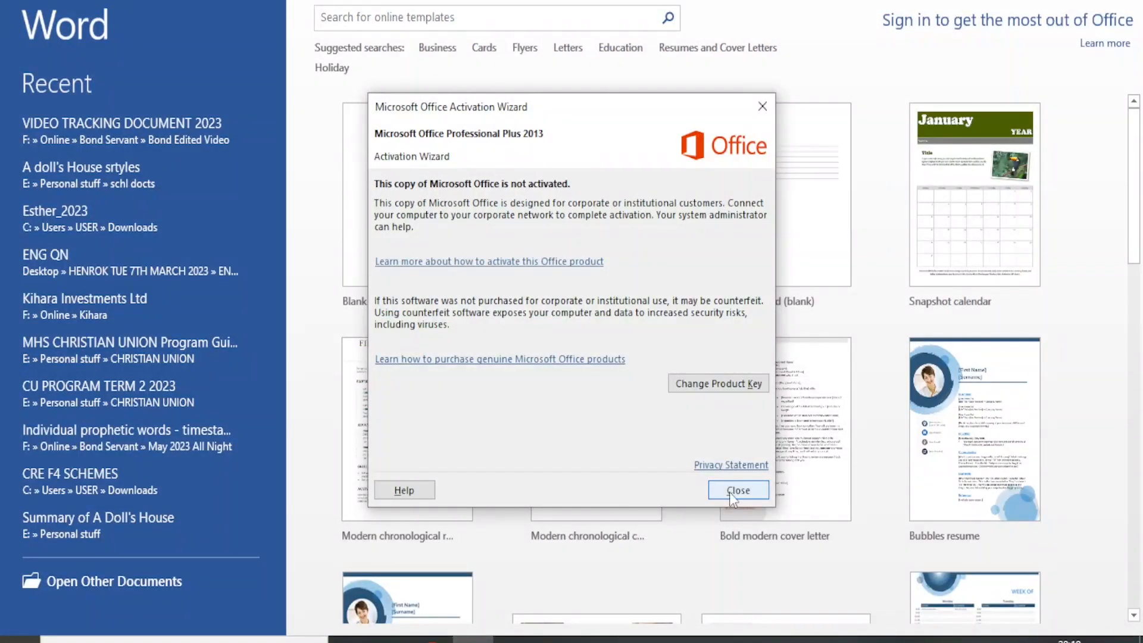
- Close the Office Activation Wizard to reveal the pasted camera description
left_click(738, 490)
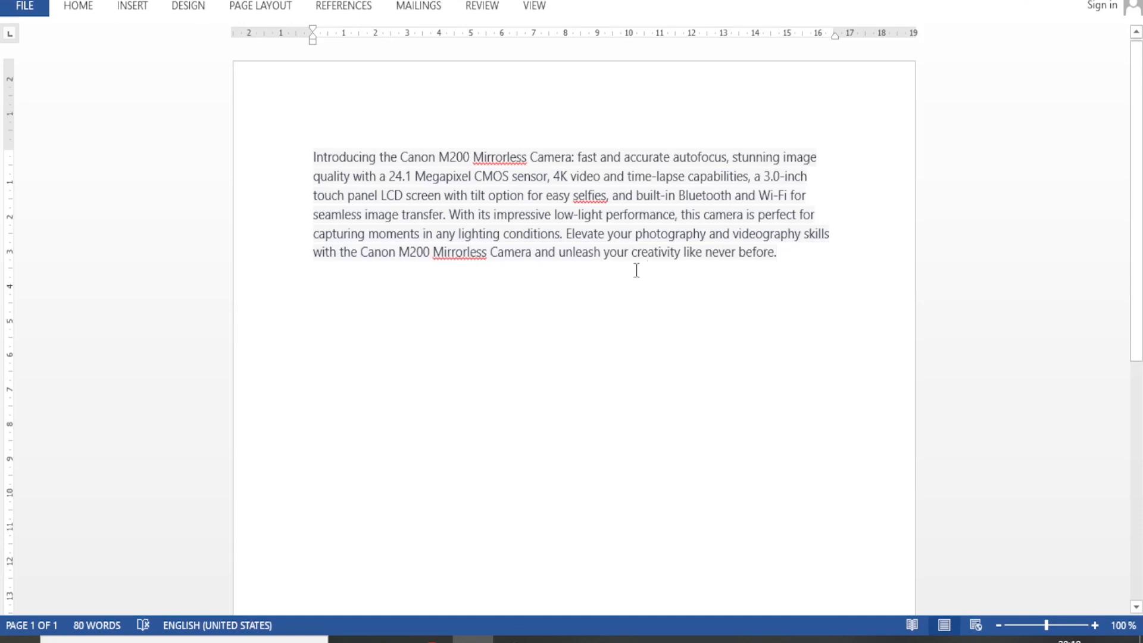
mouse_move(605, 274)
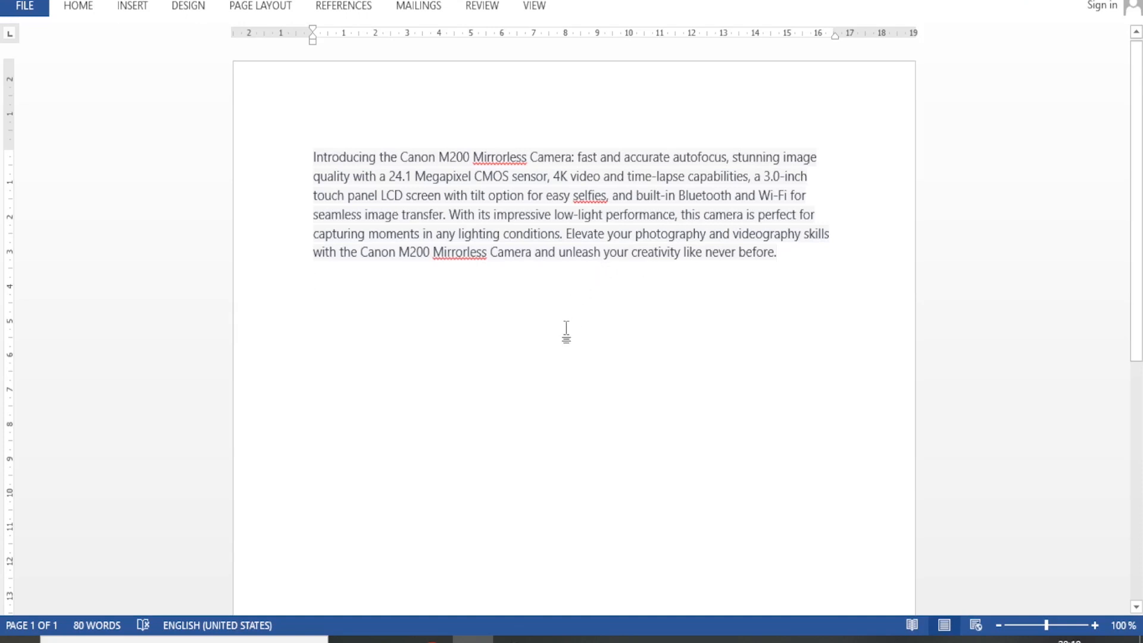
mouse_move(633, 346)
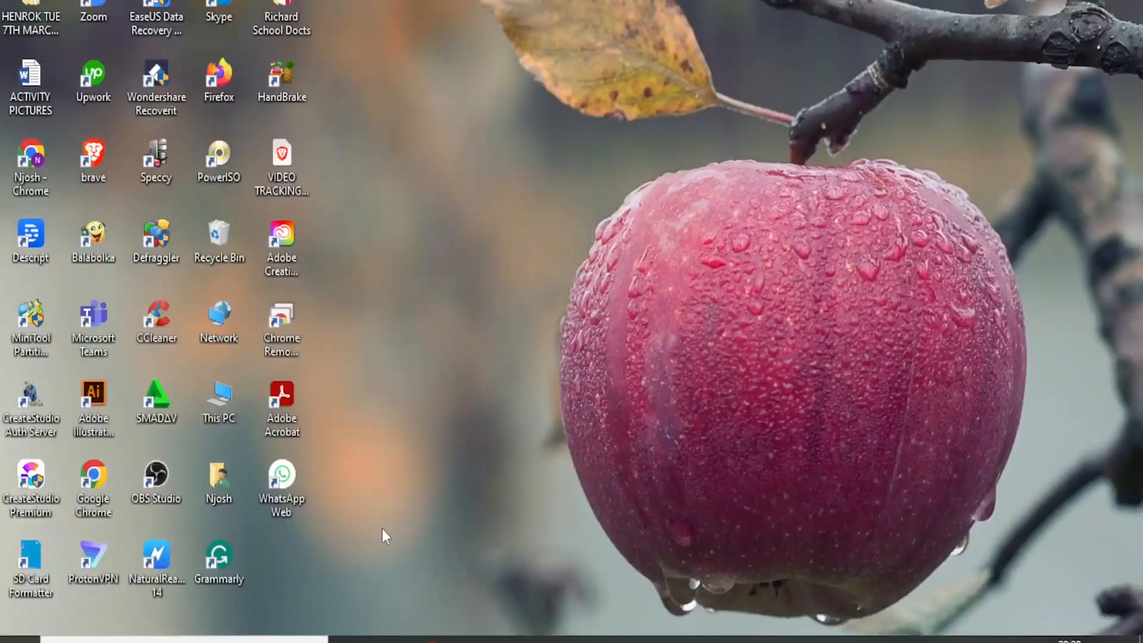
- Launch Grammarly from the desktop and close its welcome window
left_click(219, 558)
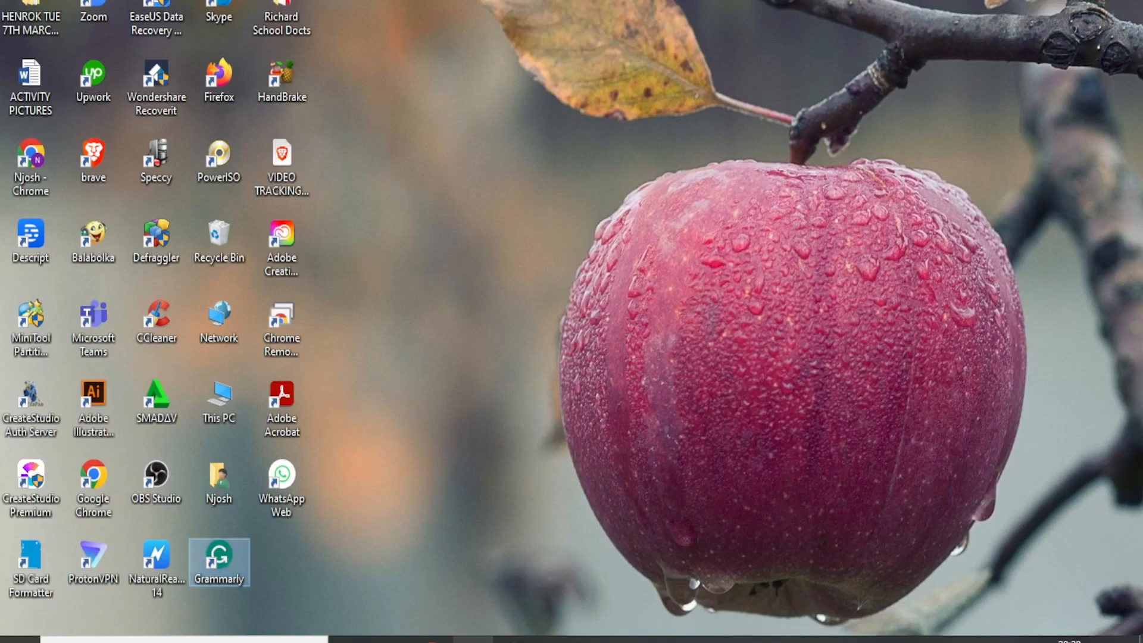
double_click(219, 557)
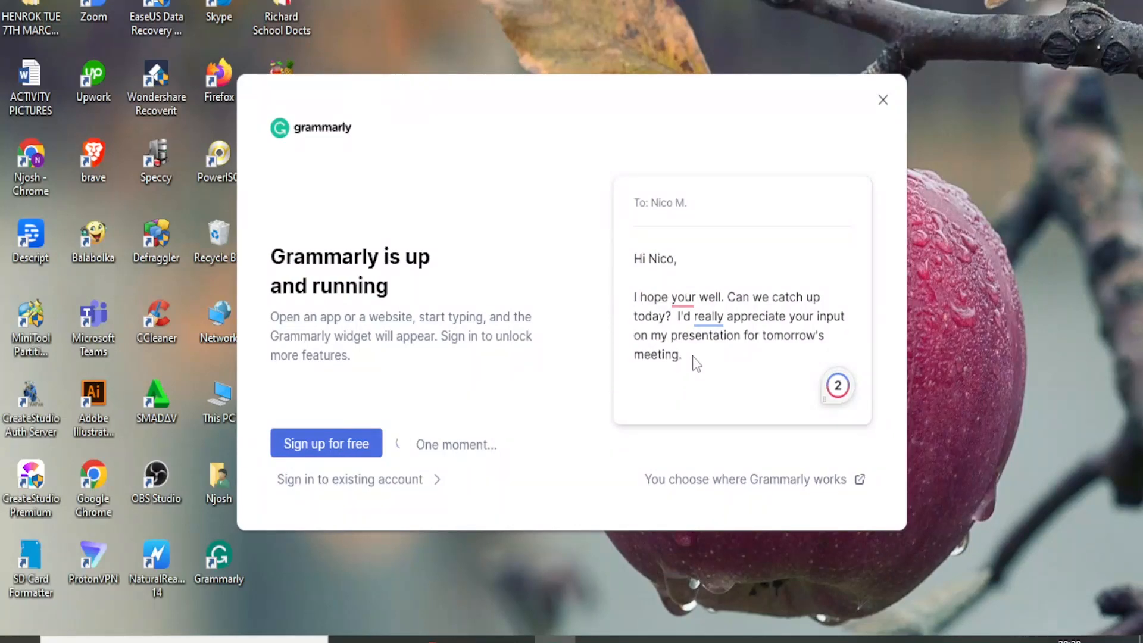
mouse_move(749, 268)
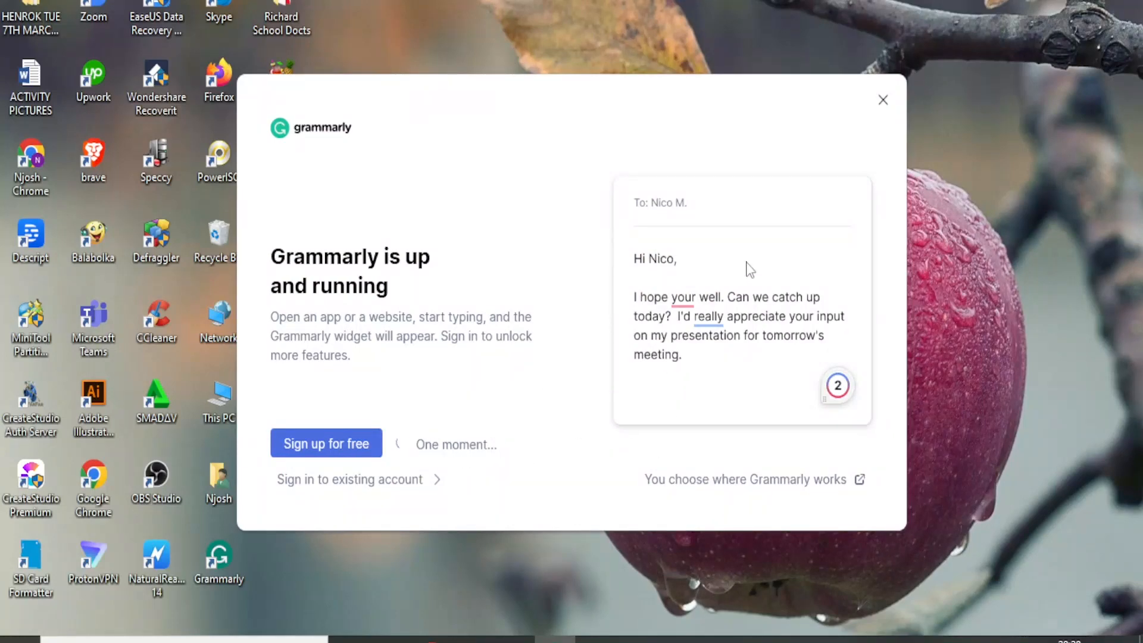
left_click(883, 99)
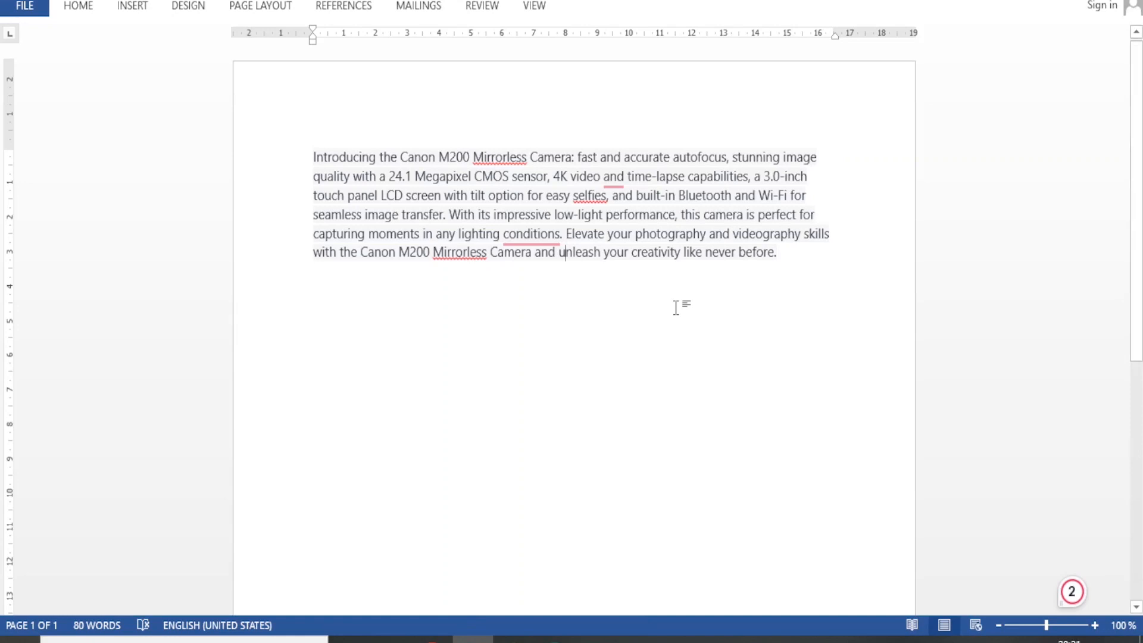
- Dismiss Grammarly's comma and agreement suggestions, then select the description paragraph
left_click(566, 252)
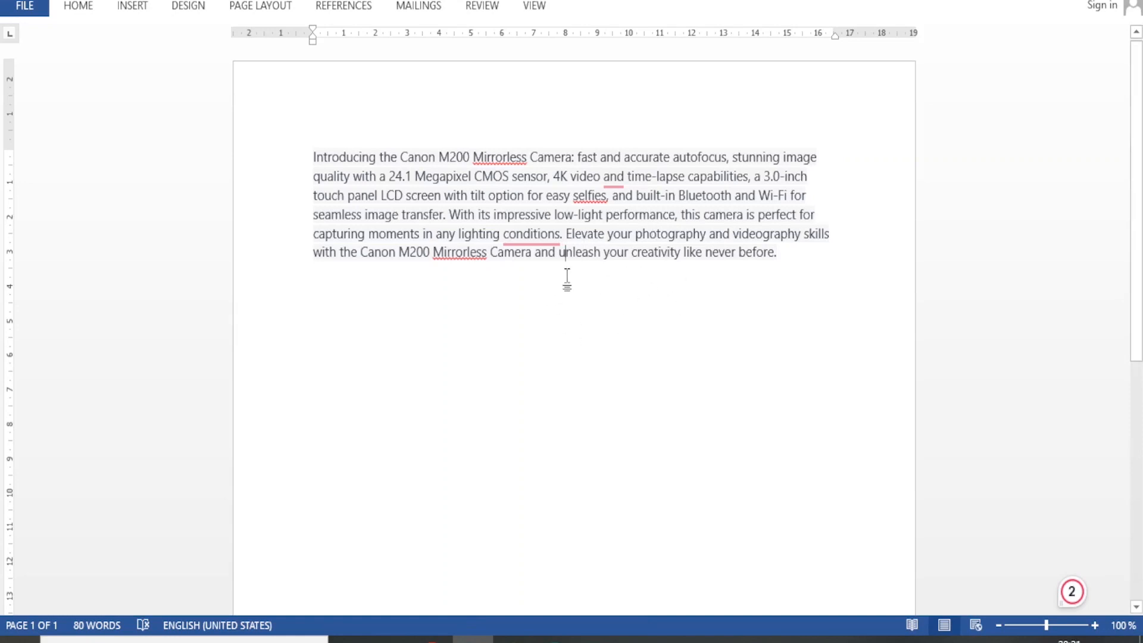
mouse_move(645, 350)
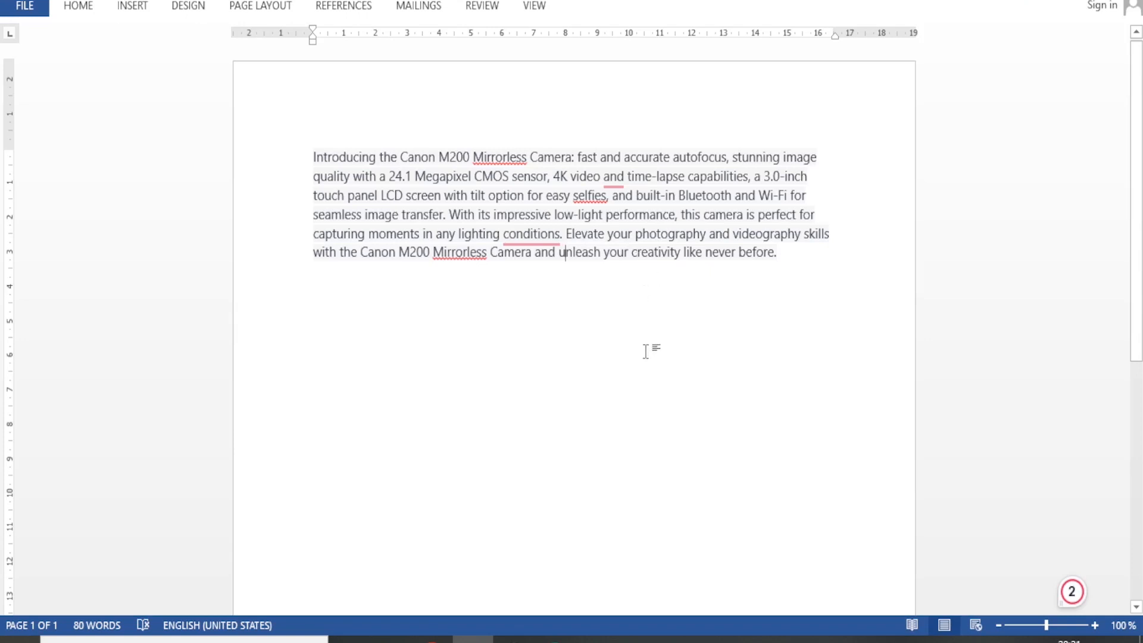
mouse_move(595, 307)
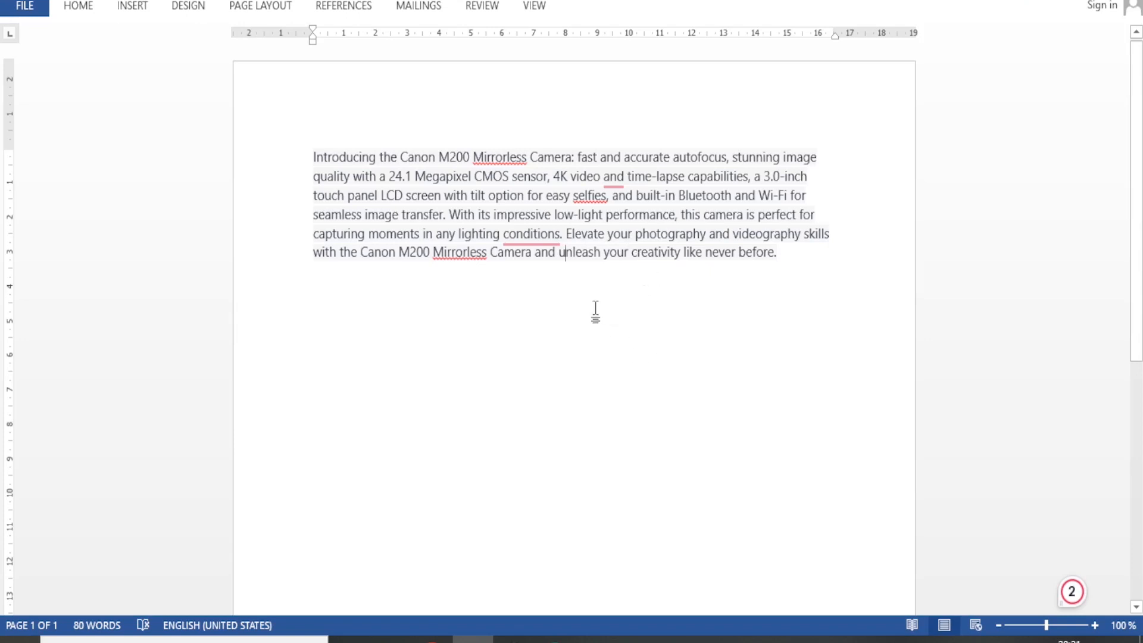
mouse_move(420, 251)
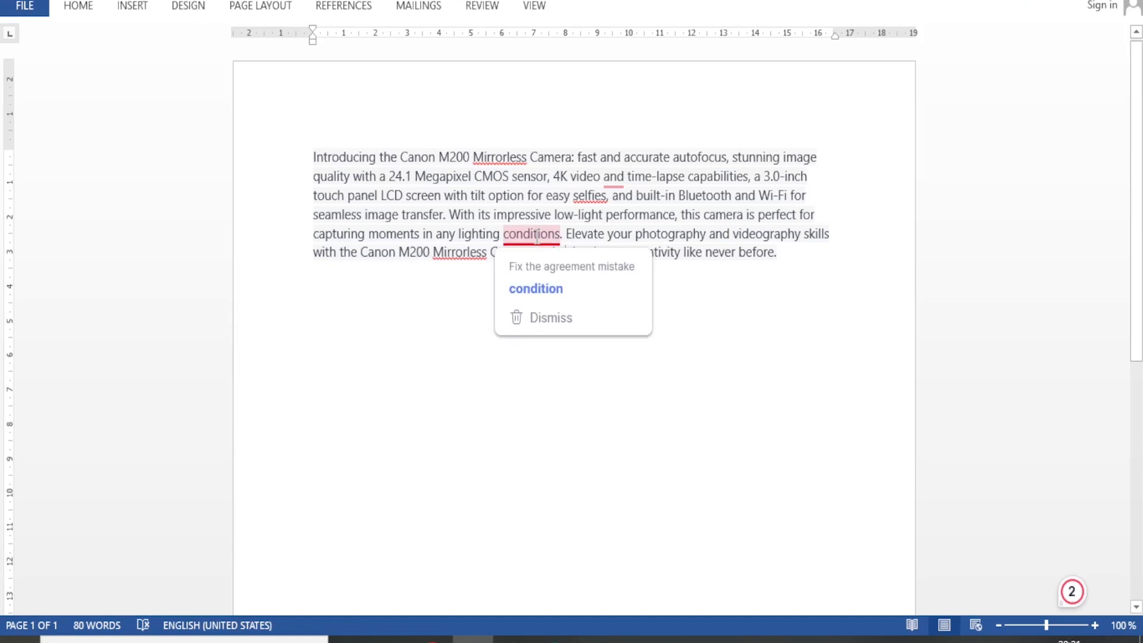
mouse_move(543, 259)
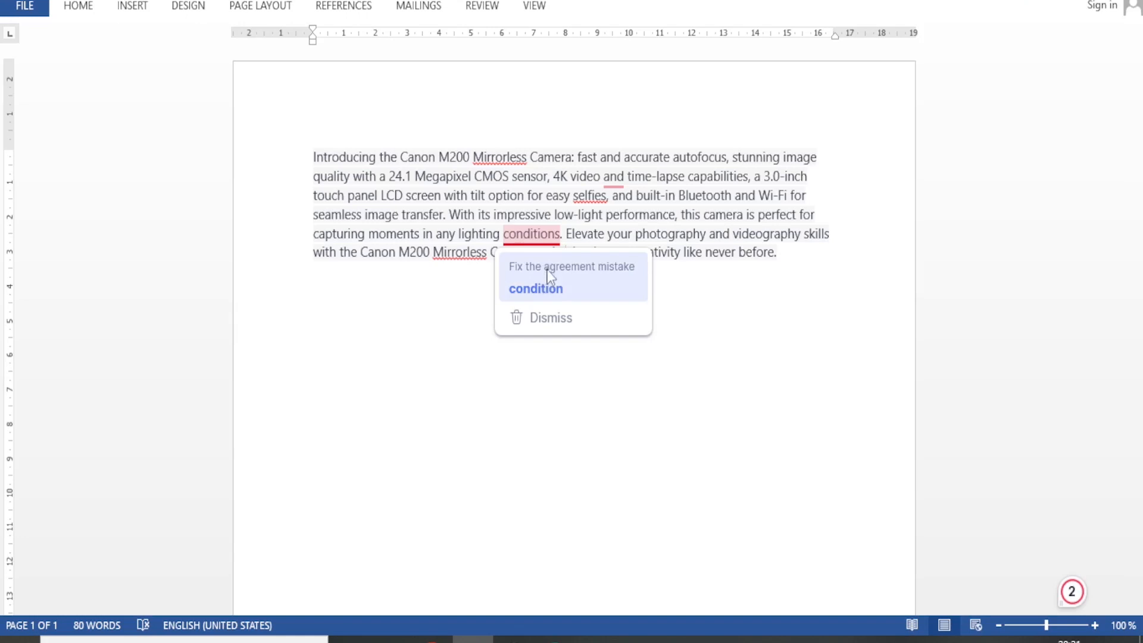
left_click(536, 289)
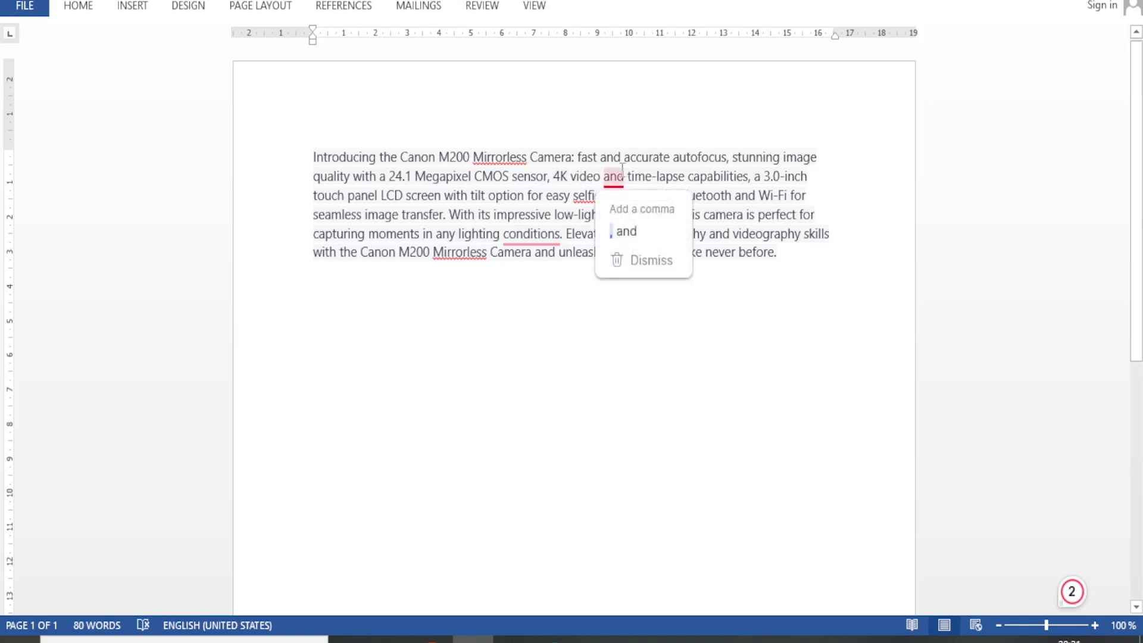
mouse_move(621, 197)
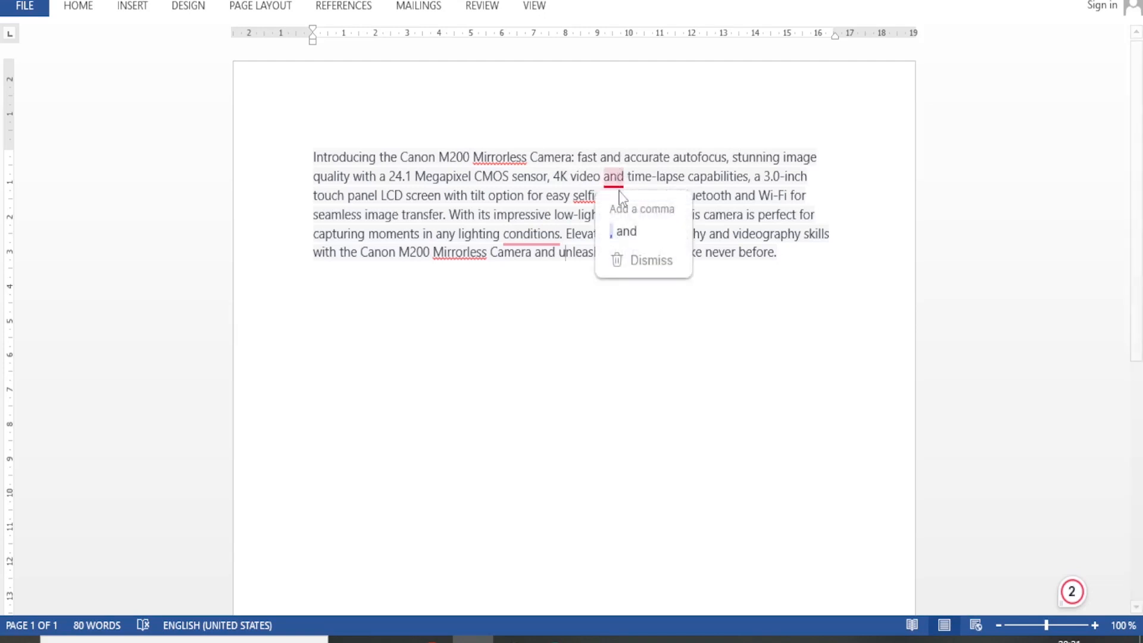
mouse_move(631, 202)
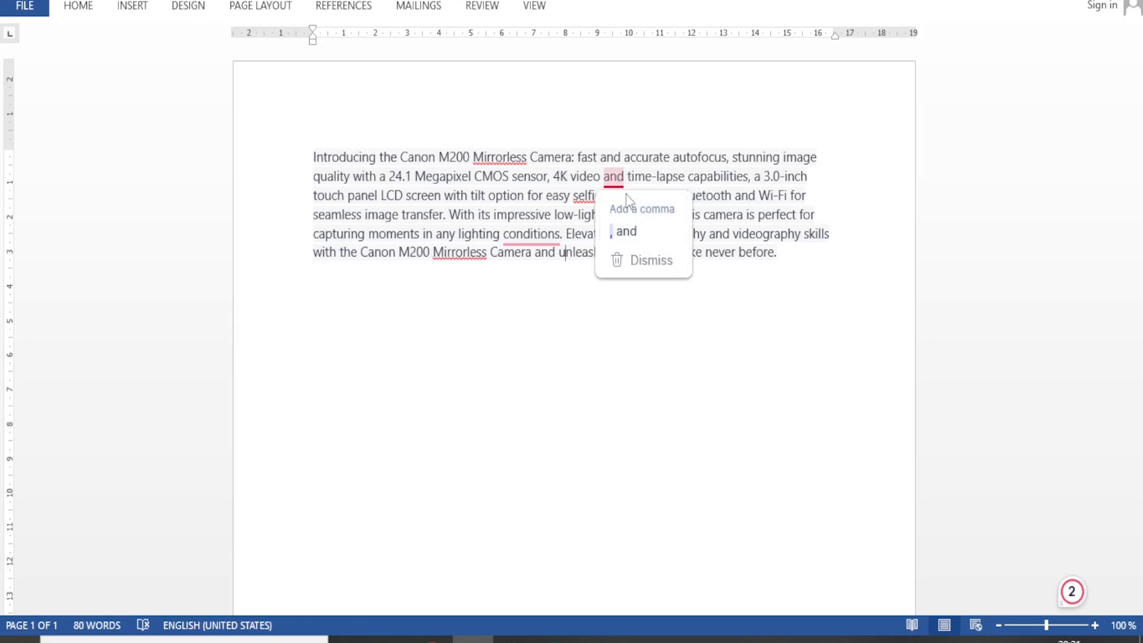
mouse_move(645, 260)
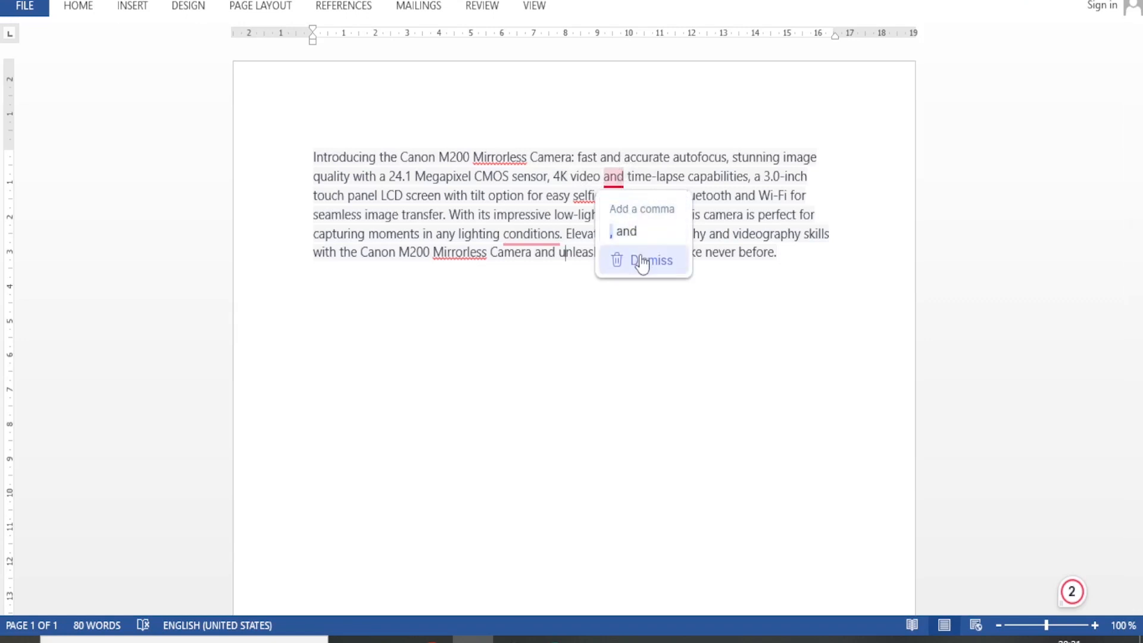
left_click(652, 261)
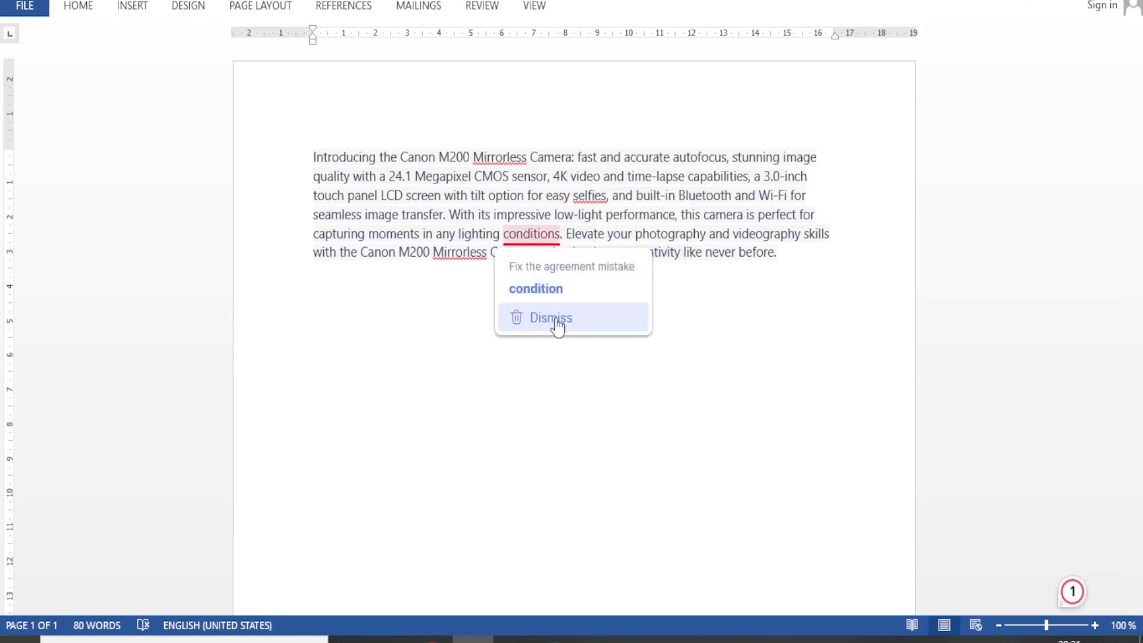
mouse_move(545, 299)
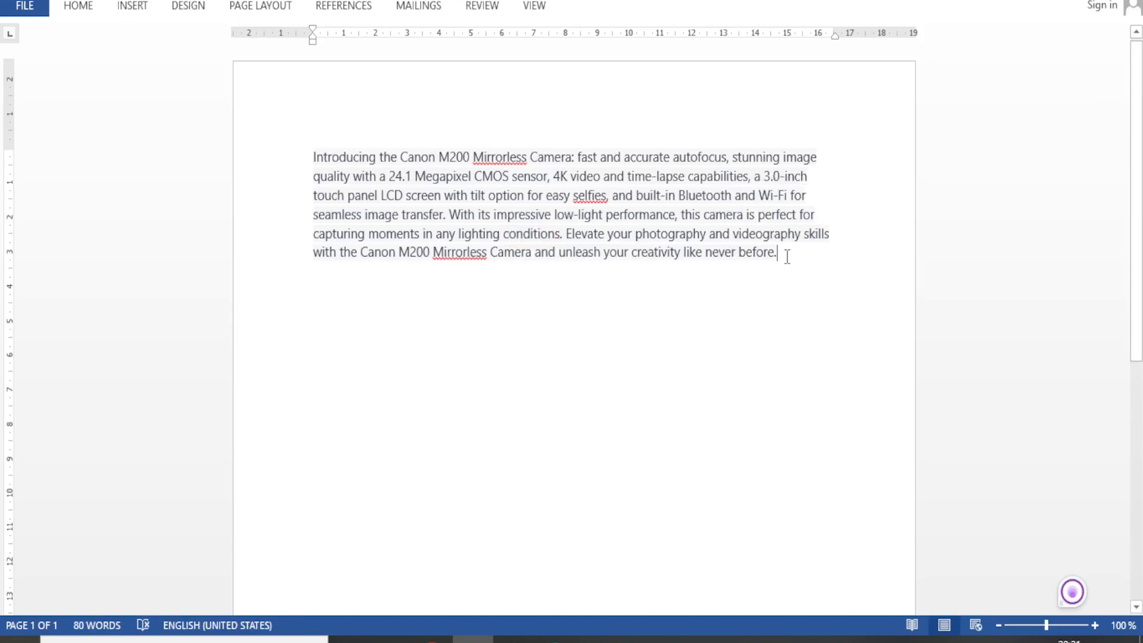
left_click_drag(493, 215, 777, 253)
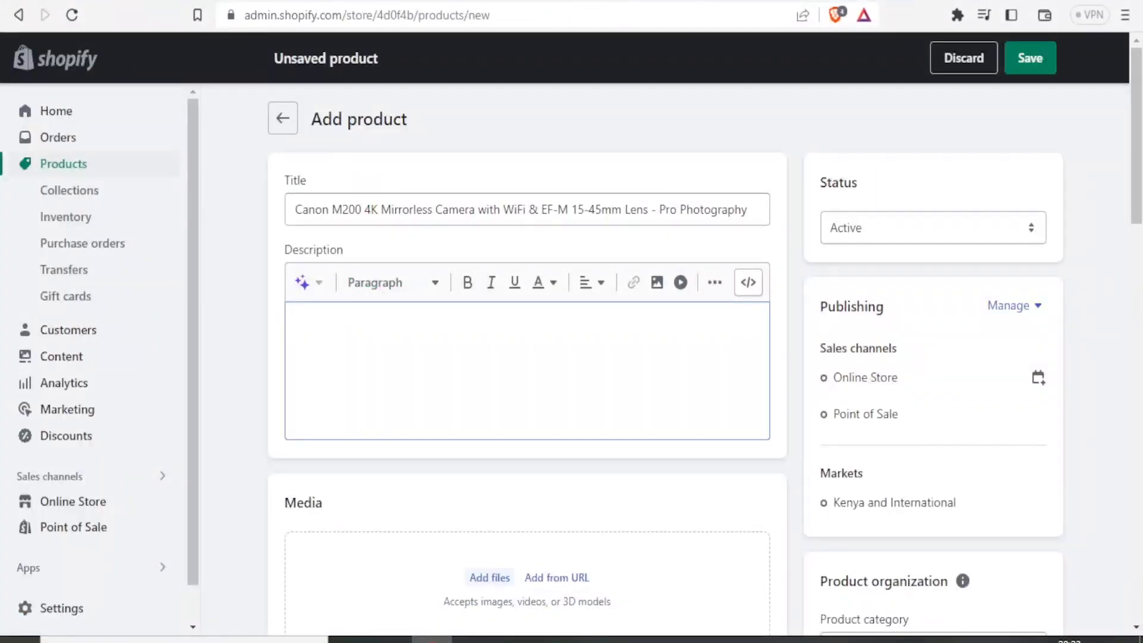
- Paste the 'Introducing the Canon M200 Mirrorless Camera…' paragraph into Shopify's Description box
left_click(336, 339)
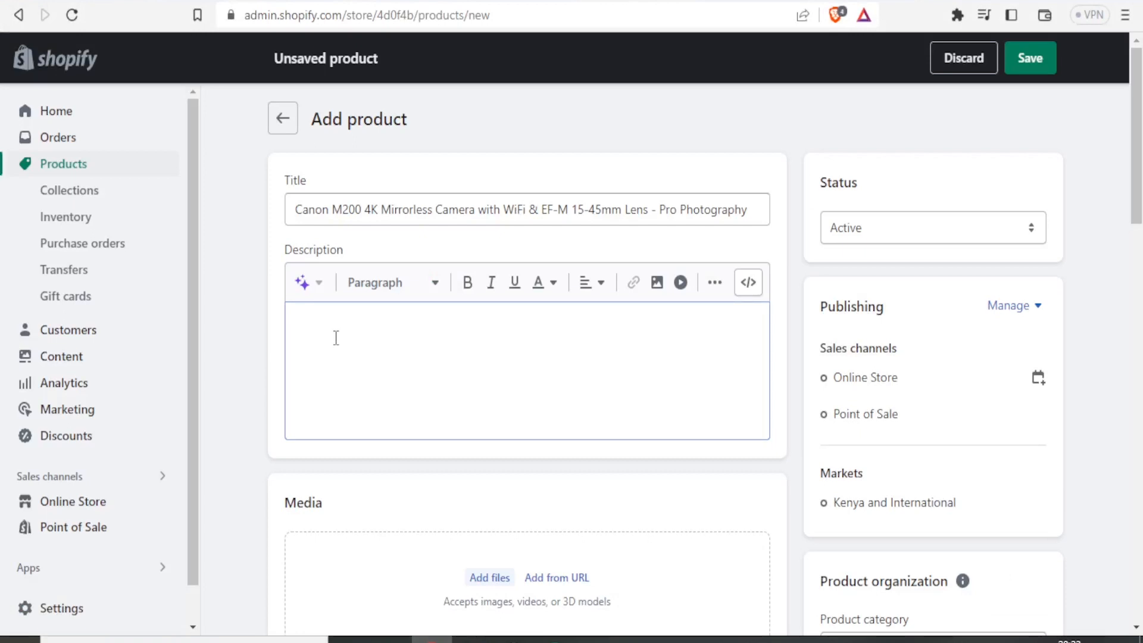
type("Introducing the Canon M200 Mirrorless Camera: fast and accurate autofocus, stunning image quality with a 24.1 Megapixel CMOS sensor, 4K video and time-lapse capabilities, a 3.0-inch touch panel LCD screen with tilt option for easy selfies, and built-in Bluet")
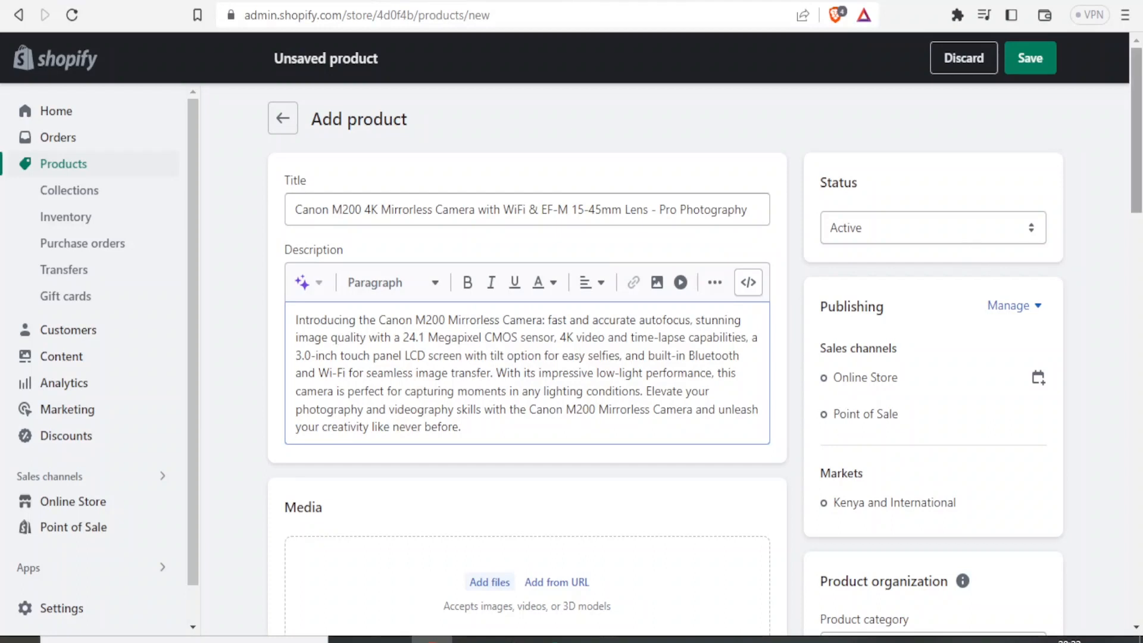
scroll("down", 3)
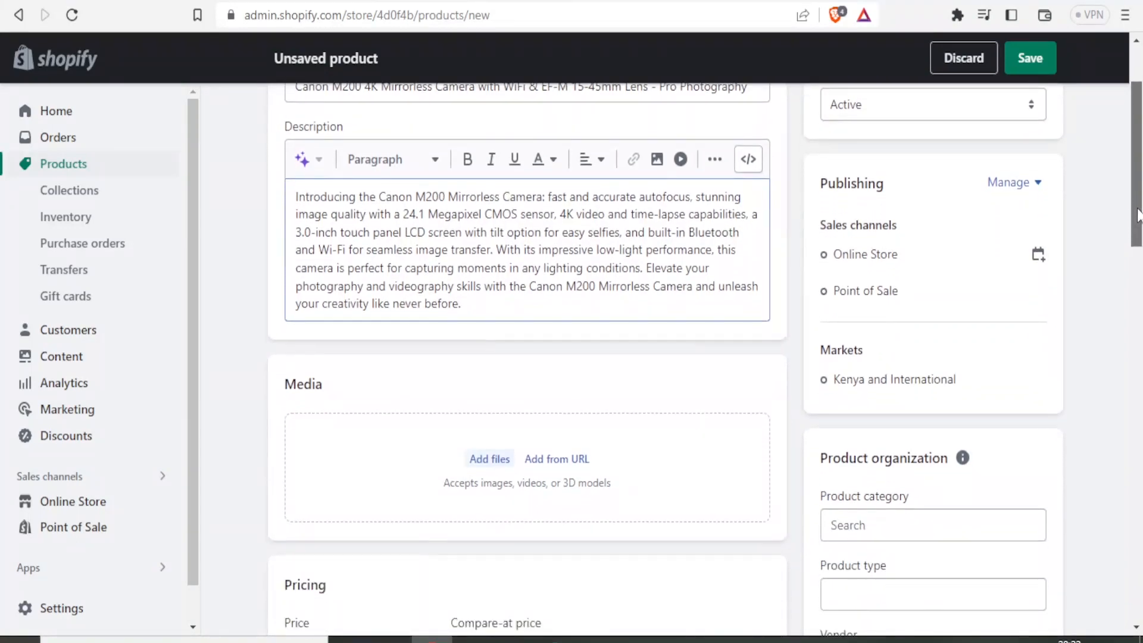
scroll("down", 3)
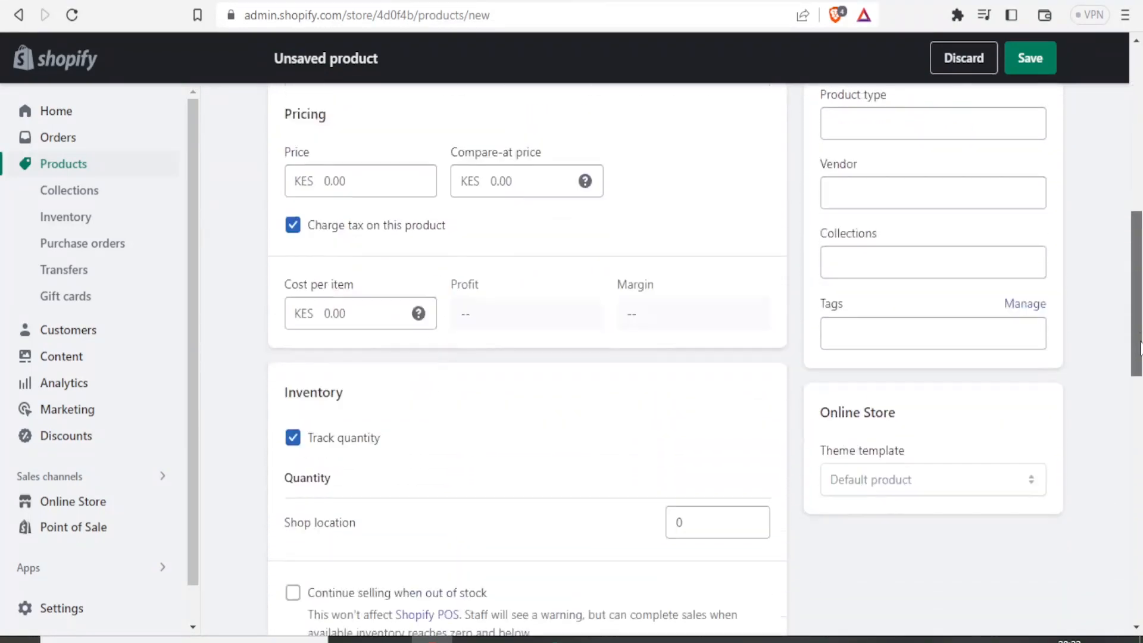
scroll("up", 3)
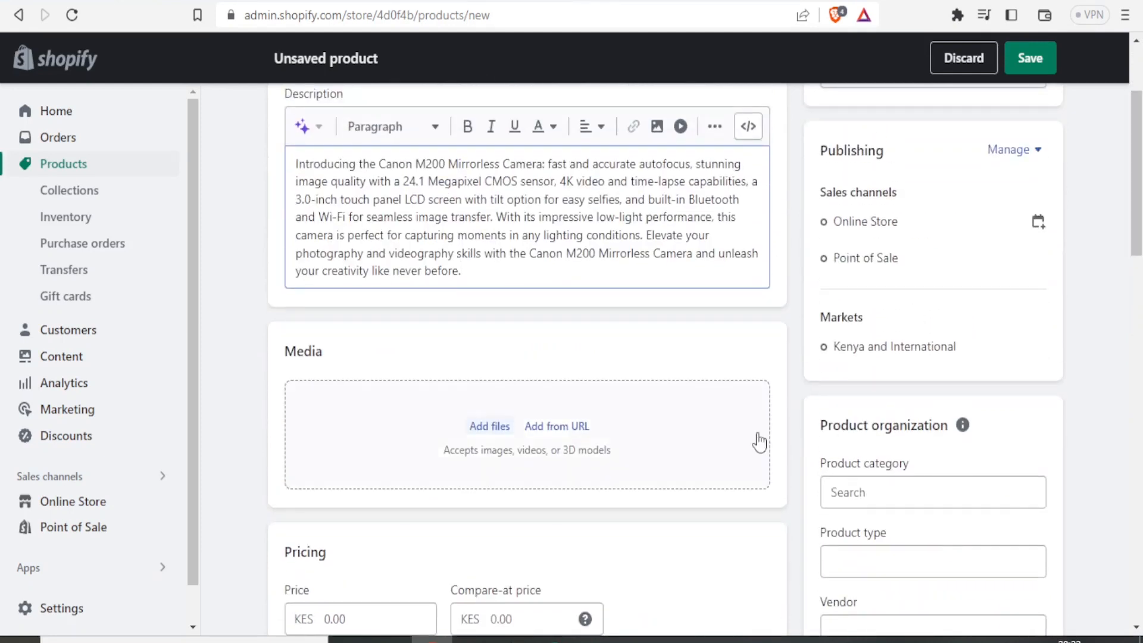
mouse_move(657, 433)
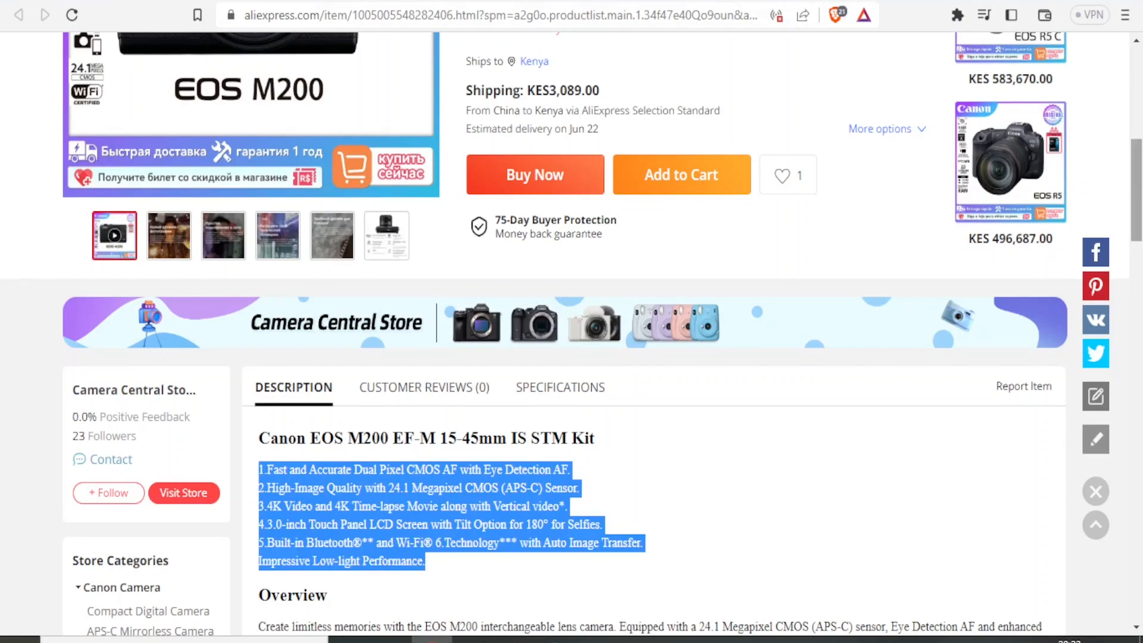
- Scroll back to the top of the AliExpress Canon EOS M200 listing
scroll("up", 3)
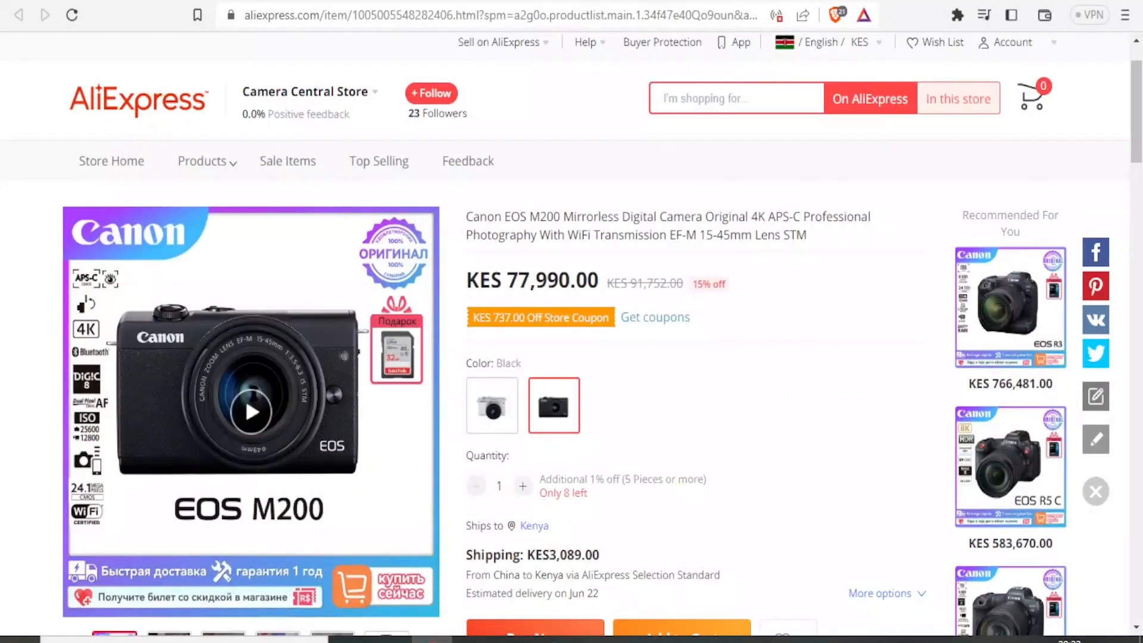